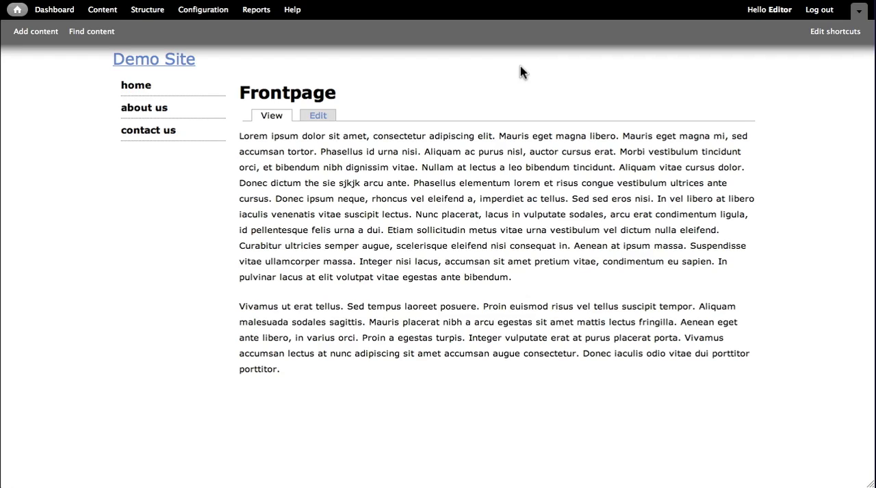
{"action": "mouse_move", "coordinate": [144, 108]}
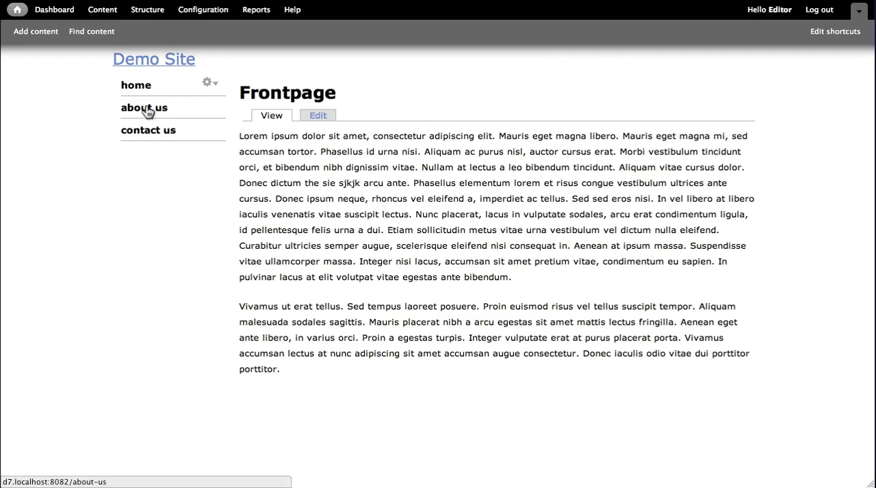
Step: Open the About Us page from the left menu and open its Edit tab
{"action": "left_click", "coordinate": [143, 108]}
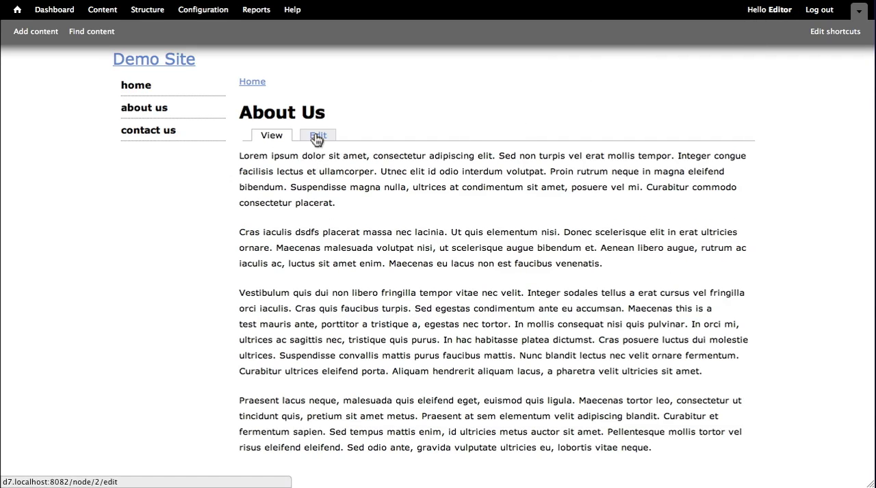
{"action": "left_click", "coordinate": [316, 135]}
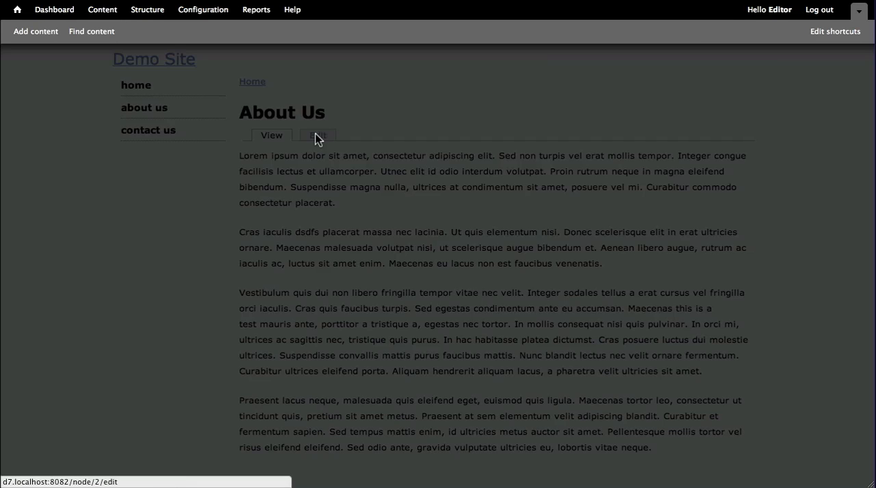
{"action": "left_click", "coordinate": [317, 135]}
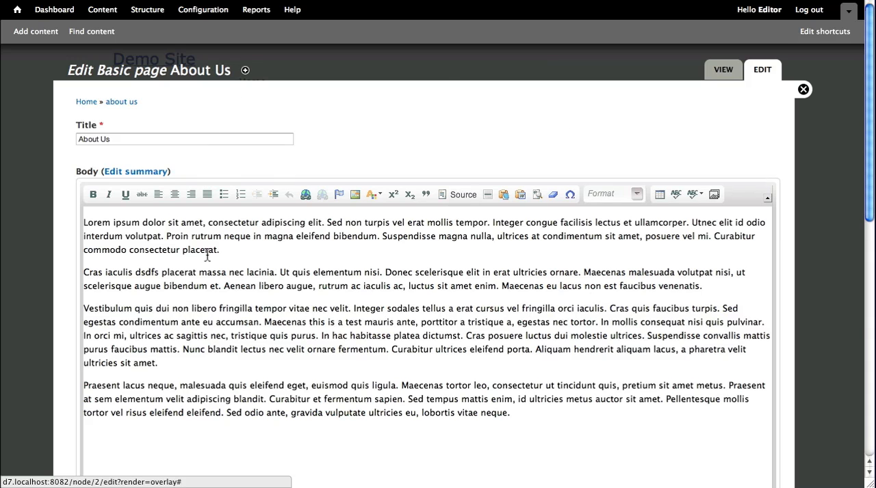
{"action": "mouse_move", "coordinate": [509, 208]}
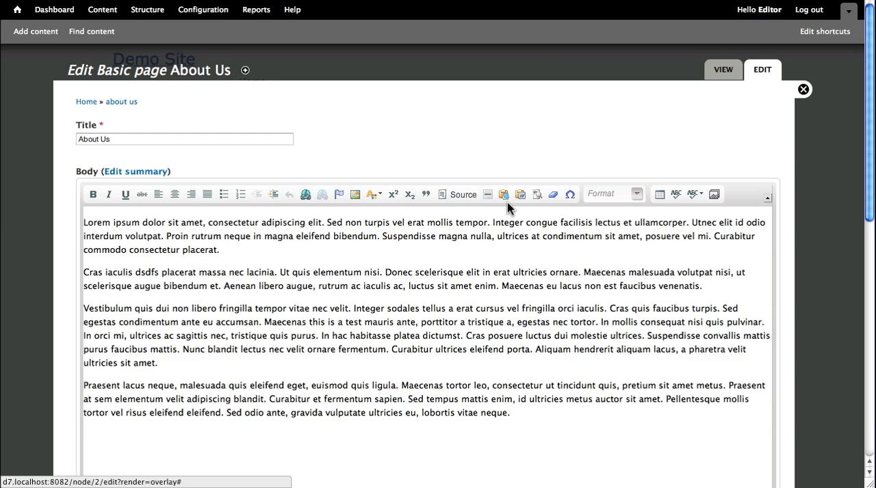
{"action": "mouse_move", "coordinate": [445, 274]}
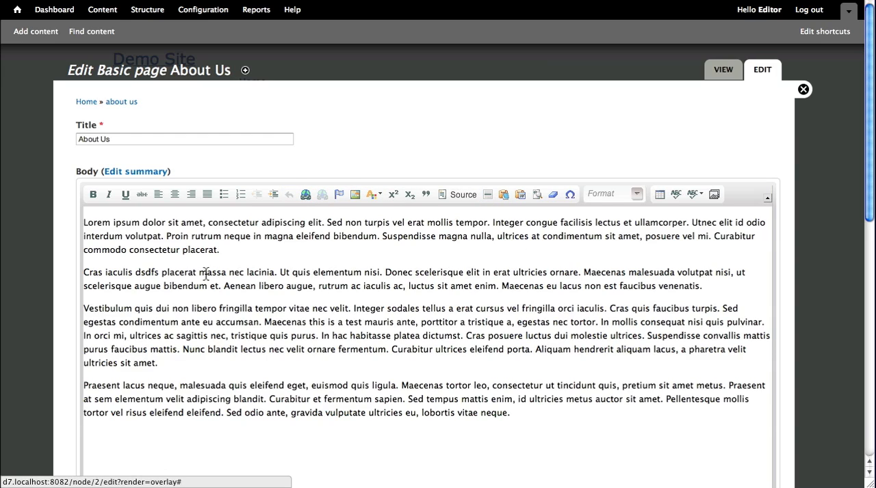
{"action": "mouse_move", "coordinate": [94, 194]}
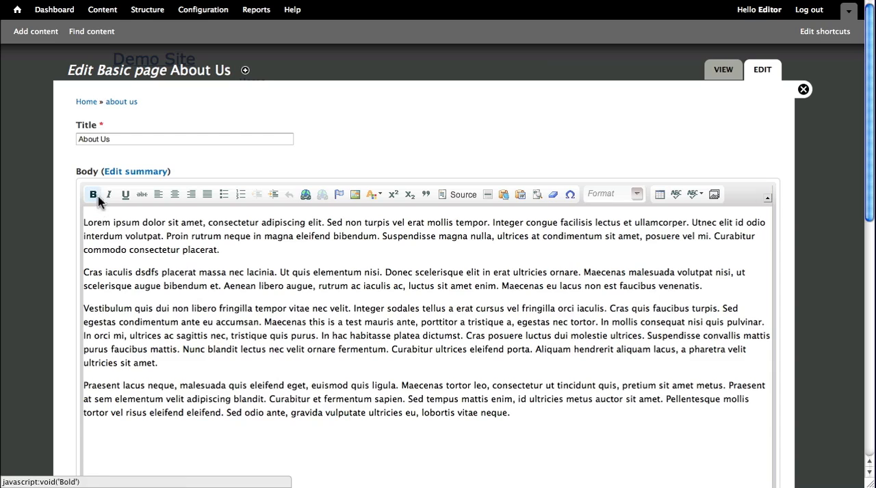
{"action": "mouse_move", "coordinate": [487, 195]}
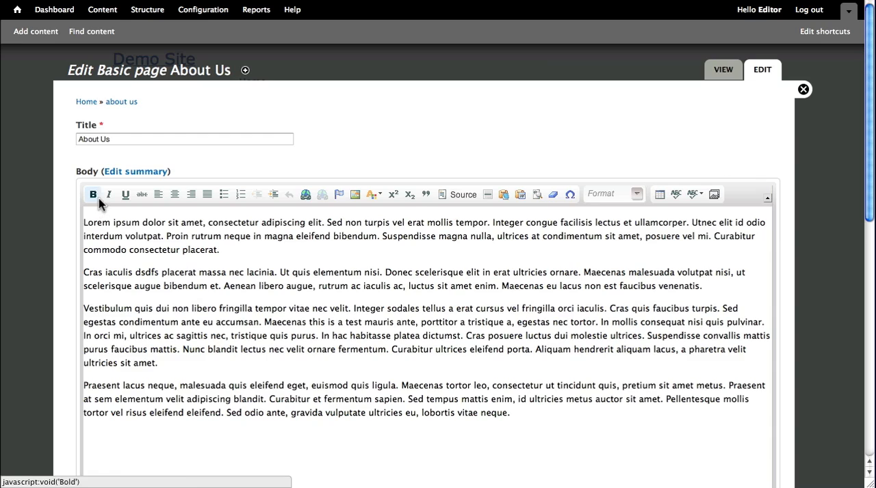
{"action": "mouse_move", "coordinate": [142, 194]}
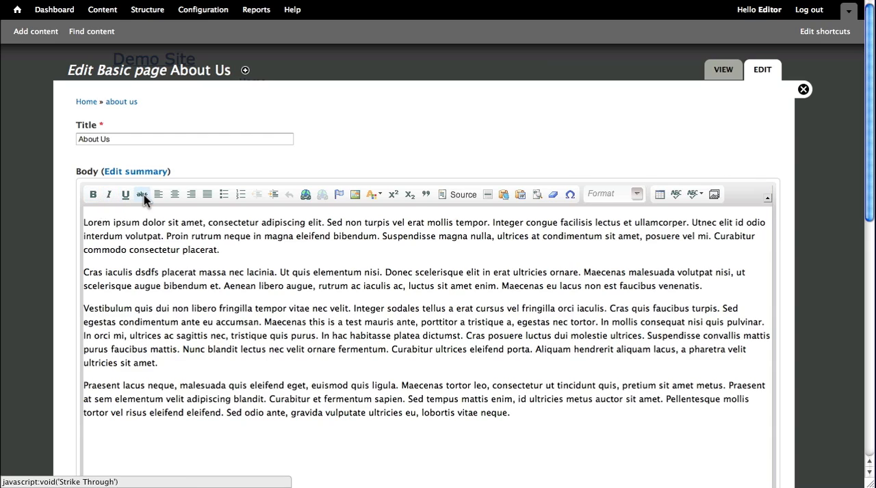
{"action": "mouse_move", "coordinate": [175, 195]}
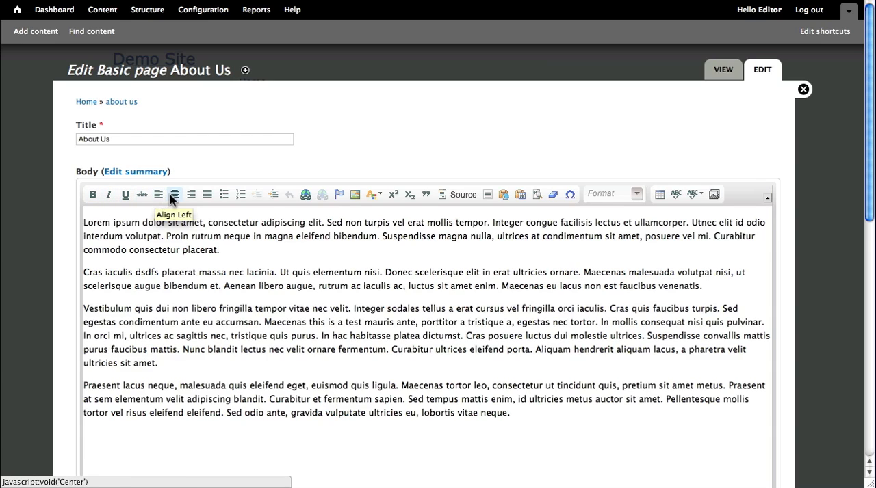
{"action": "mouse_move", "coordinate": [190, 194]}
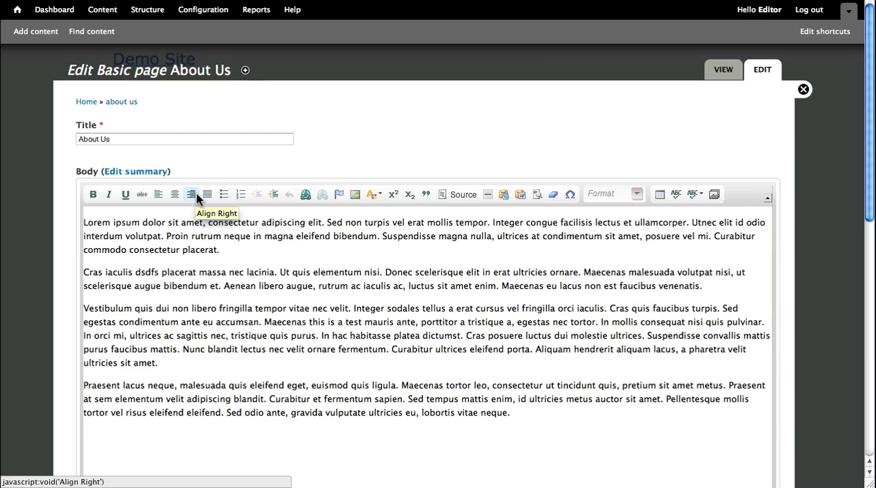
{"action": "mouse_move", "coordinate": [206, 194]}
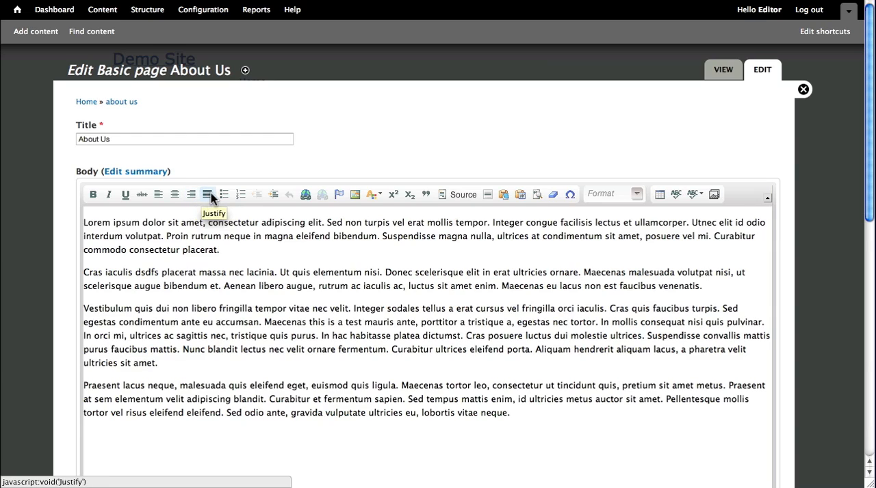
{"action": "mouse_move", "coordinate": [223, 194]}
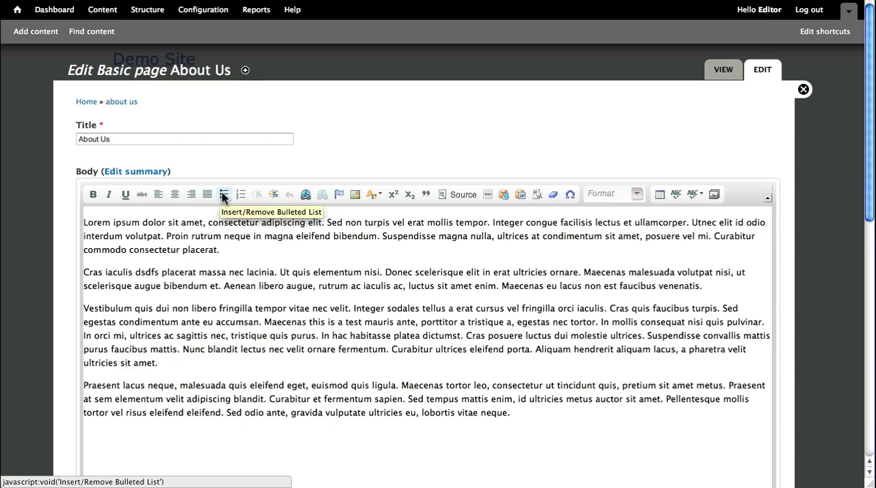
{"action": "mouse_move", "coordinate": [241, 194]}
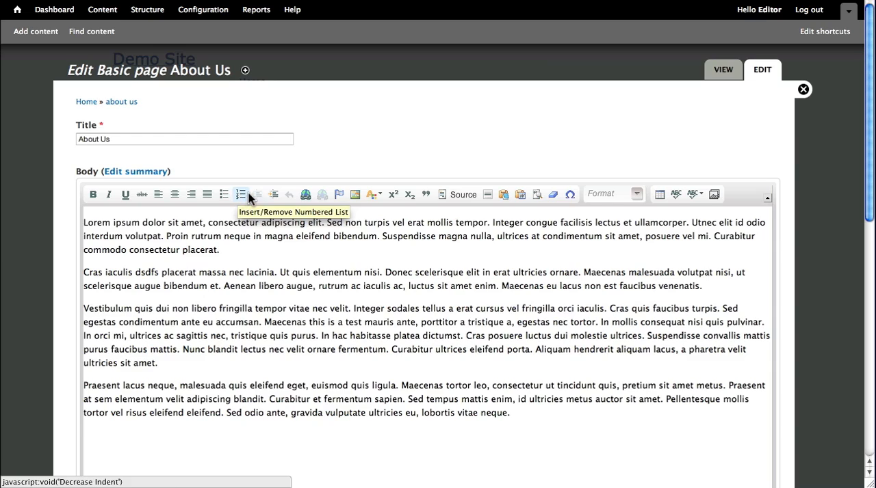
{"action": "mouse_move", "coordinate": [273, 195]}
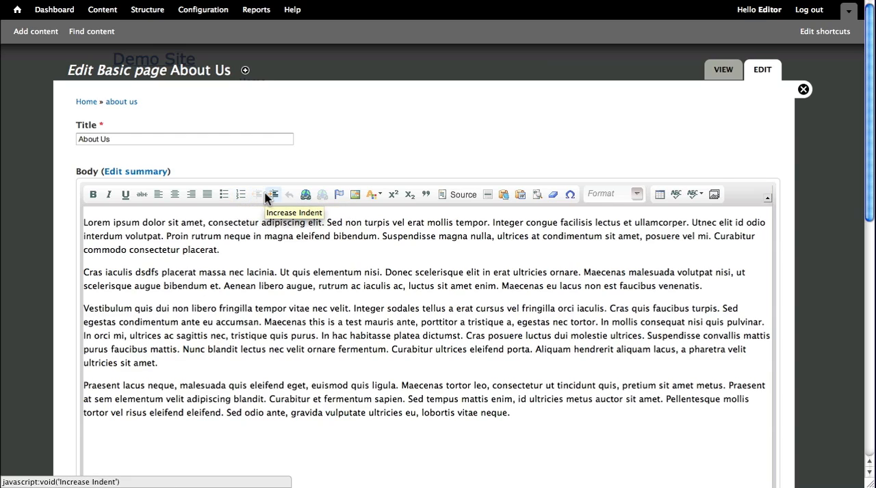
{"action": "mouse_move", "coordinate": [289, 195]}
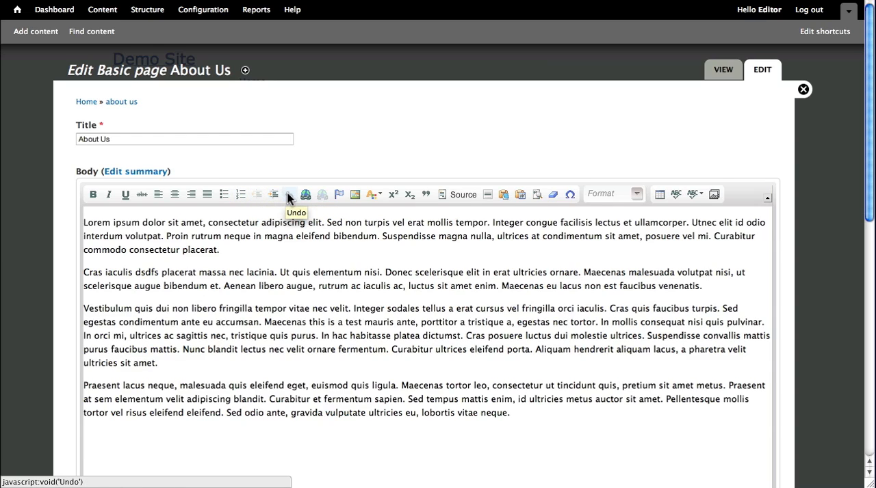
{"action": "mouse_move", "coordinate": [306, 195]}
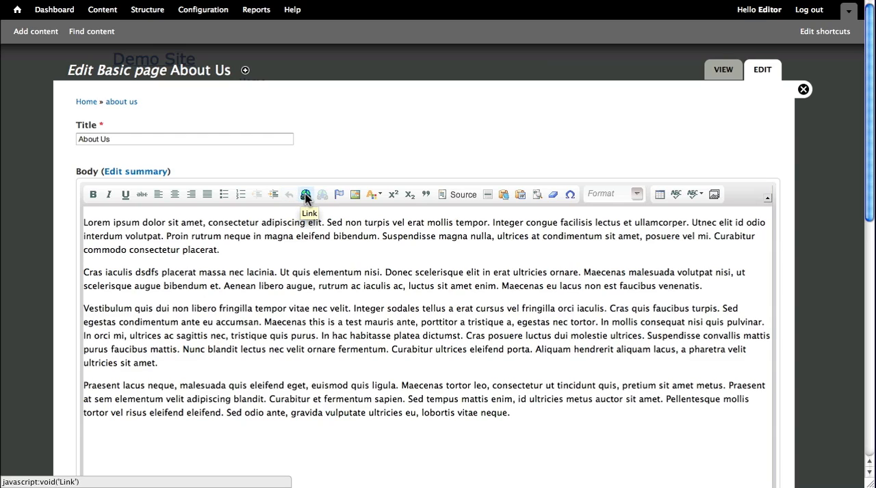
{"action": "mouse_move", "coordinate": [322, 194]}
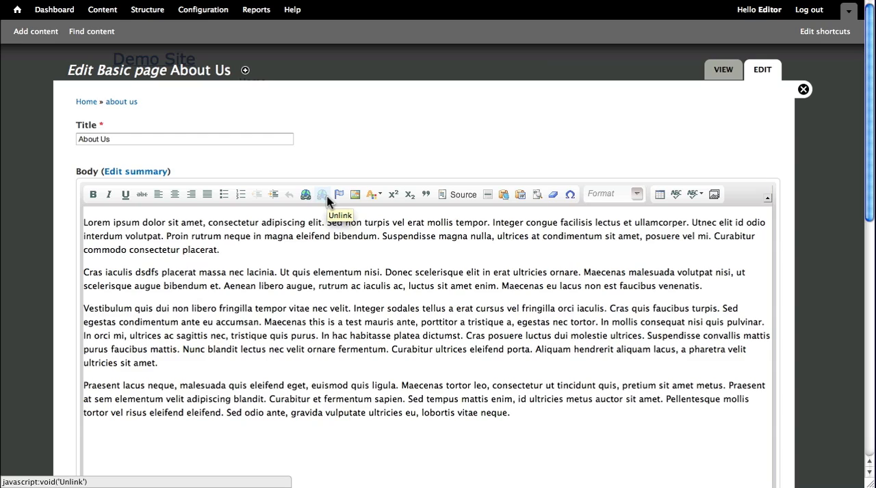
{"action": "mouse_move", "coordinate": [339, 194]}
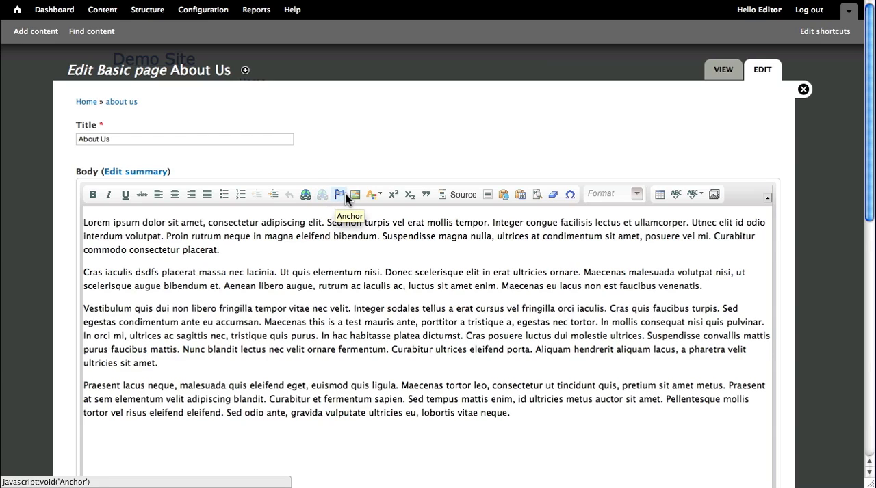
{"action": "mouse_move", "coordinate": [372, 195]}
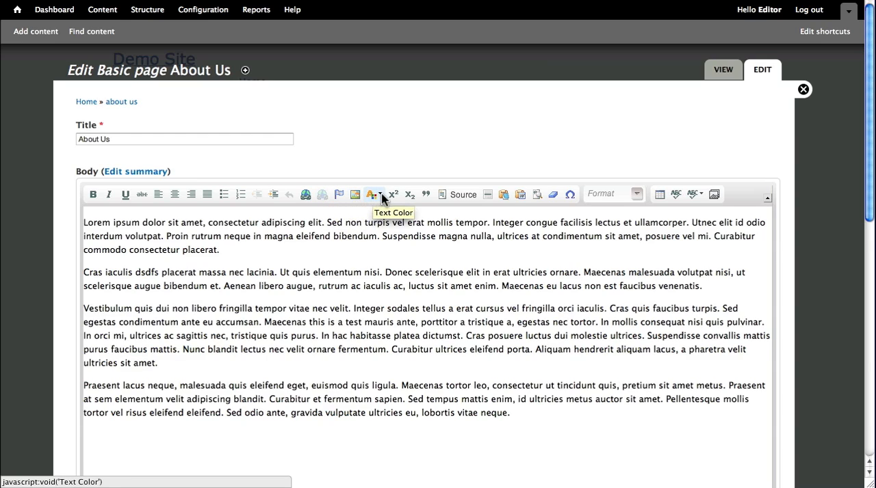
{"action": "mouse_move", "coordinate": [393, 194]}
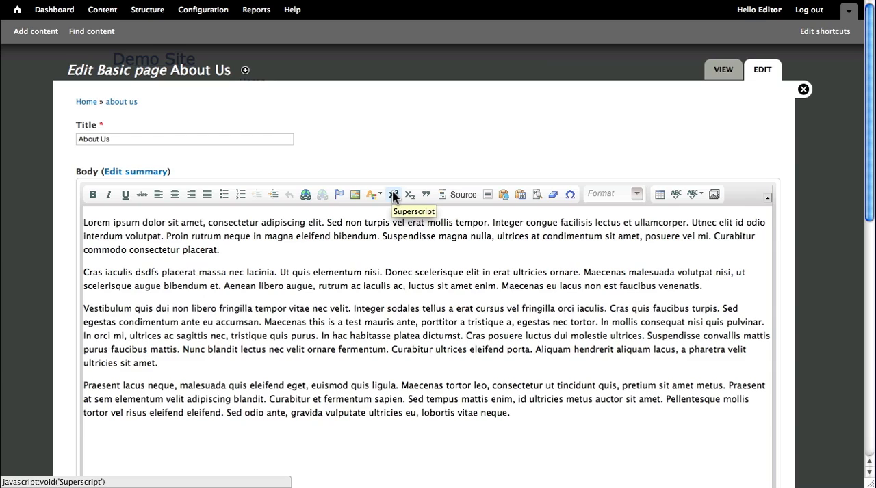
{"action": "mouse_move", "coordinate": [425, 194]}
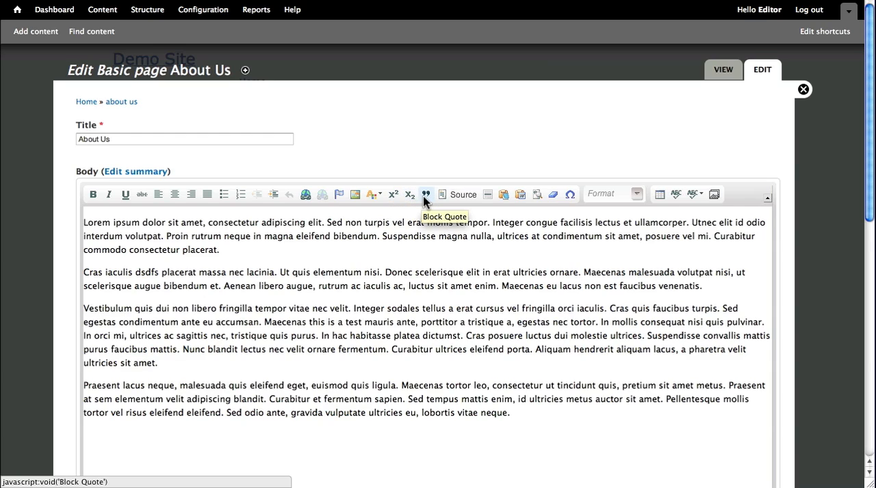
{"action": "mouse_move", "coordinate": [463, 194]}
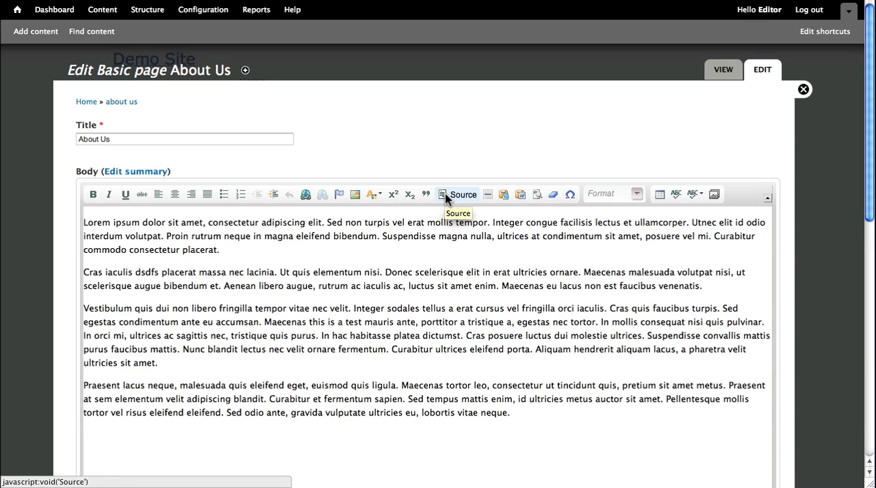
{"action": "mouse_move", "coordinate": [488, 194]}
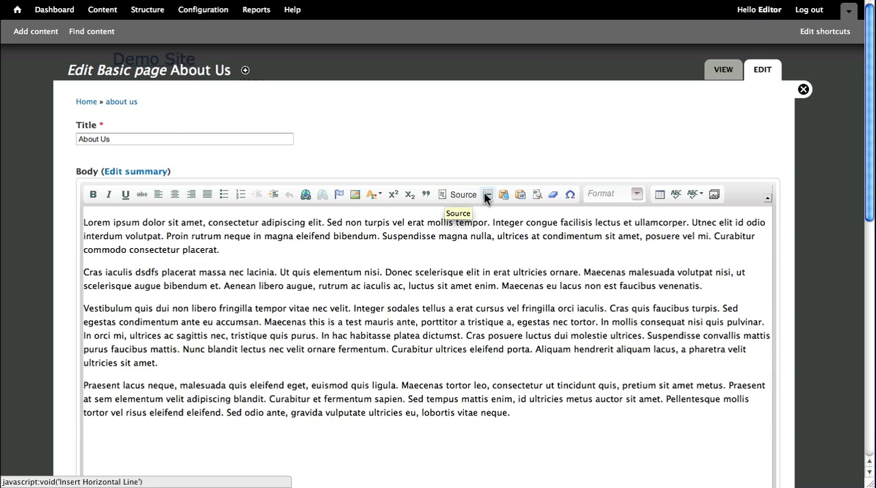
{"action": "mouse_move", "coordinate": [502, 194]}
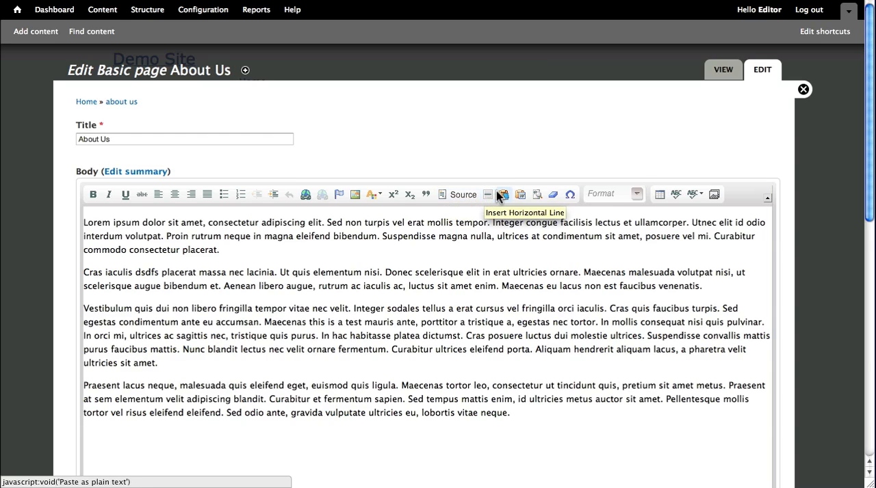
{"action": "mouse_move", "coordinate": [520, 194]}
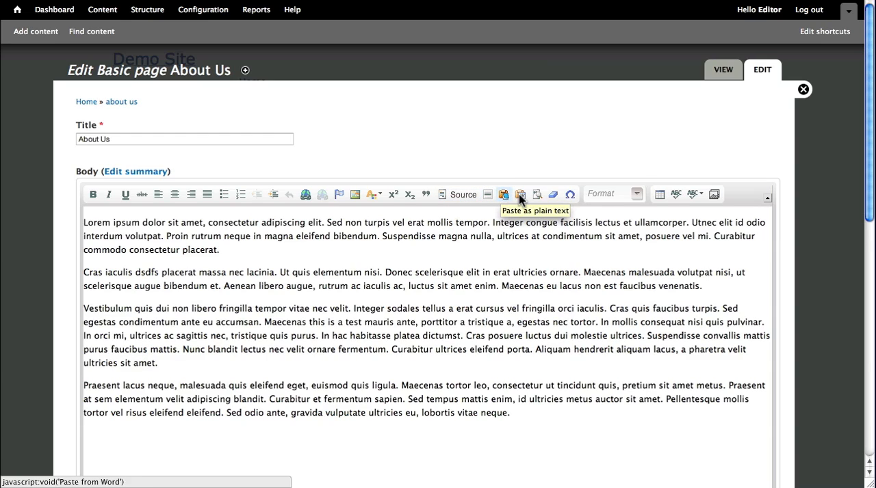
{"action": "mouse_move", "coordinate": [537, 195]}
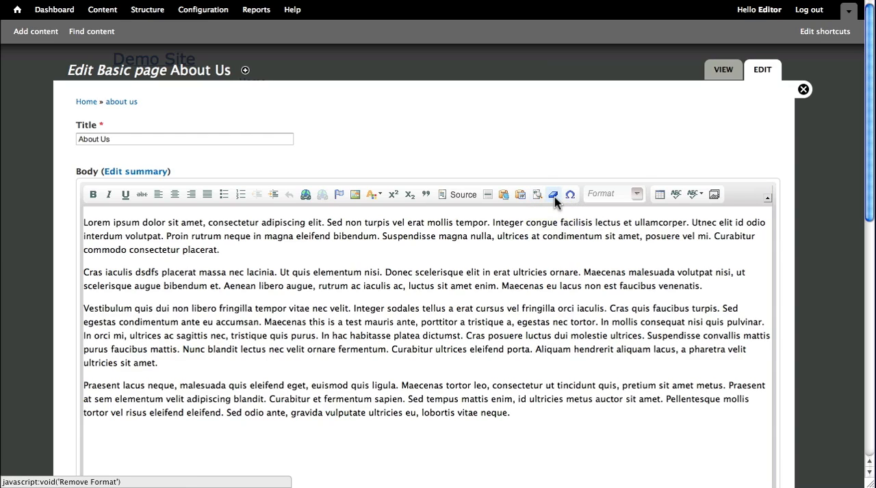
{"action": "mouse_move", "coordinate": [569, 194]}
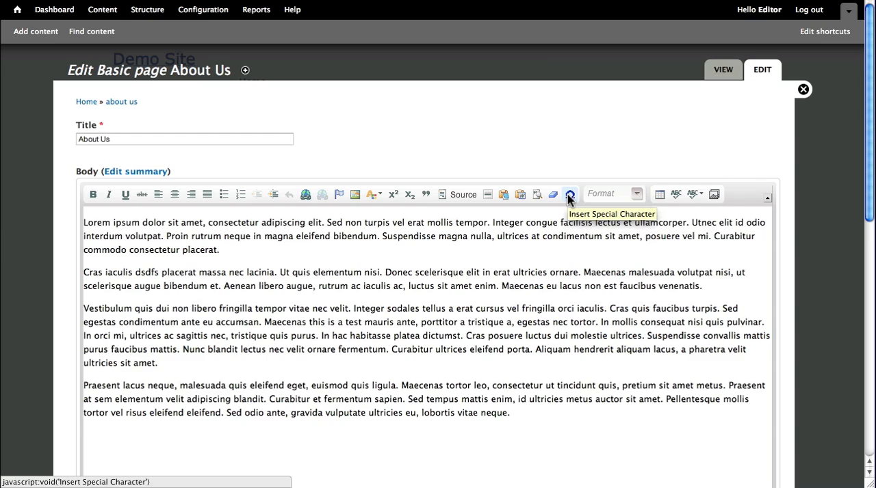
{"action": "mouse_move", "coordinate": [622, 197]}
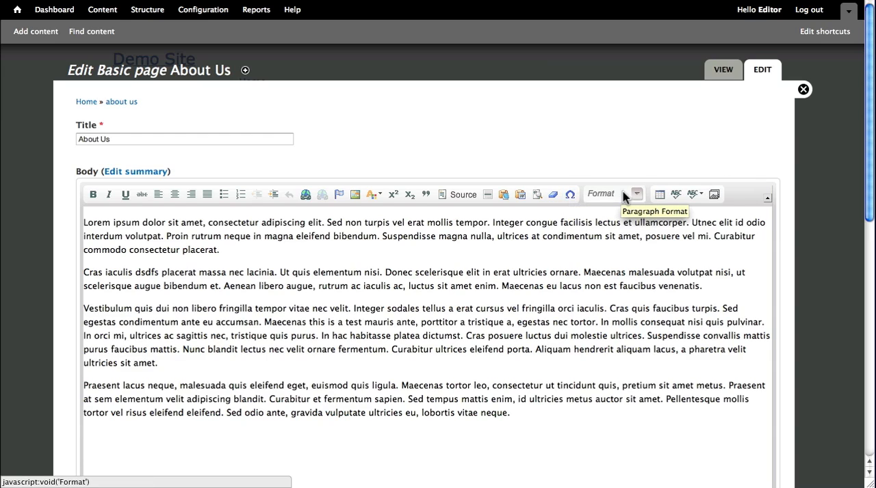
{"action": "mouse_move", "coordinate": [658, 194]}
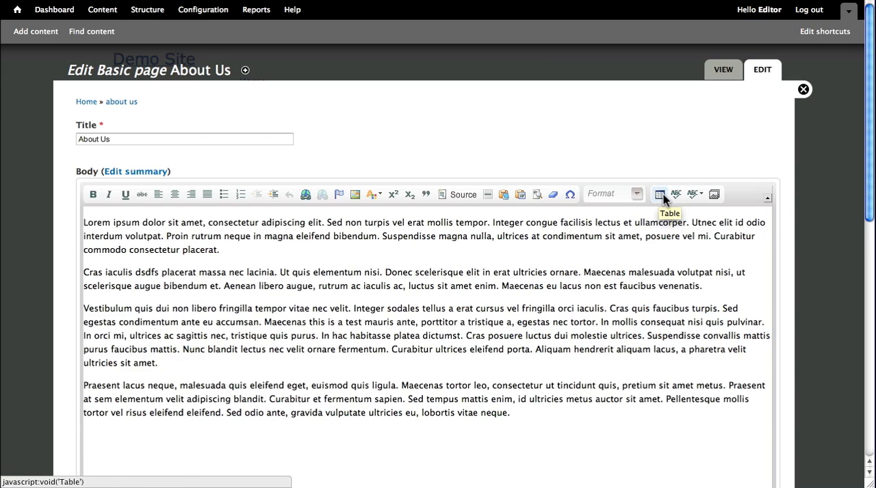
{"action": "mouse_move", "coordinate": [714, 195]}
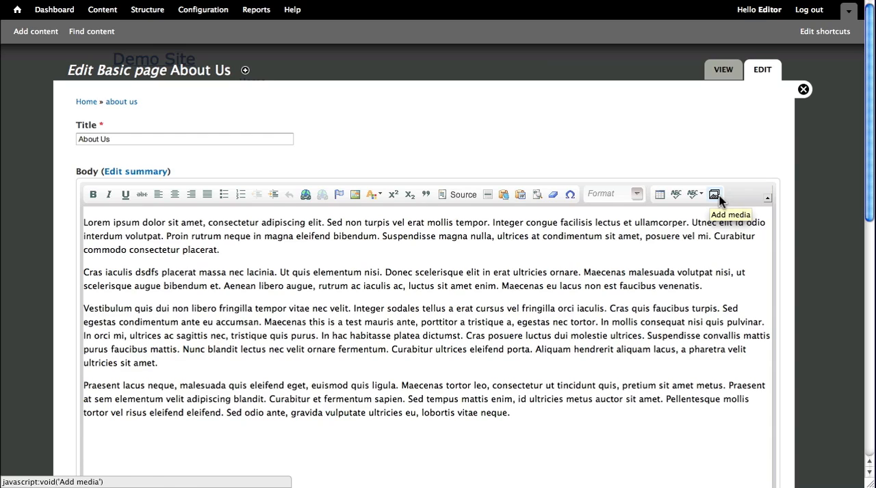
{"action": "mouse_move", "coordinate": [108, 209]}
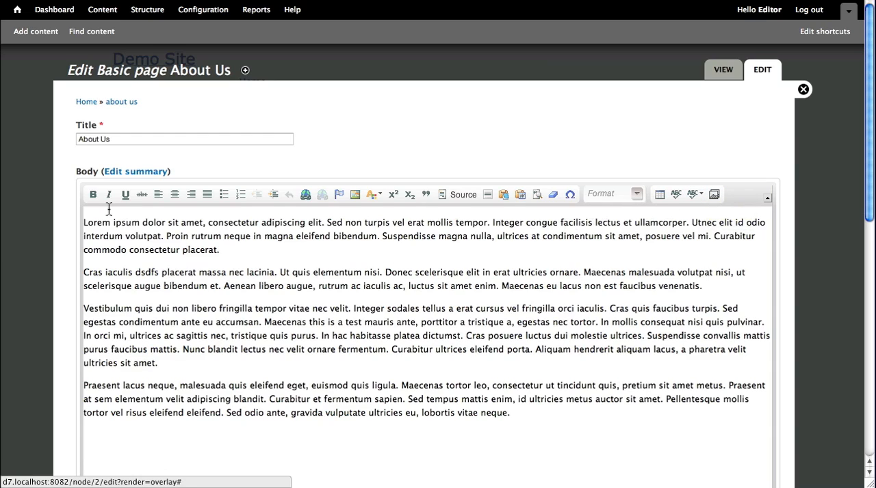
{"action": "mouse_move", "coordinate": [201, 296]}
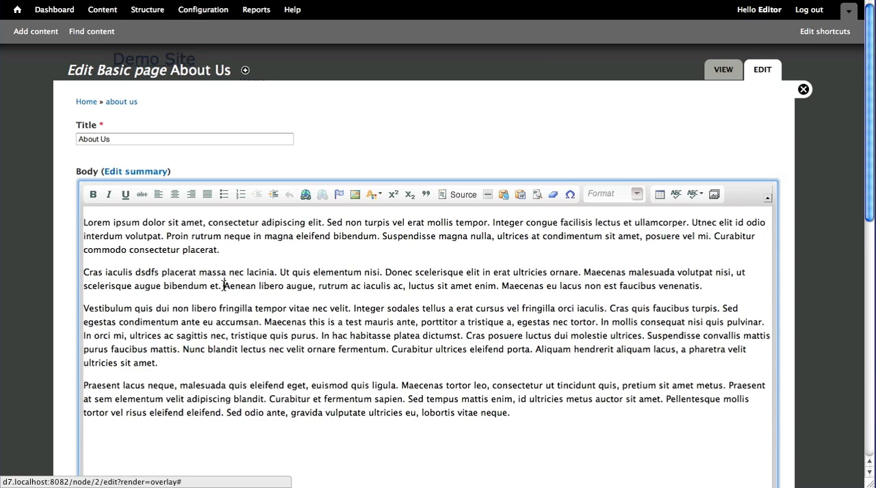
Step: Try Bold, Italic, Strikethrough and Remove Format on 'Aenean libero augue, rutrum ac iaculis ac', then undo
{"action": "left_click_drag", "start_coordinate": [225, 286], "coordinate": [402, 286]}
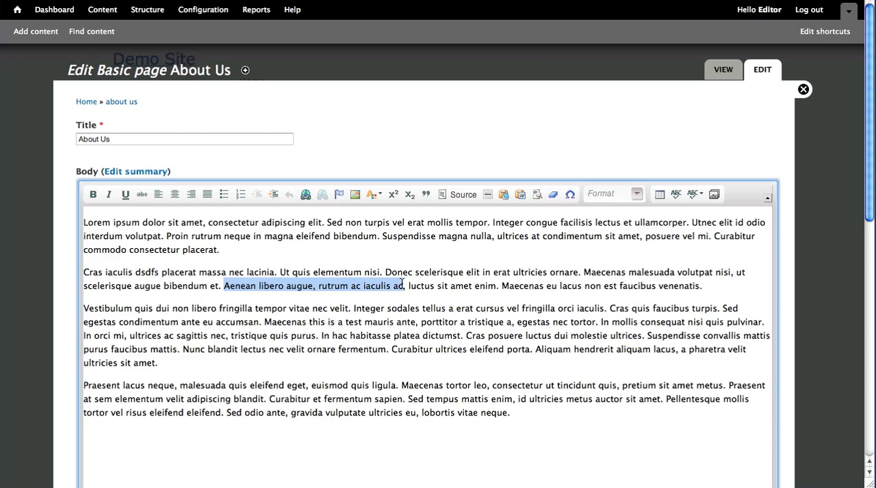
{"action": "left_click", "coordinate": [93, 194]}
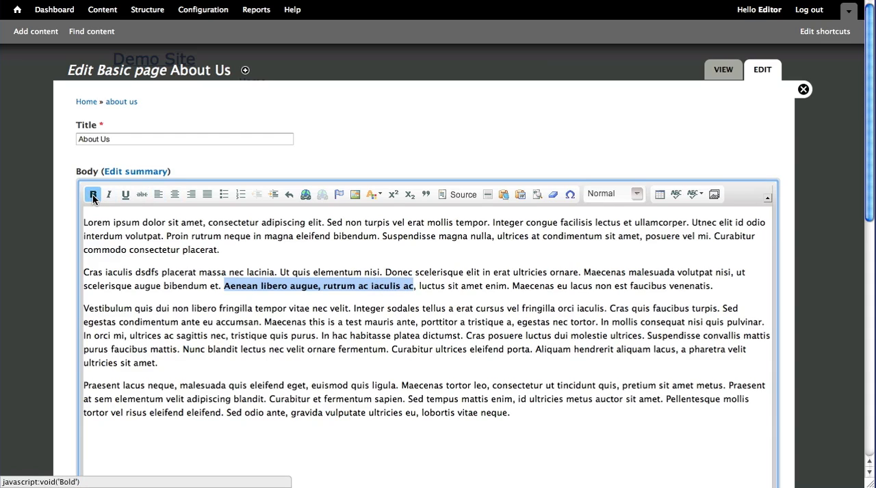
{"action": "left_click", "coordinate": [93, 194]}
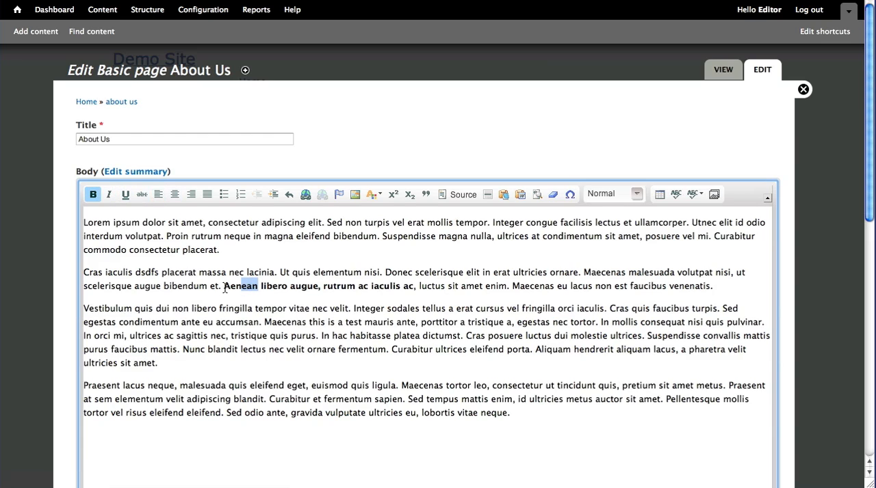
{"action": "left_click_drag", "start_coordinate": [225, 286], "coordinate": [415, 286]}
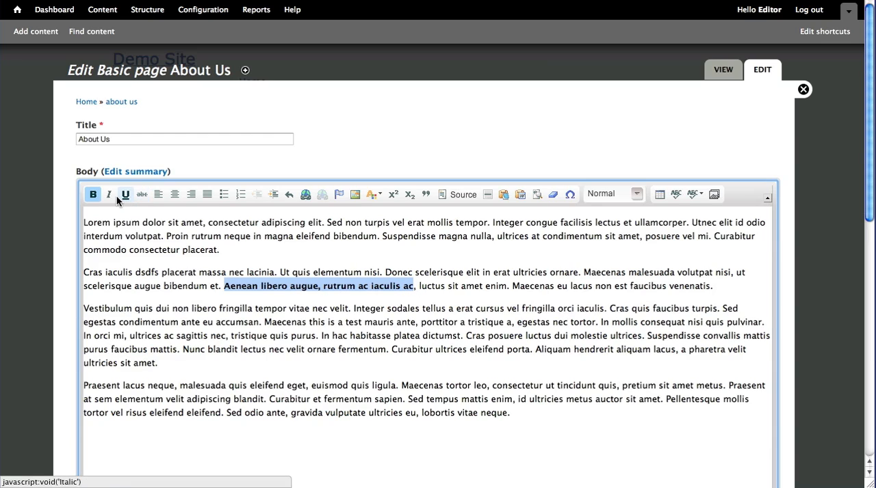
{"action": "left_click", "coordinate": [109, 194]}
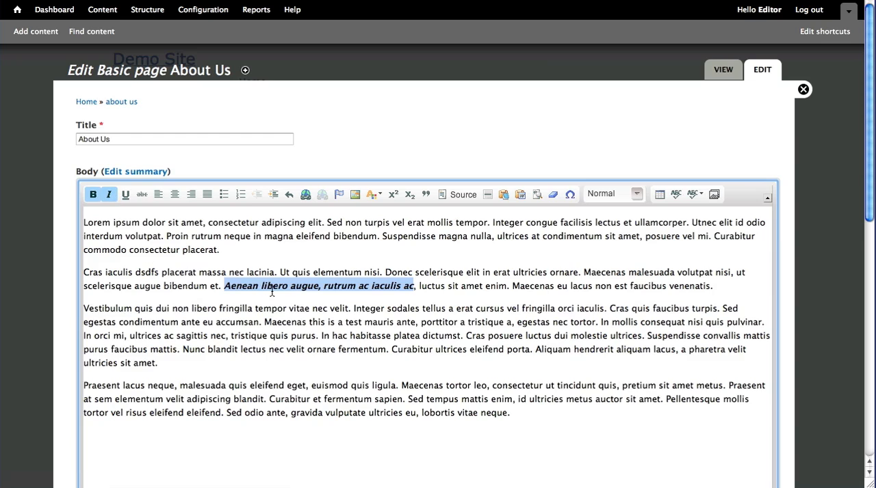
{"action": "mouse_move", "coordinate": [136, 209]}
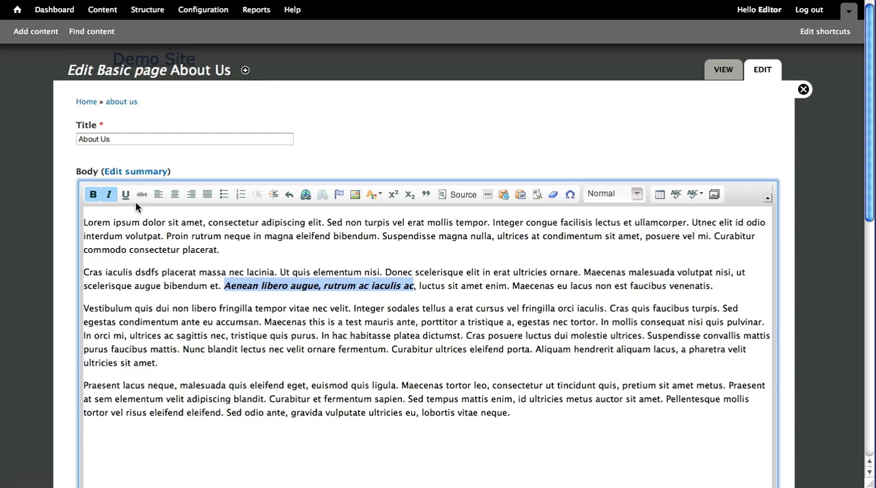
{"action": "left_click", "coordinate": [141, 194]}
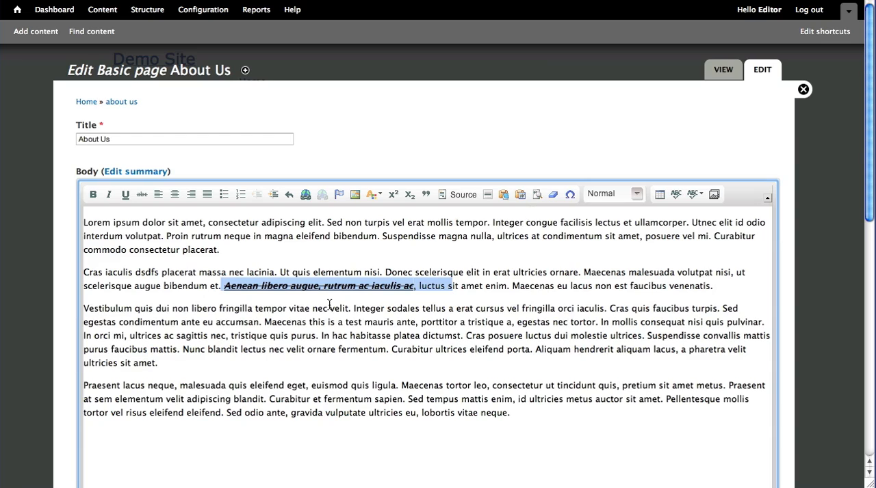
{"action": "mouse_move", "coordinate": [552, 194]}
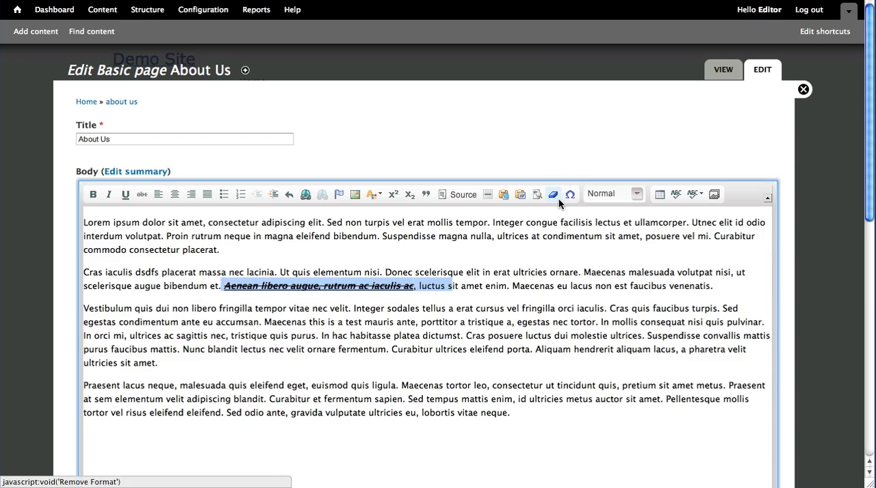
{"action": "left_click", "coordinate": [552, 194]}
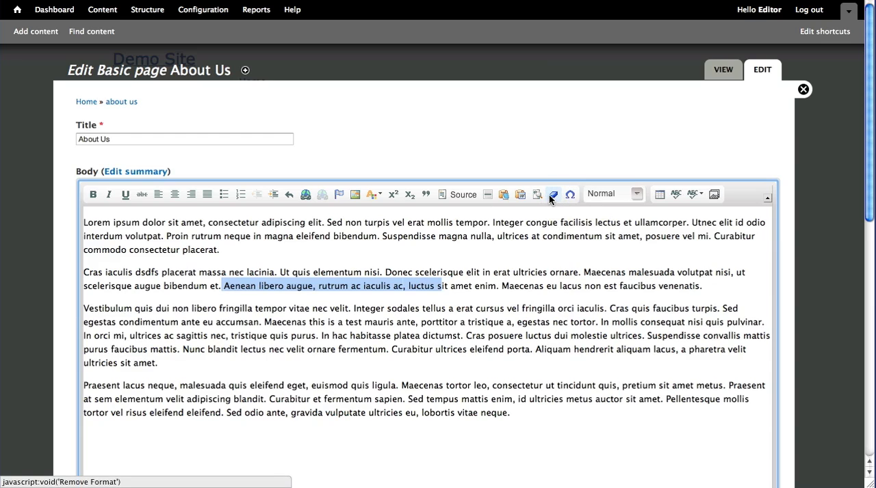
{"action": "left_click", "coordinate": [553, 194]}
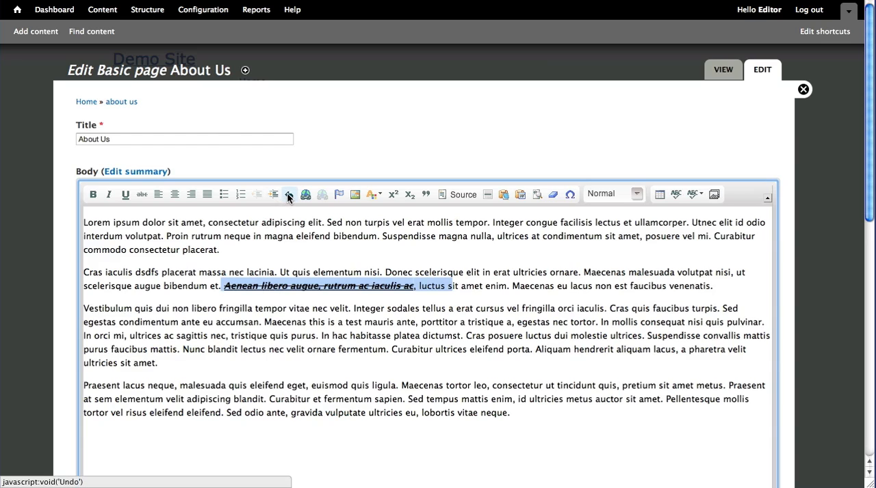
Step: Strip the extra styling from the phrase, then unbold 'libero augue'
{"action": "left_click", "coordinate": [288, 194]}
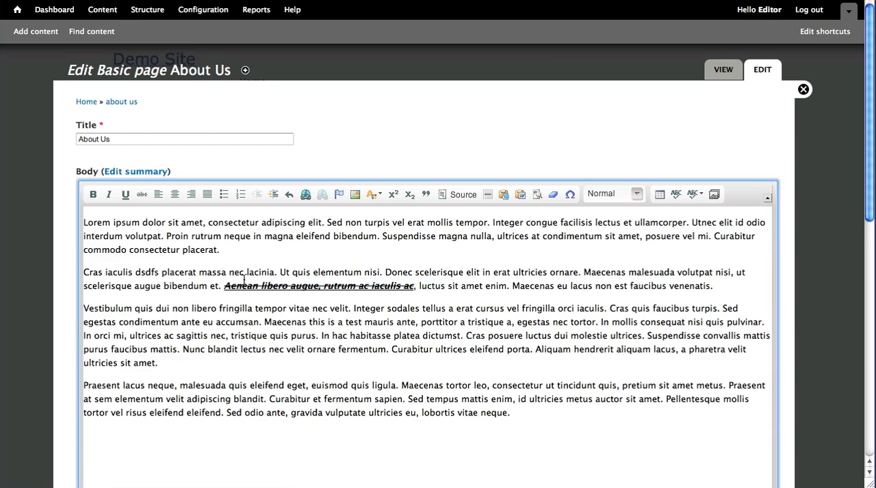
{"action": "left_click", "coordinate": [224, 286]}
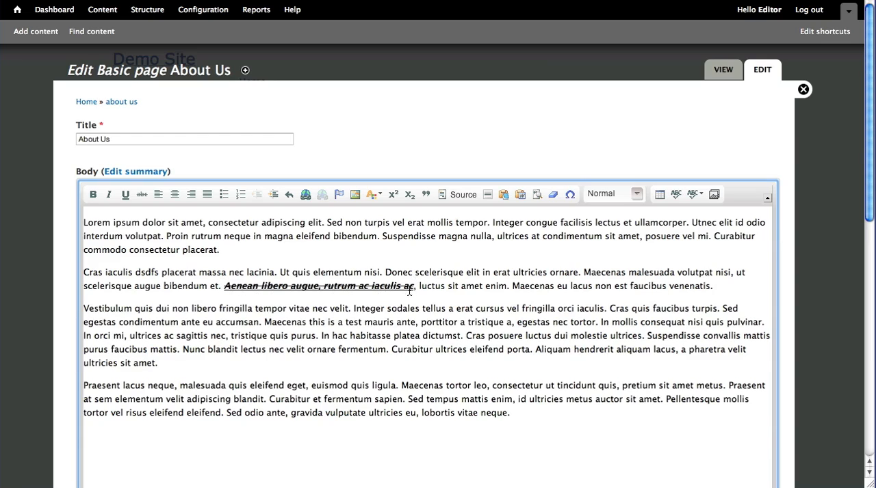
{"action": "mouse_move", "coordinate": [294, 295]}
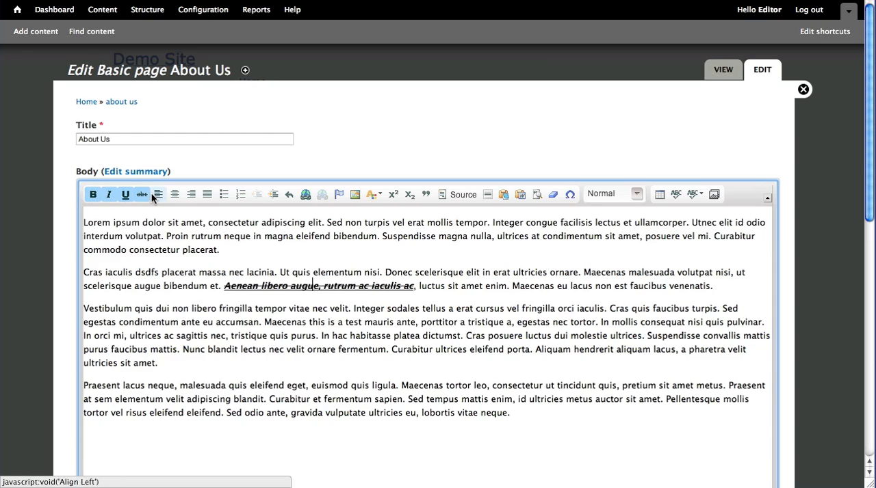
{"action": "mouse_move", "coordinate": [142, 195]}
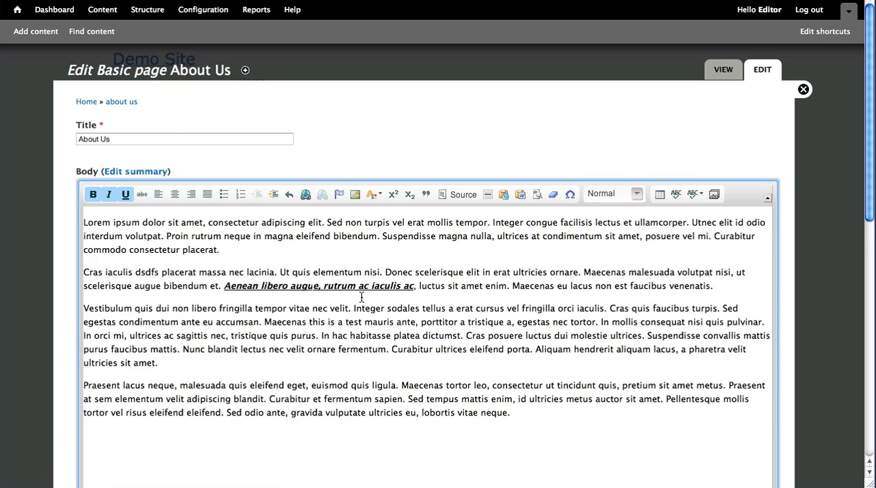
{"action": "mouse_move", "coordinate": [125, 194]}
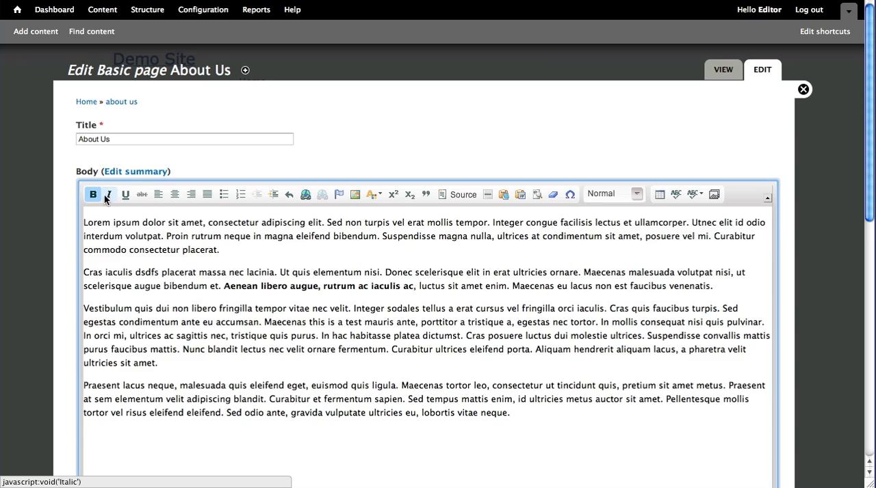
{"action": "left_click", "coordinate": [93, 195]}
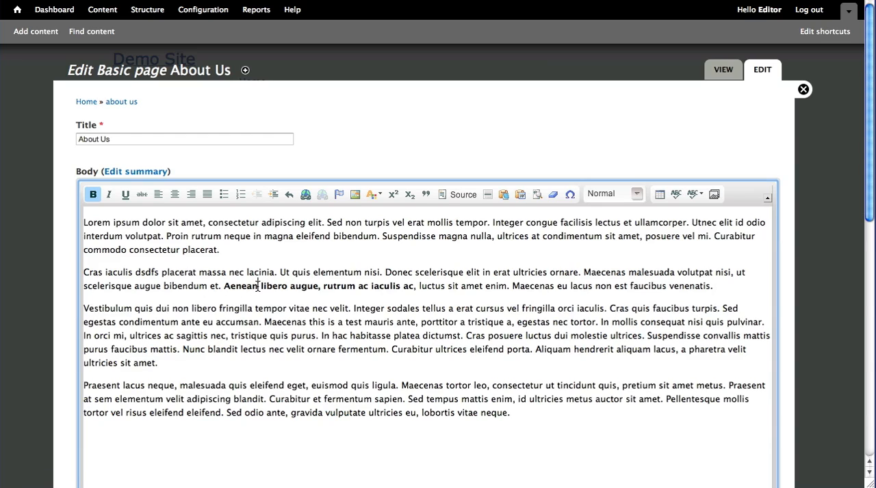
{"action": "double_click", "coordinate": [273, 286]}
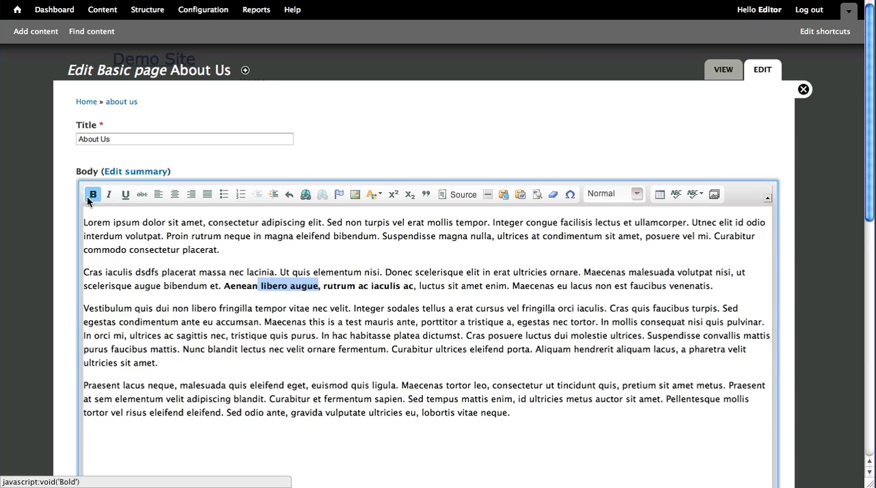
{"action": "left_click", "coordinate": [93, 194]}
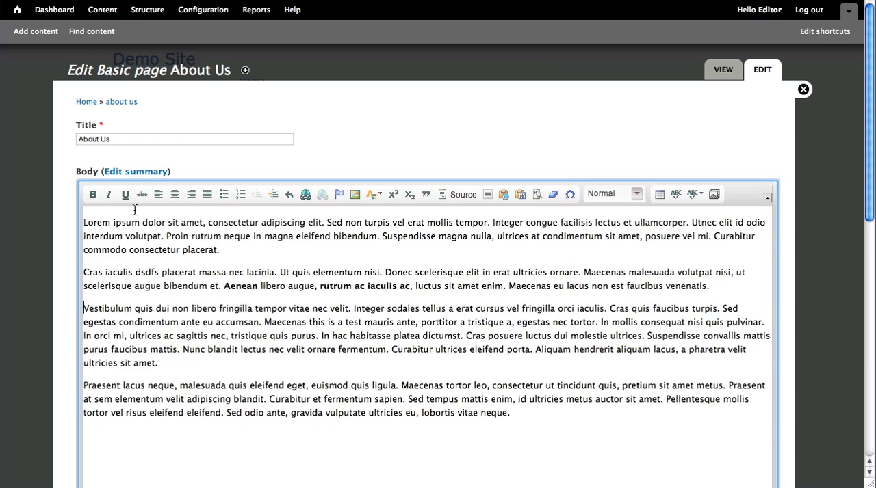
{"action": "mouse_move", "coordinate": [158, 194]}
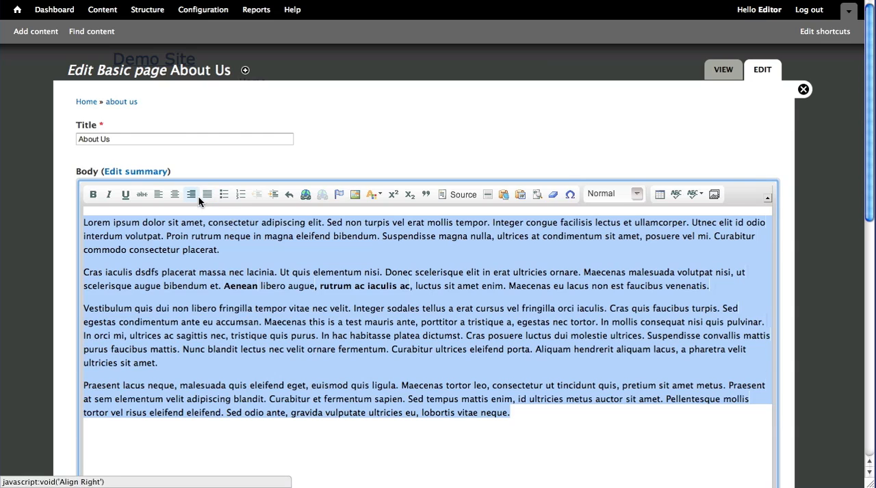
Step: Centre, right-align and justify the opening Lorem ipsum paragraph, then set it back to left
{"action": "left_click", "coordinate": [158, 194]}
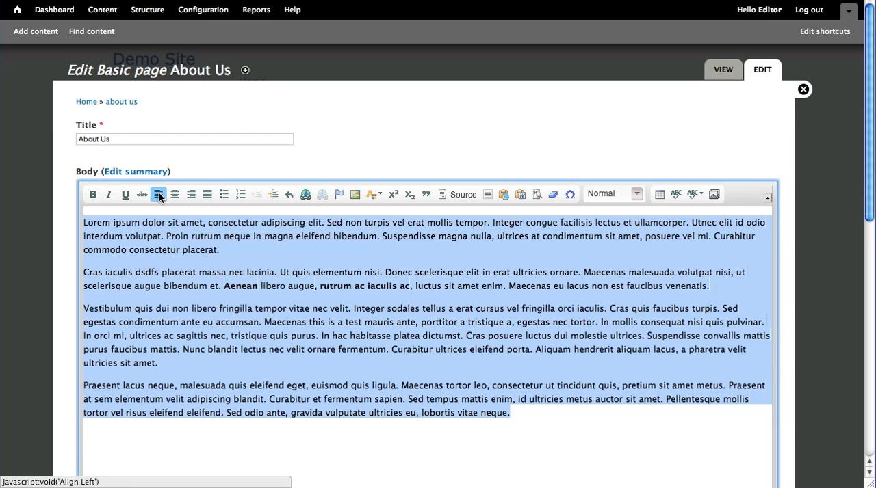
{"action": "left_click", "coordinate": [159, 195]}
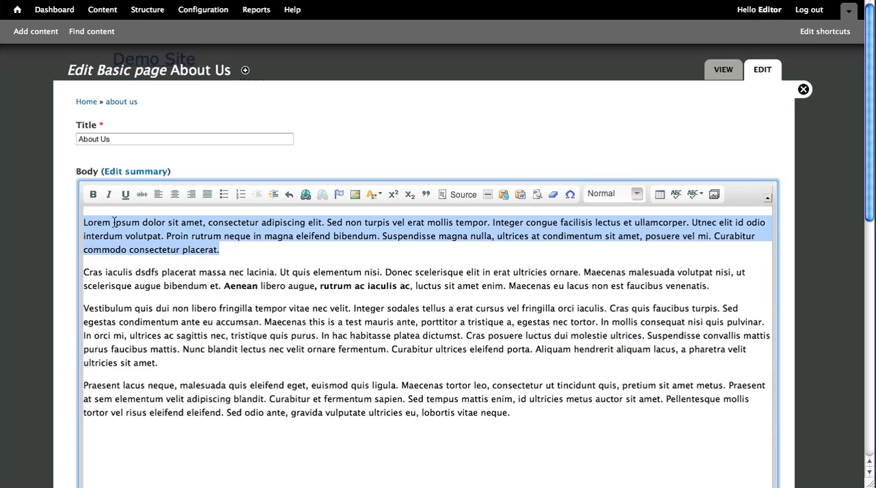
{"action": "left_click", "coordinate": [174, 194]}
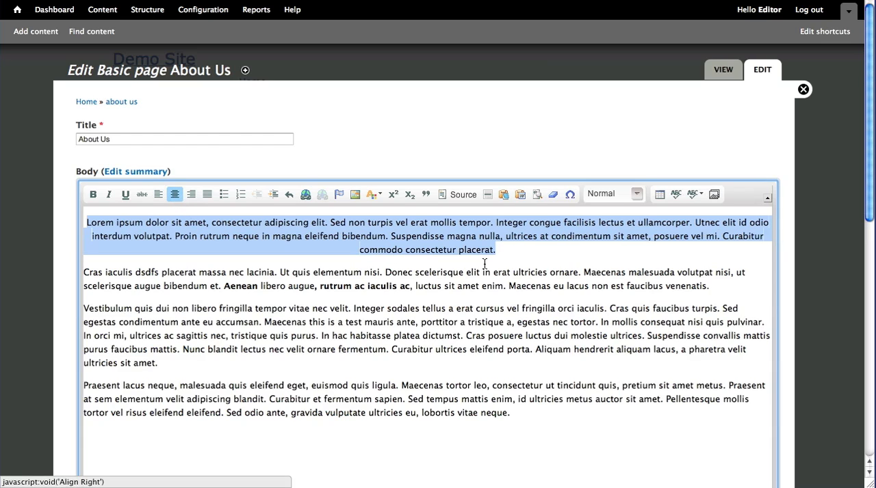
{"action": "mouse_move", "coordinate": [329, 207]}
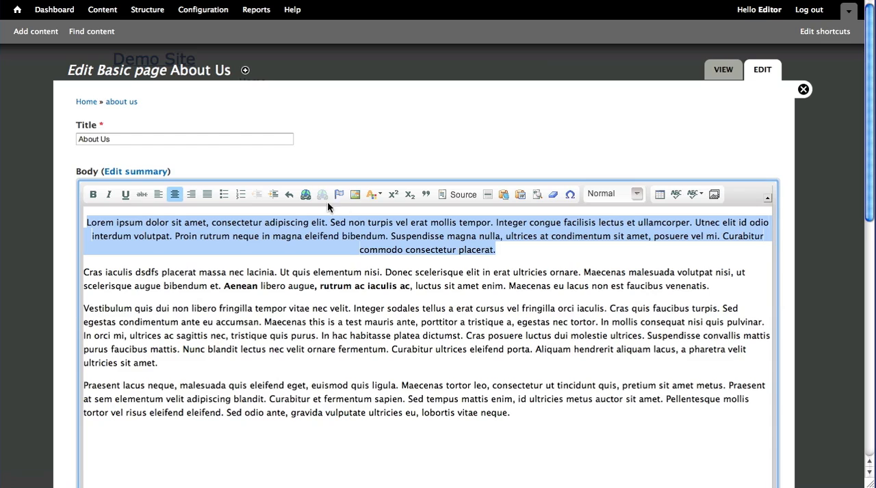
{"action": "left_click", "coordinate": [190, 194]}
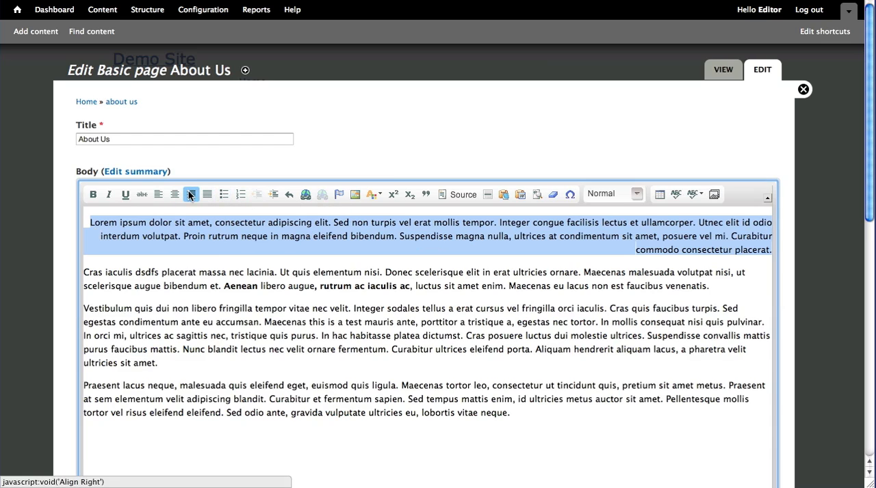
{"action": "left_click", "coordinate": [207, 194]}
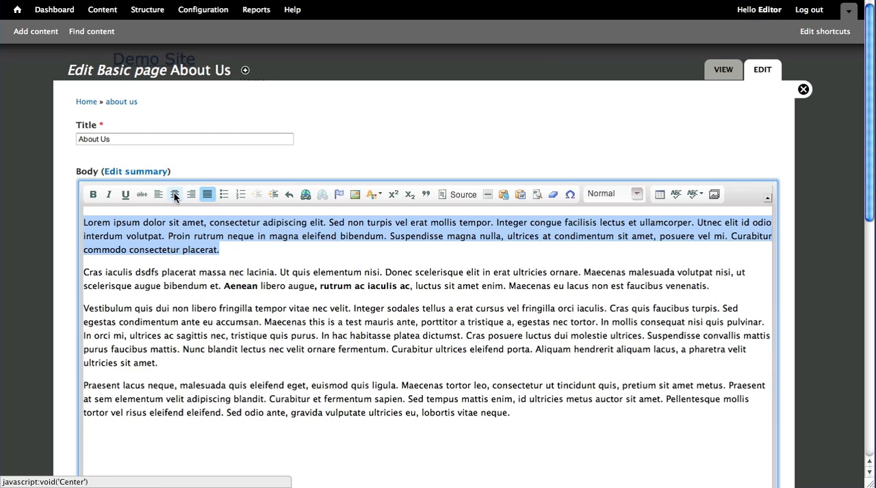
{"action": "left_click", "coordinate": [175, 194]}
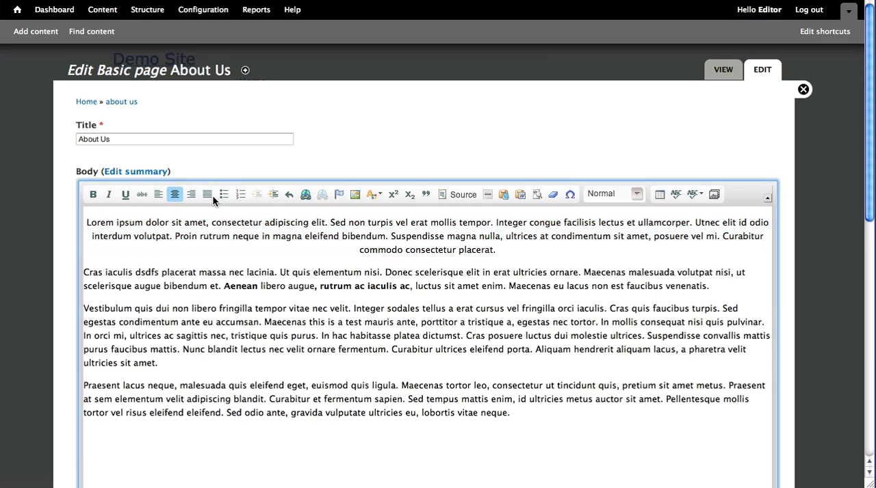
{"action": "left_click", "coordinate": [158, 195]}
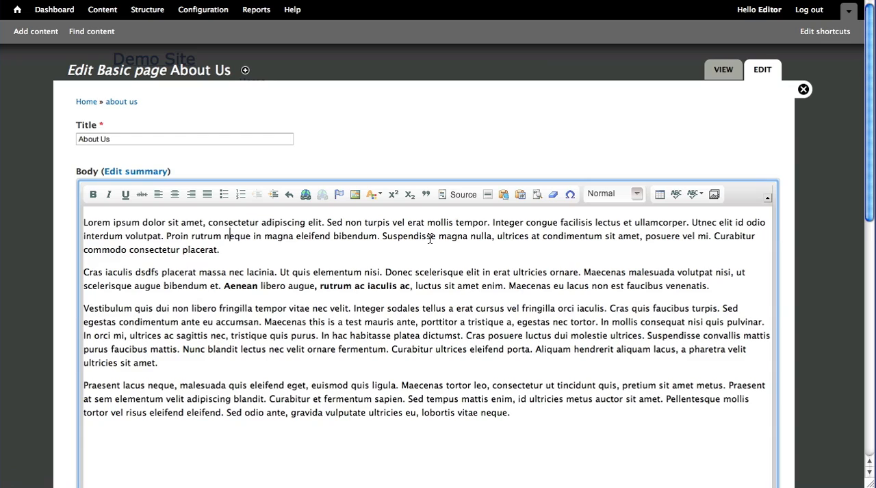
{"action": "mouse_move", "coordinate": [671, 454]}
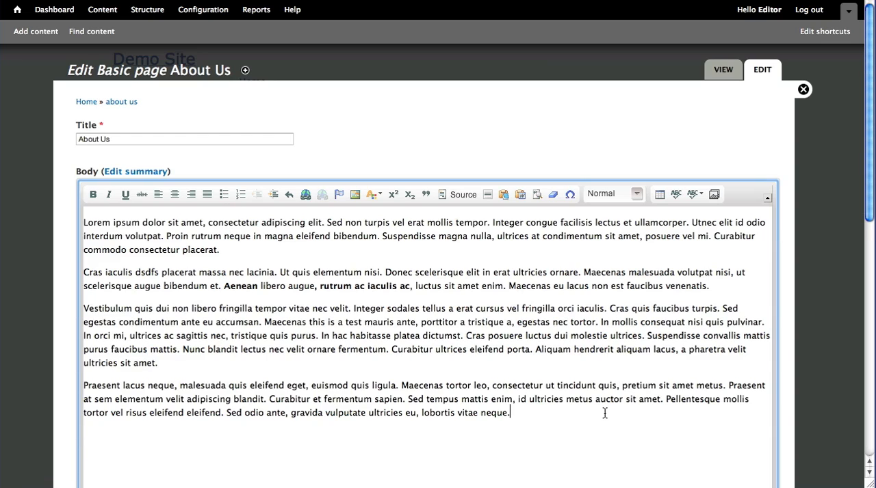
Step: Type the lines 'one', 'two' and 'three' after the last paragraph and select them
{"action": "type", "text": "one"}
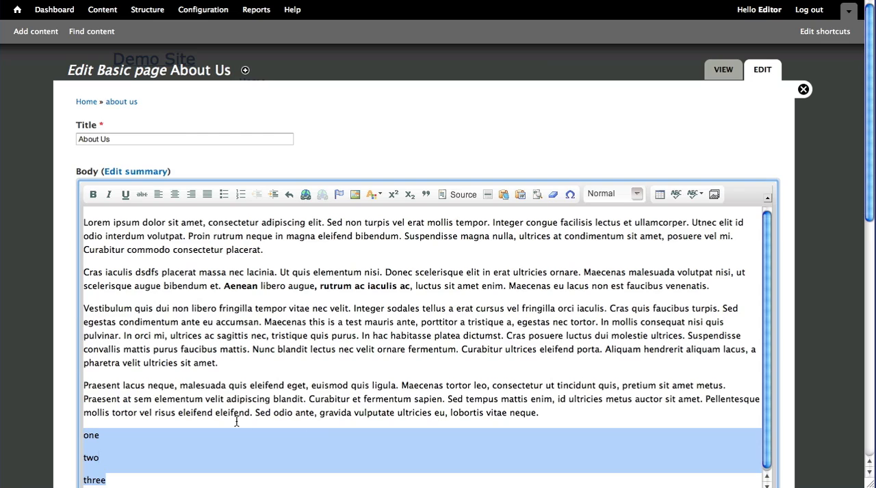
{"action": "scroll", "scroll_direction": "down", "scroll_amount": 3}
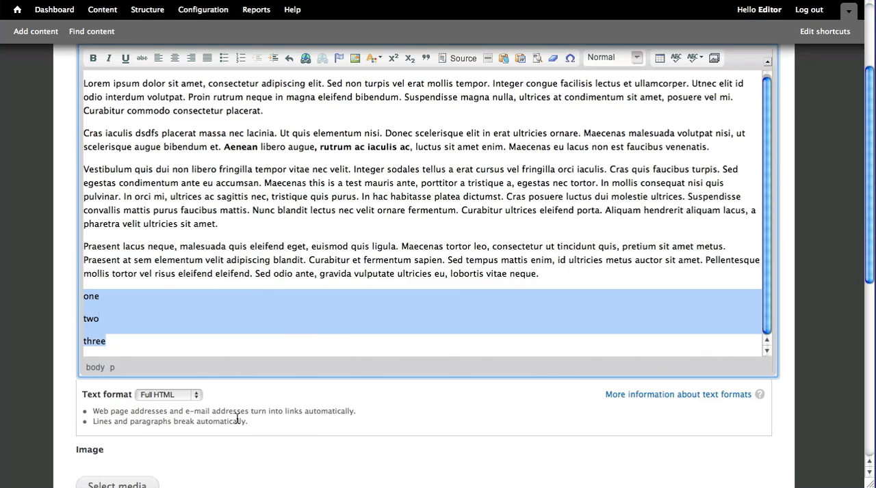
{"action": "scroll", "scroll_direction": "up", "scroll_amount": 3}
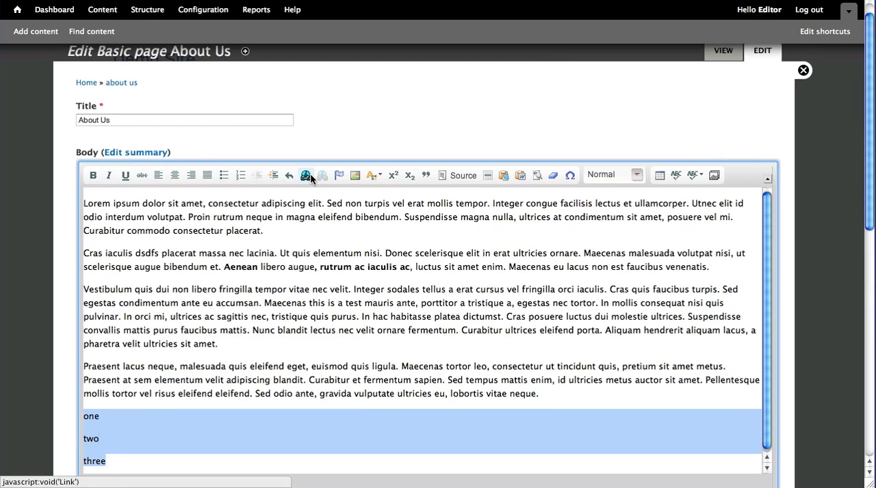
{"action": "mouse_move", "coordinate": [307, 175]}
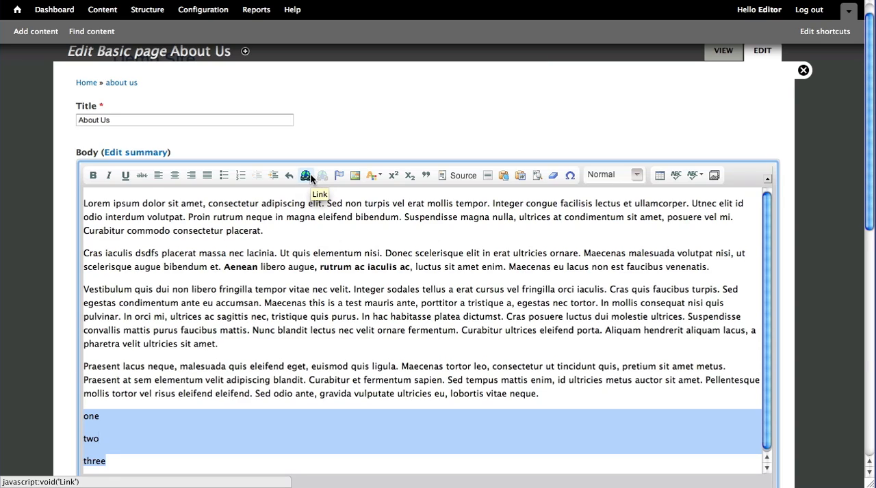
{"action": "scroll", "scroll_direction": "down", "scroll_amount": 3}
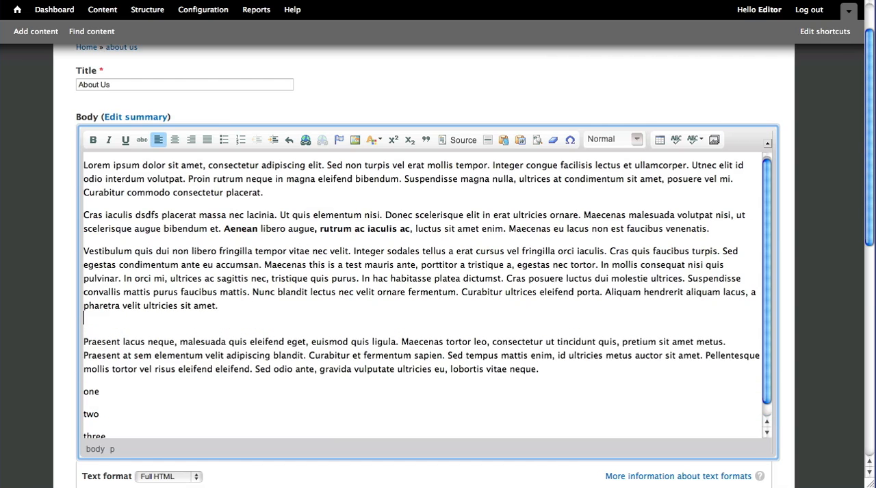
{"action": "type", "text": "333333"}
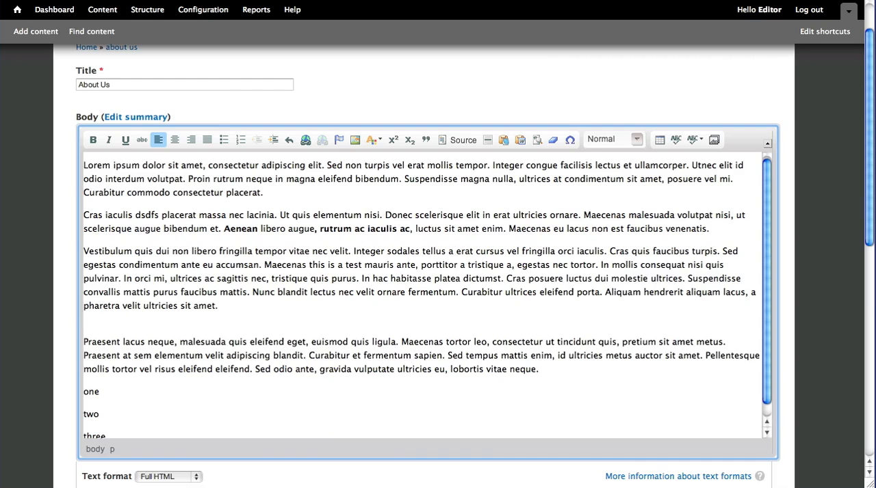
{"action": "double_click", "coordinate": [94, 423]}
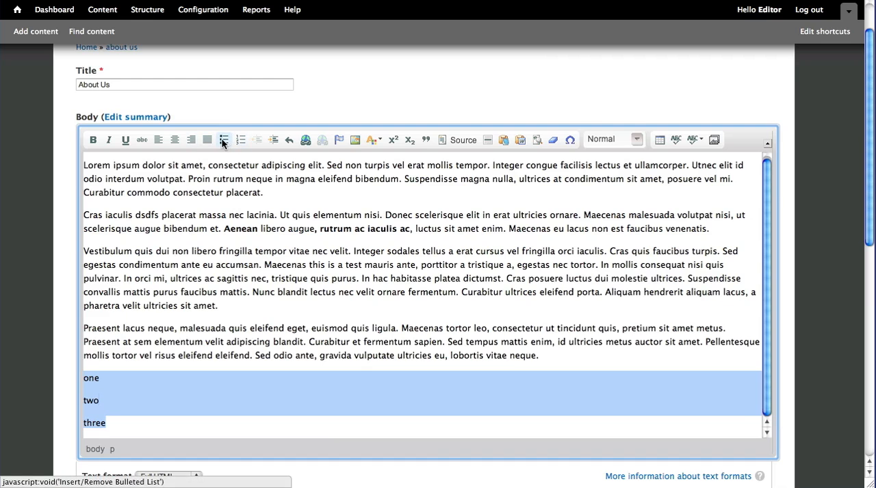
{"action": "left_click", "coordinate": [223, 139]}
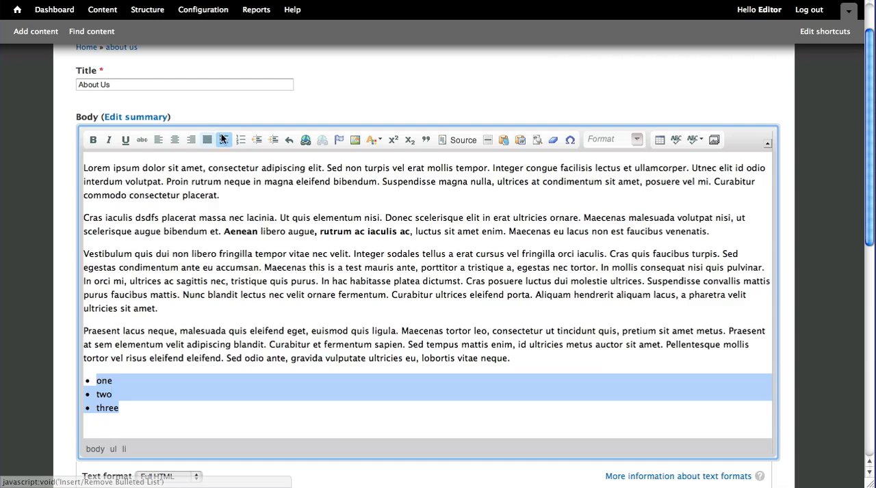
{"action": "left_click", "coordinate": [241, 139]}
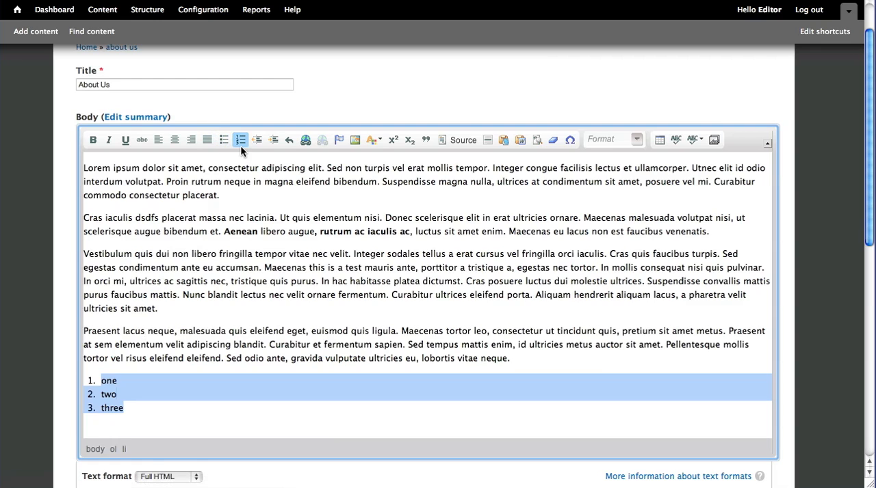
{"action": "mouse_move", "coordinate": [240, 139]}
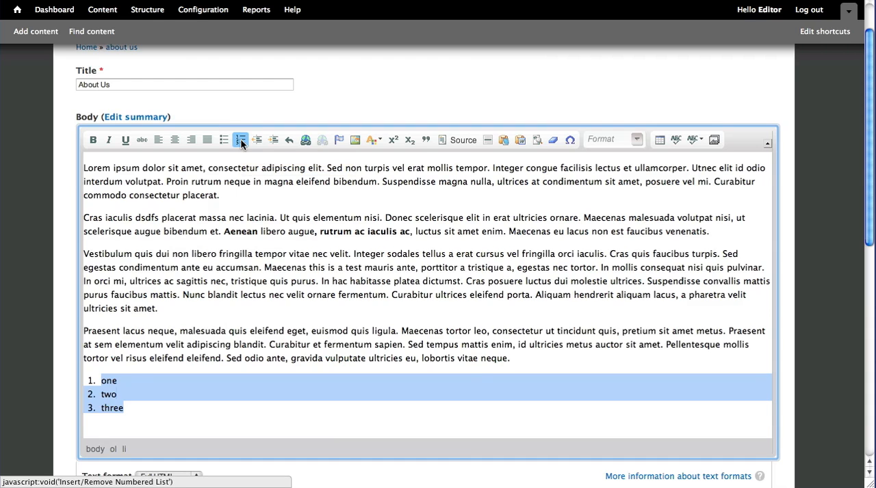
{"action": "left_click", "coordinate": [240, 140]}
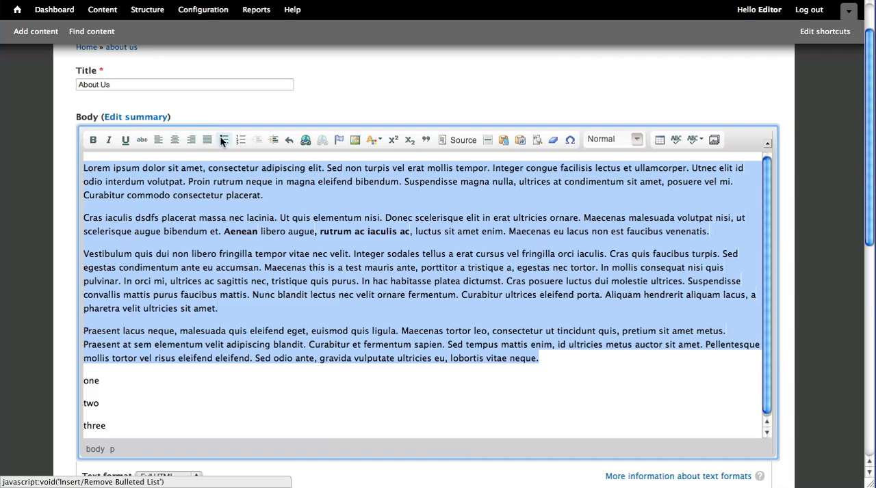
{"action": "left_click", "coordinate": [223, 140]}
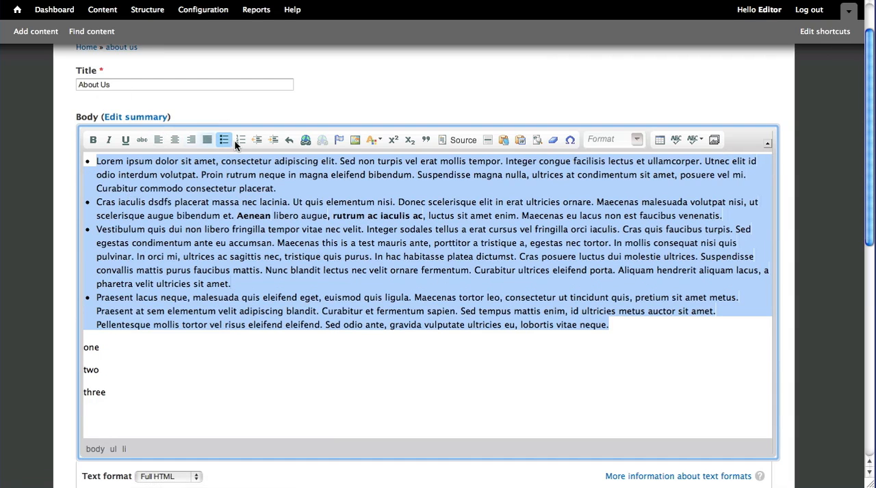
{"action": "left_click", "coordinate": [223, 139]}
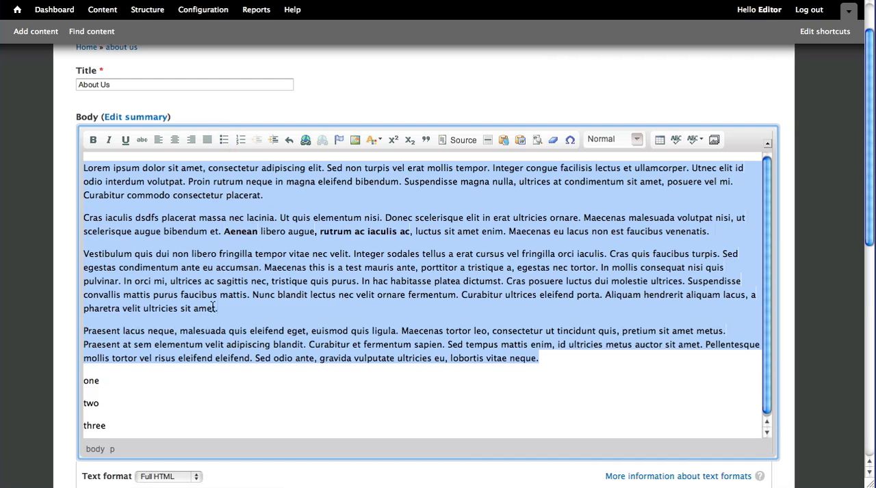
{"action": "left_click", "coordinate": [158, 140]}
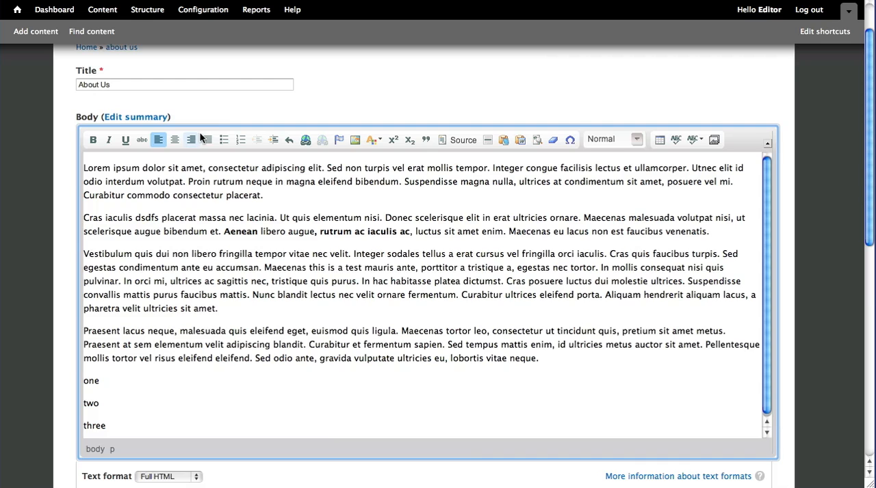
{"action": "mouse_move", "coordinate": [289, 140]}
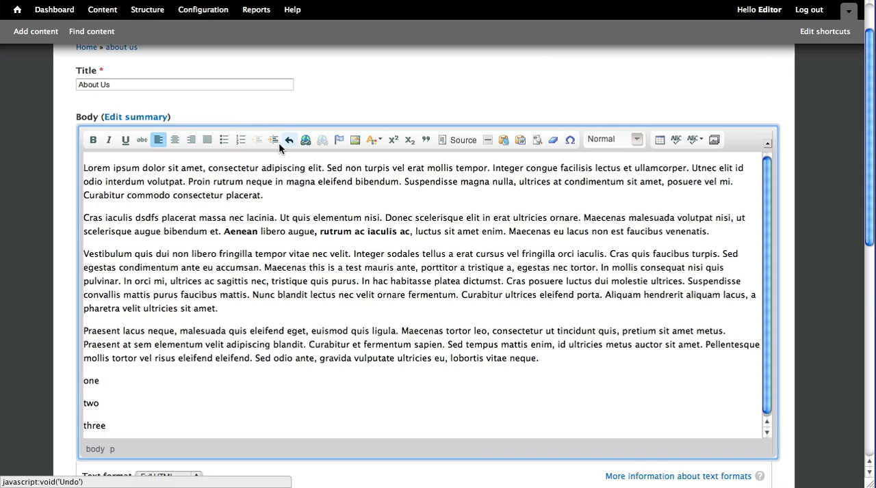
{"action": "left_click", "coordinate": [274, 139]}
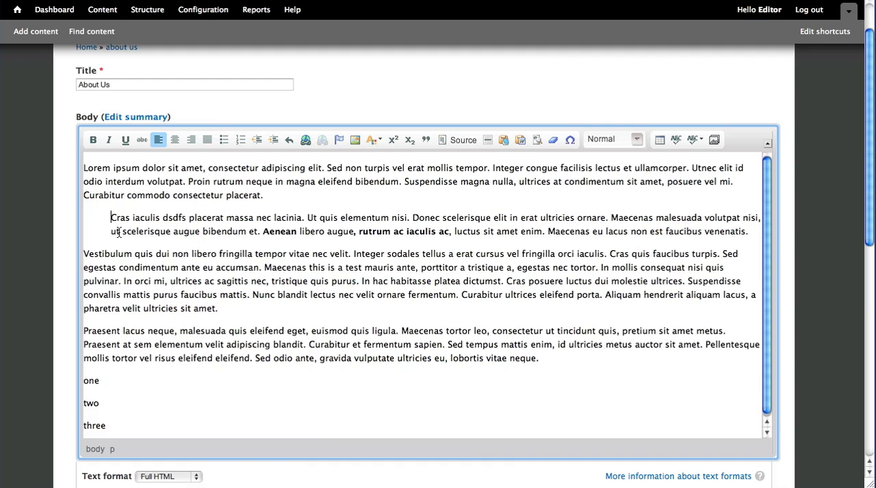
{"action": "mouse_move", "coordinate": [261, 150]}
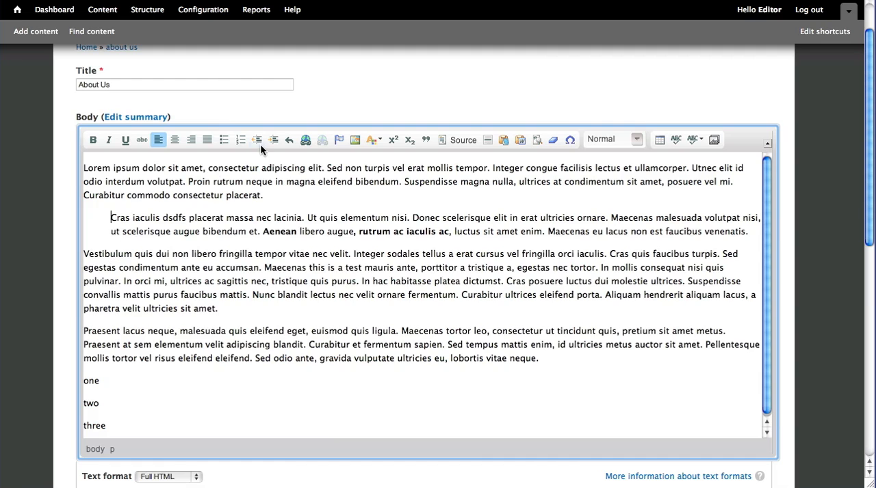
{"action": "left_click", "coordinate": [257, 140]}
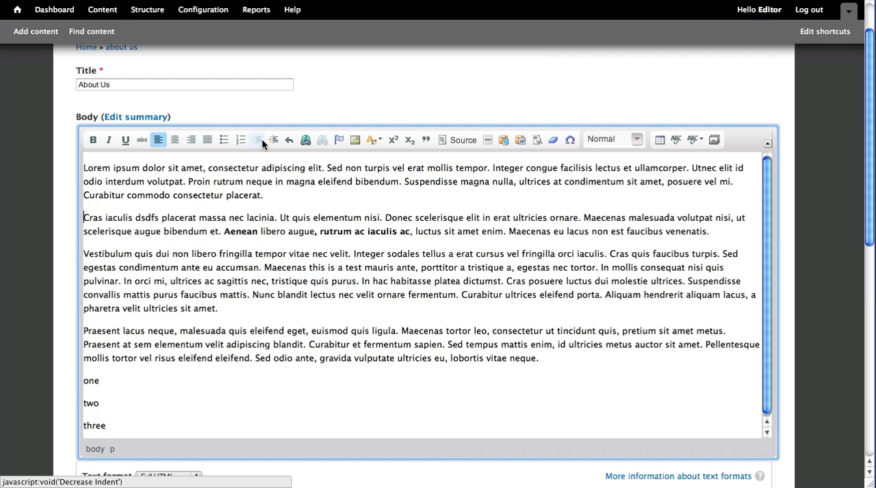
{"action": "left_click", "coordinate": [272, 139]}
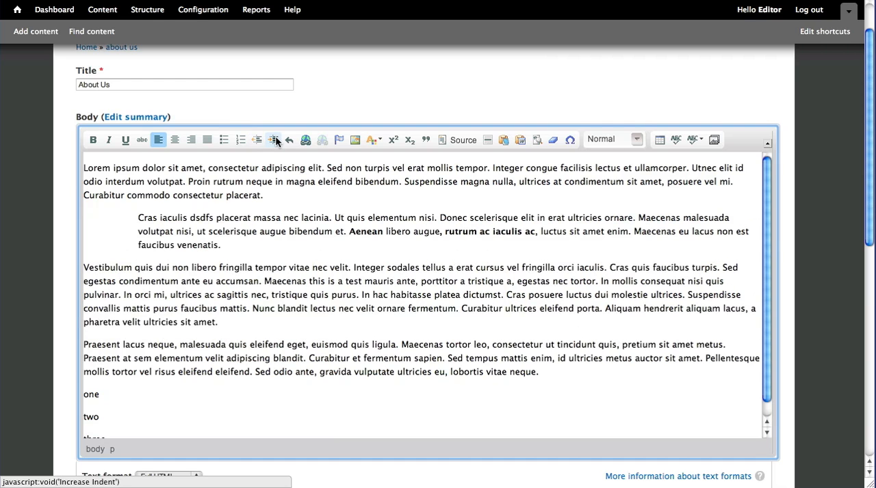
{"action": "left_click", "coordinate": [256, 140]}
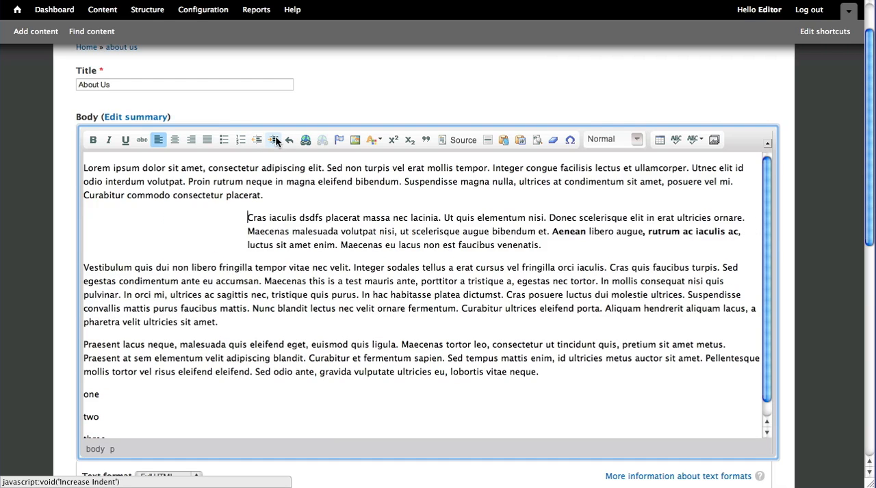
{"action": "left_click", "coordinate": [273, 140]}
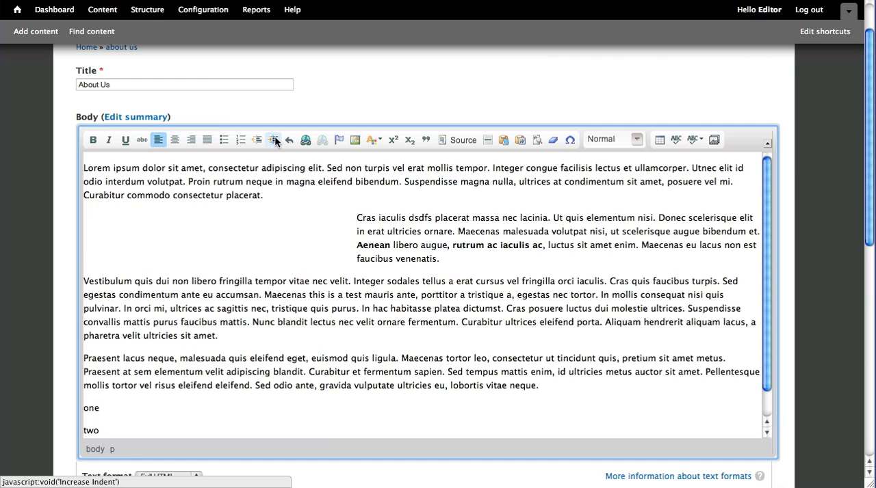
{"action": "left_click", "coordinate": [274, 139]}
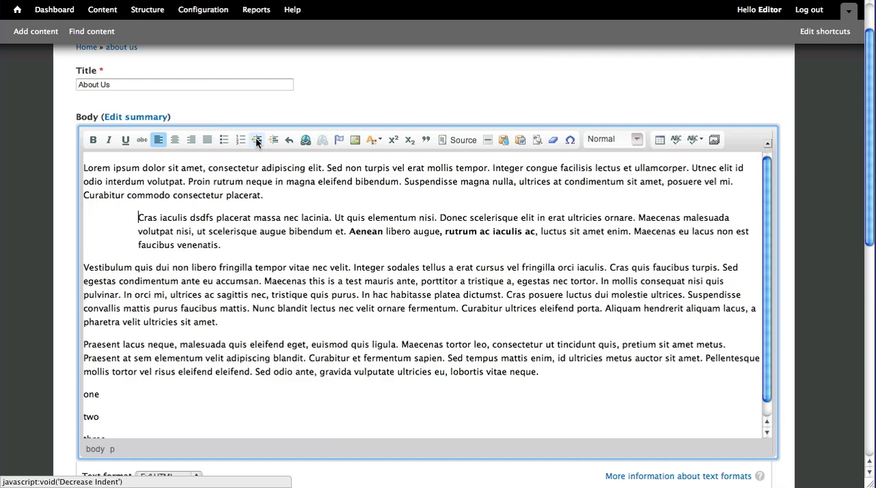
{"action": "left_click", "coordinate": [257, 140]}
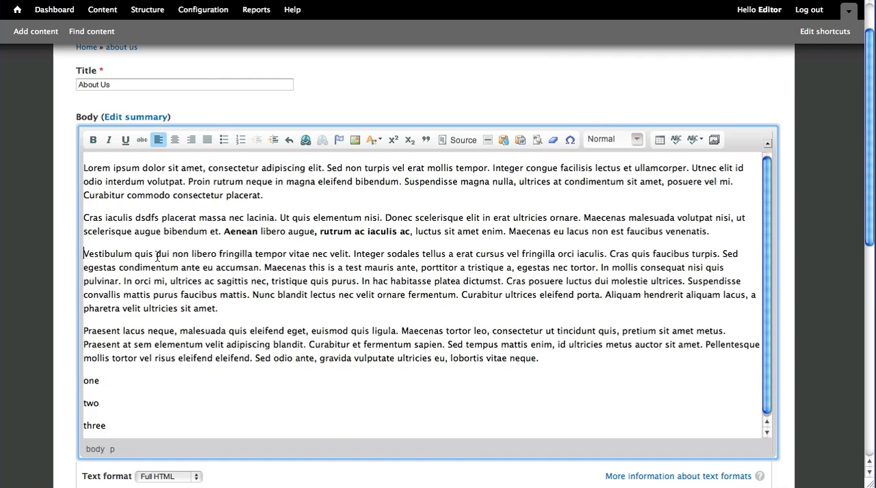
{"action": "mouse_move", "coordinate": [165, 257]}
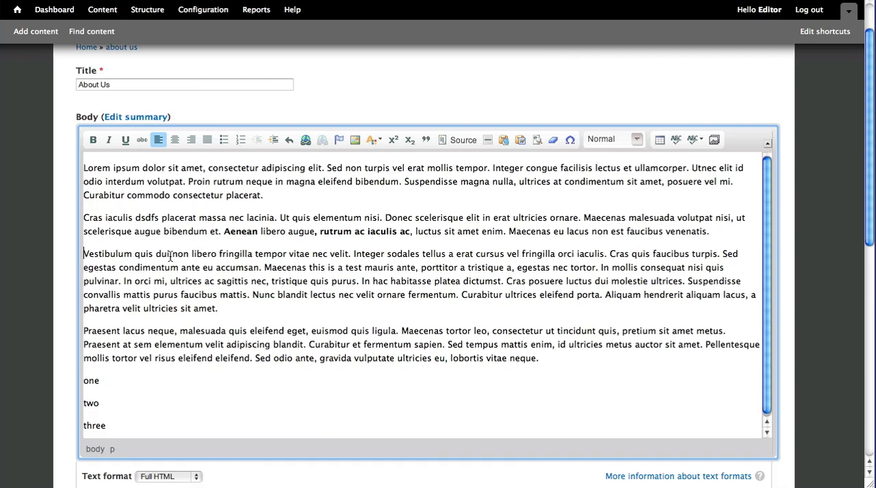
Step: Link 'non libero fringilla tempor' to Contact Us (node/3) using the 'cont' autocomplete
{"action": "left_click_drag", "start_coordinate": [172, 254], "coordinate": [260, 254]}
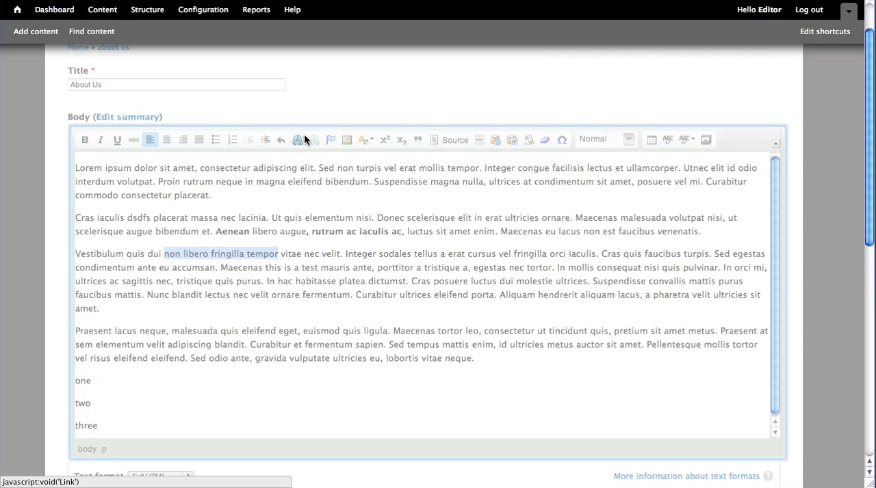
{"action": "left_click", "coordinate": [298, 139]}
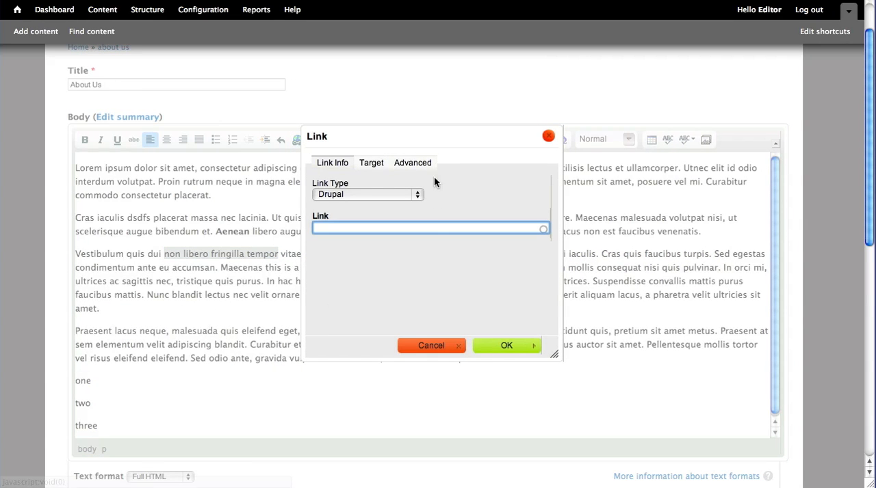
{"action": "mouse_move", "coordinate": [478, 330]}
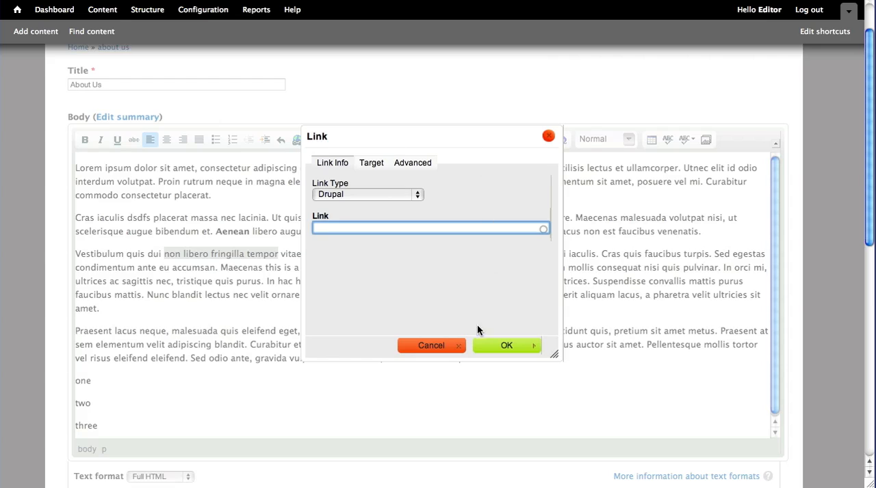
{"action": "mouse_move", "coordinate": [444, 138]}
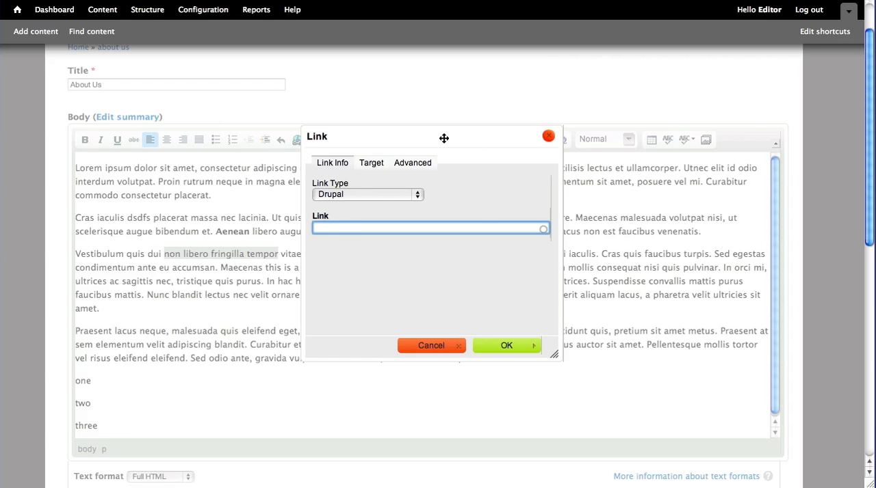
{"action": "mouse_move", "coordinate": [420, 262]}
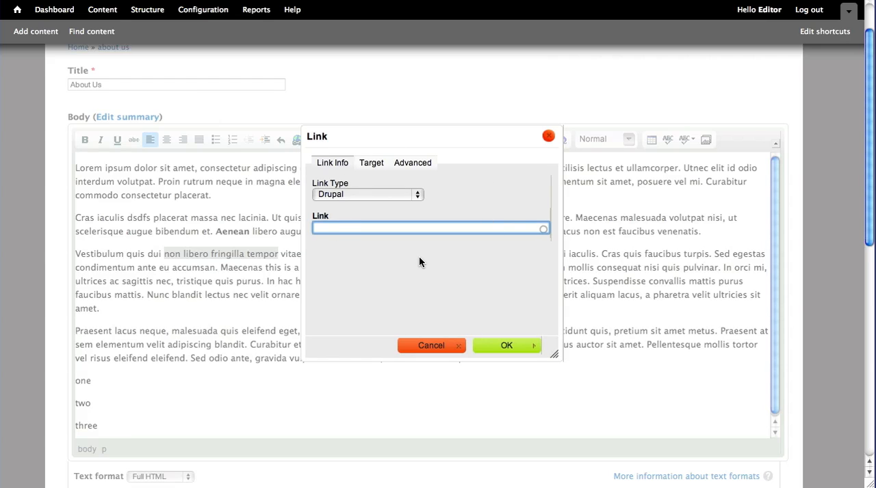
{"action": "type", "text": "cont"}
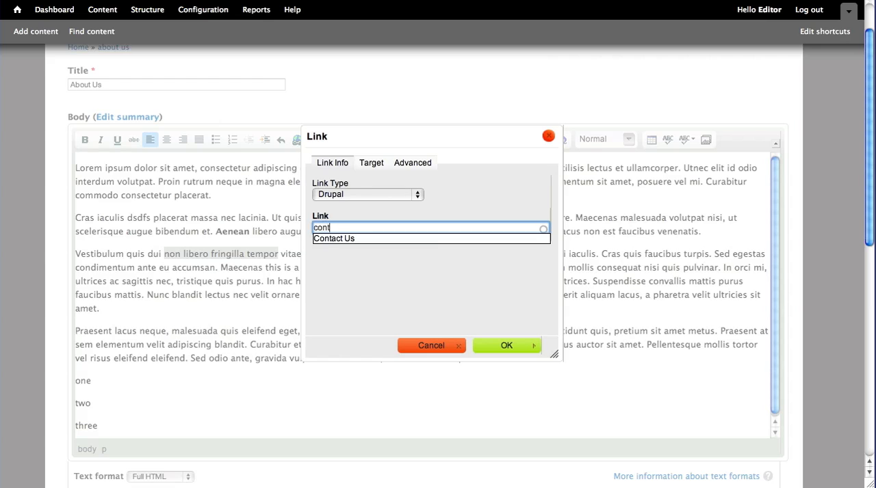
{"action": "left_click", "coordinate": [334, 238]}
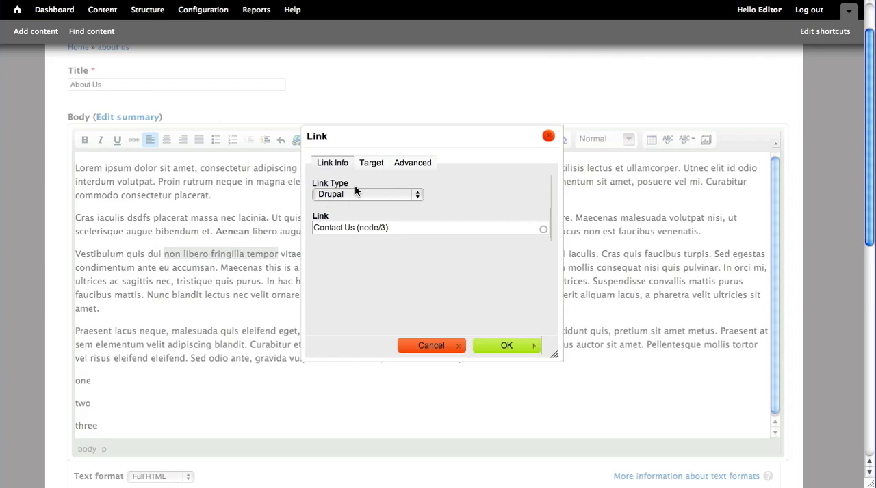
{"action": "mouse_move", "coordinate": [373, 194]}
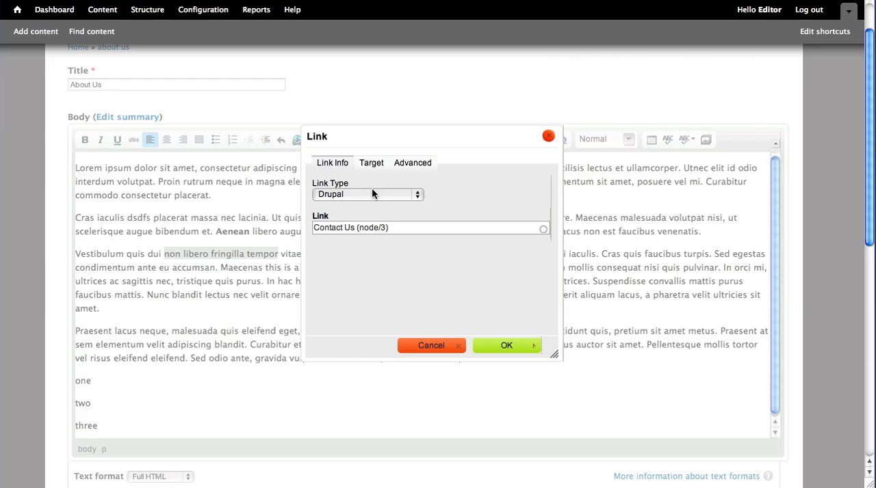
Step: Change the link to URL google.com, opening in New Window (_blank), and confirm
{"action": "left_click", "coordinate": [367, 194]}
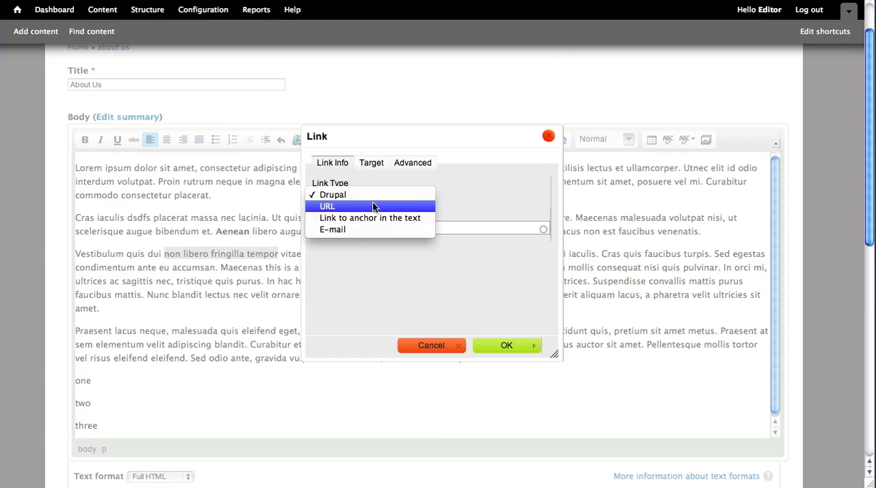
{"action": "left_click", "coordinate": [326, 206]}
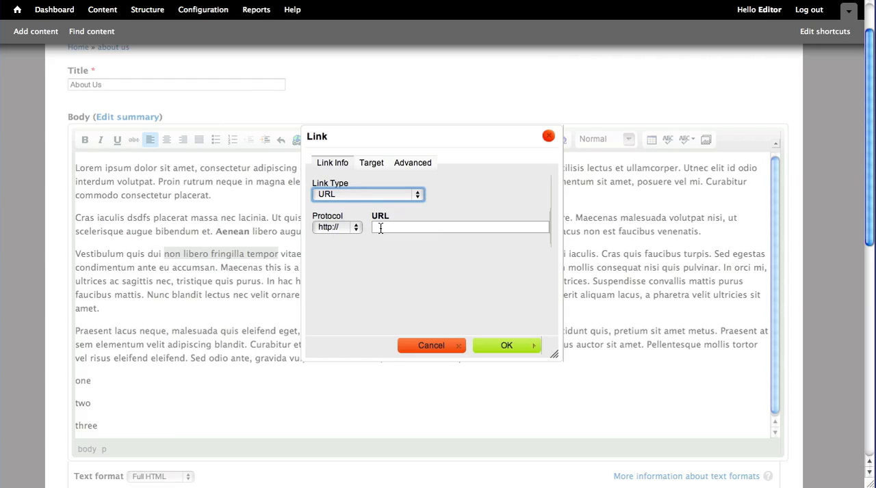
{"action": "mouse_move", "coordinate": [403, 237]}
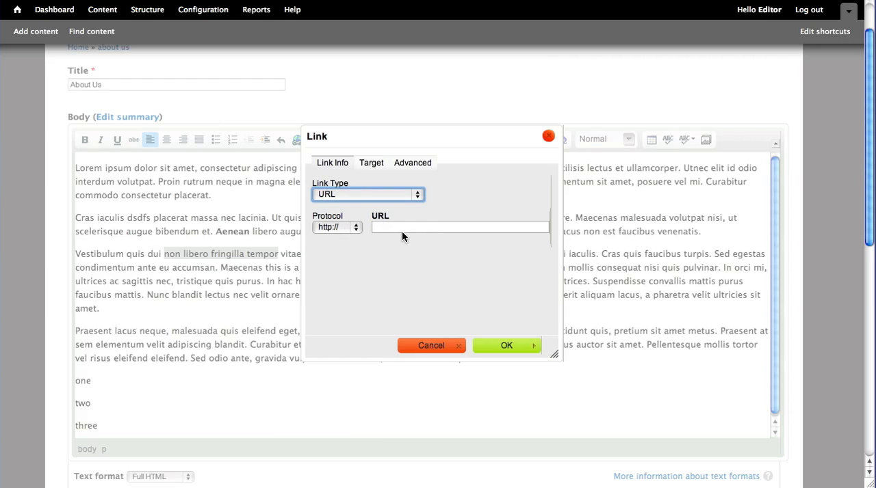
{"action": "type", "text": "goog"}
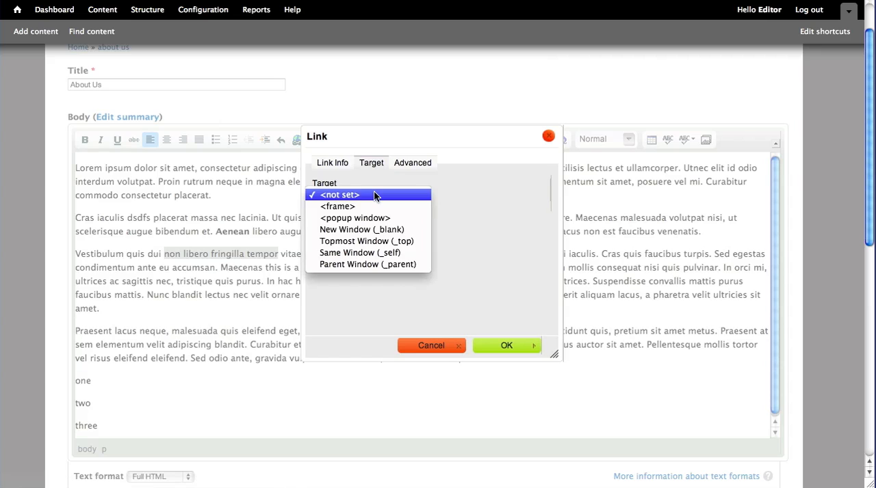
{"action": "mouse_move", "coordinate": [375, 241]}
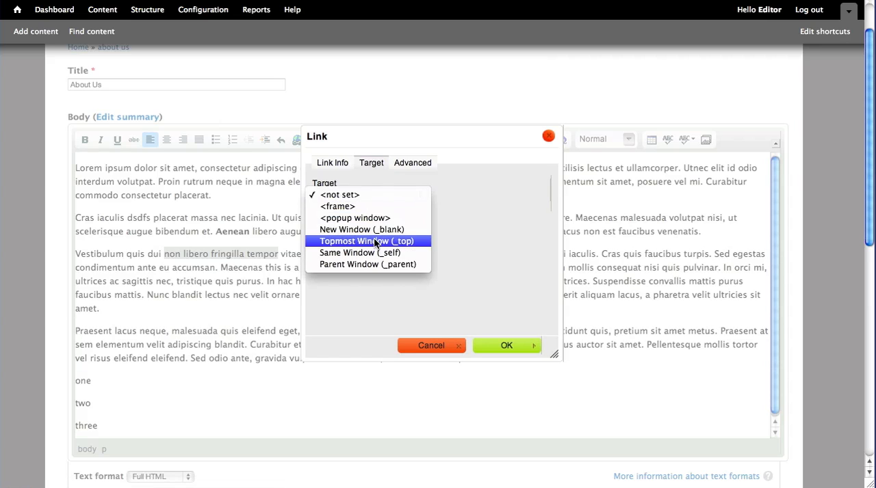
{"action": "mouse_move", "coordinate": [361, 229]}
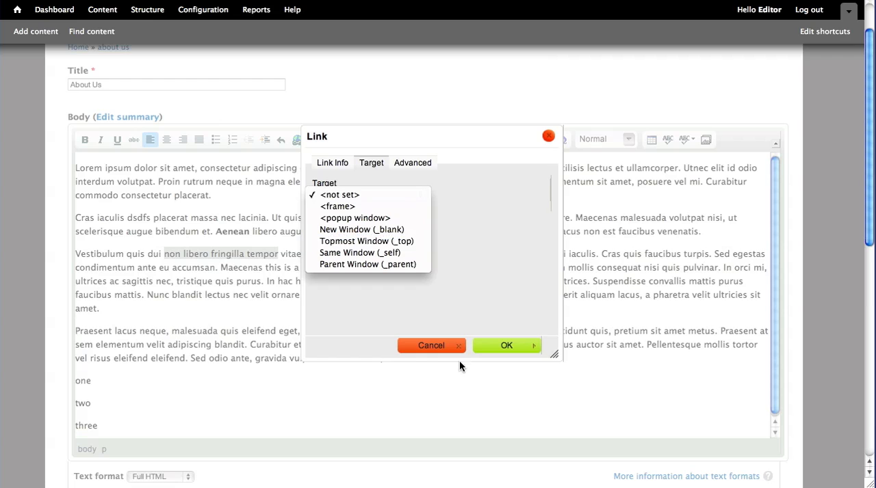
{"action": "left_click", "coordinate": [361, 229]}
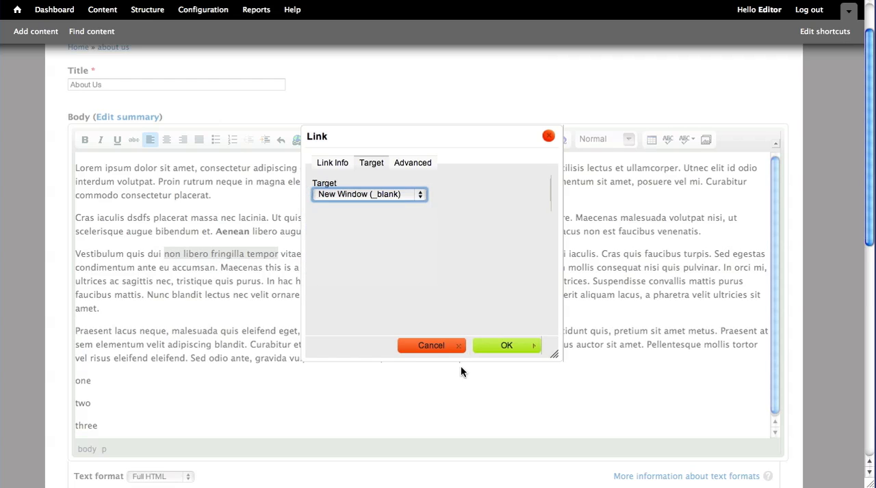
{"action": "left_click", "coordinate": [506, 344]}
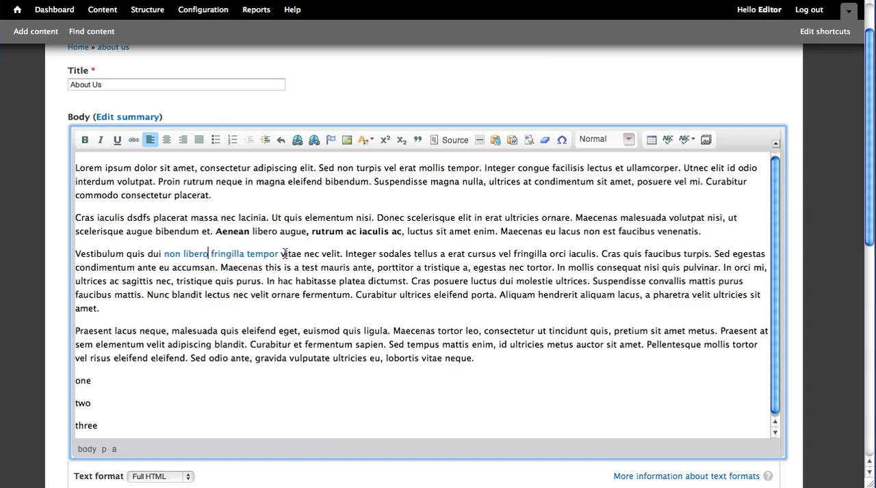
{"action": "mouse_move", "coordinate": [314, 142]}
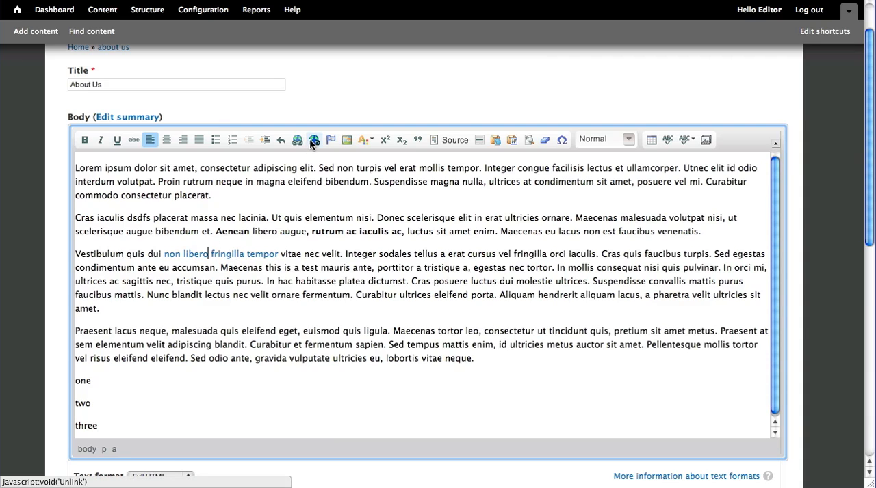
{"action": "left_click", "coordinate": [314, 139]}
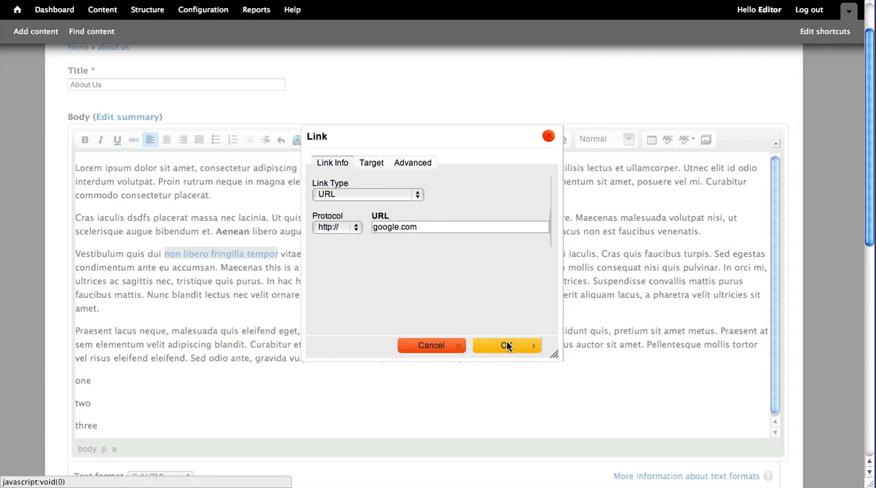
{"action": "left_click", "coordinate": [506, 345]}
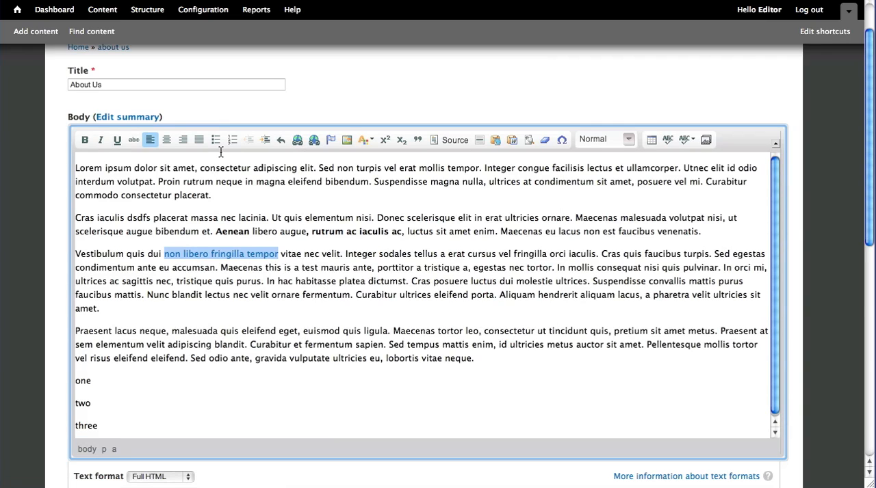
{"action": "mouse_move", "coordinate": [346, 155]}
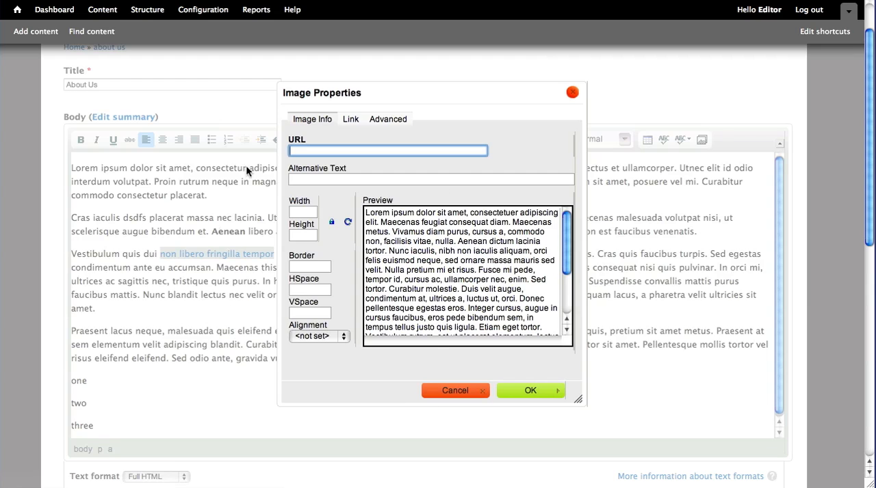
{"action": "mouse_move", "coordinate": [573, 92]}
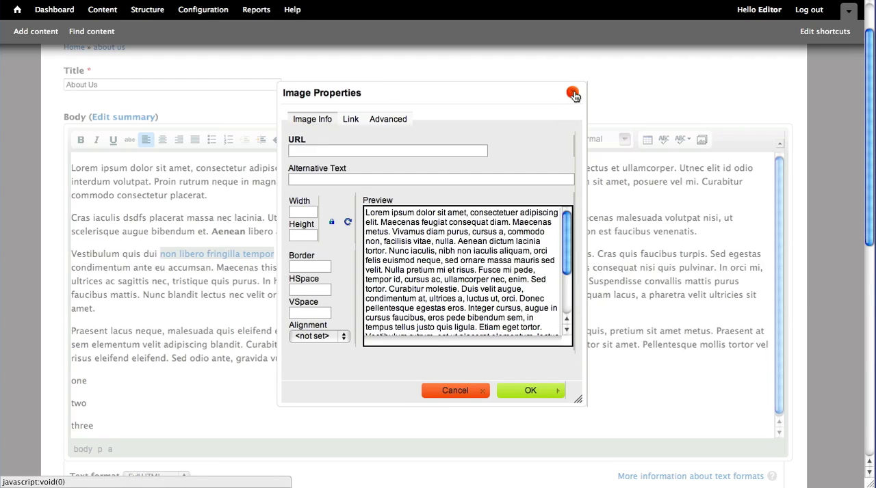
{"action": "left_click", "coordinate": [573, 93]}
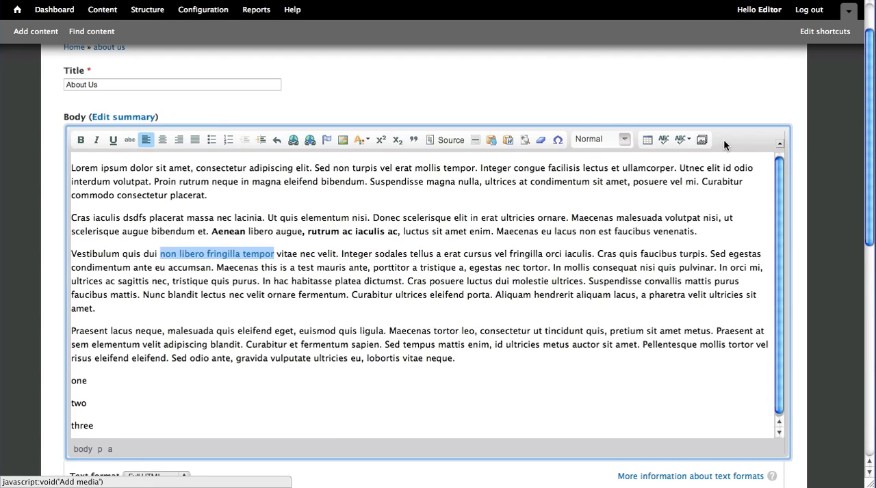
Step: Pick the 875527_17340305 grass photo from the media Library
{"action": "left_click", "coordinate": [701, 140]}
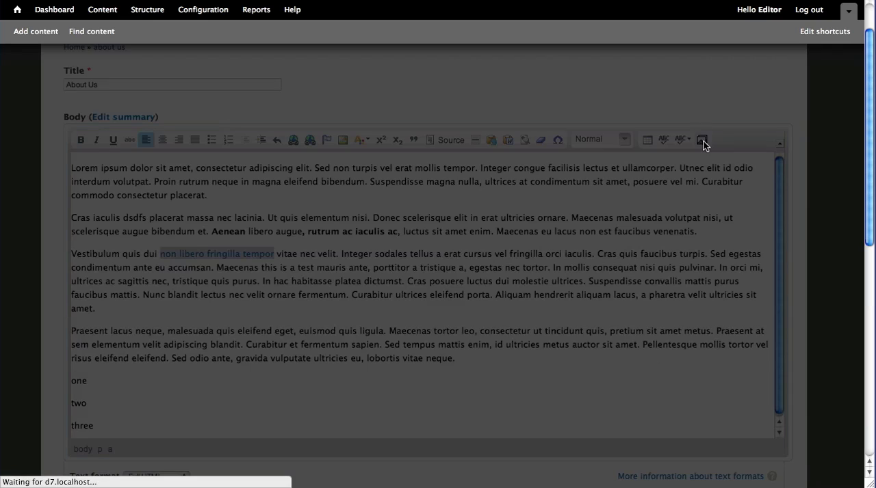
{"action": "left_click", "coordinate": [702, 140]}
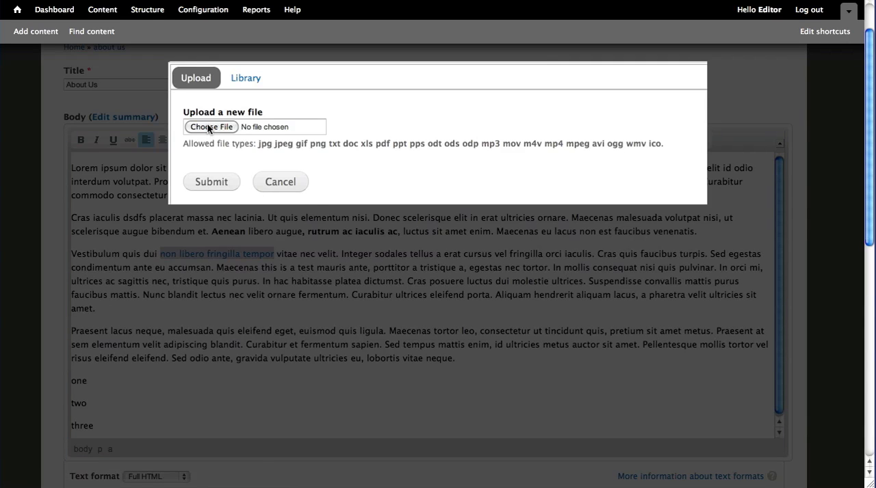
{"action": "mouse_move", "coordinate": [324, 130]}
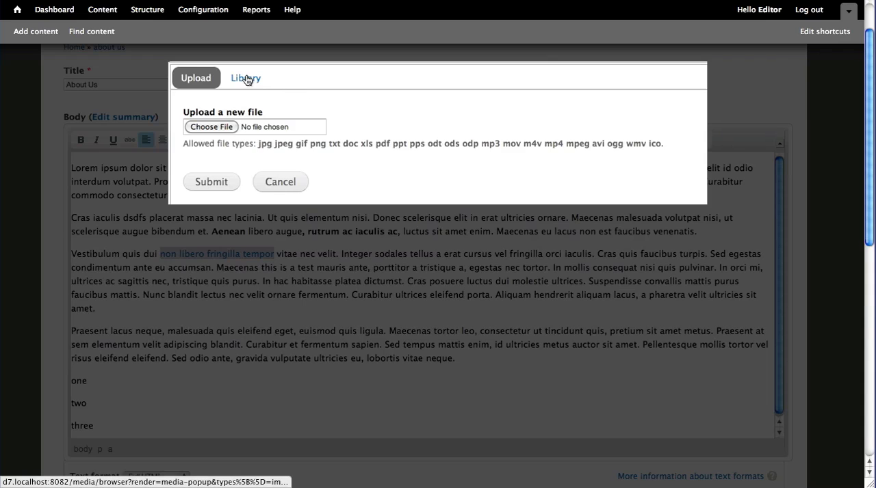
{"action": "left_click", "coordinate": [245, 77]}
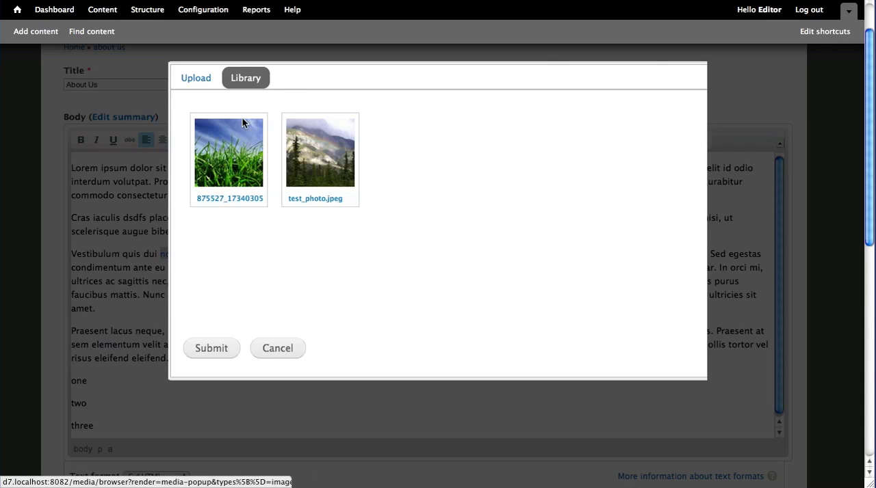
{"action": "mouse_move", "coordinate": [247, 190]}
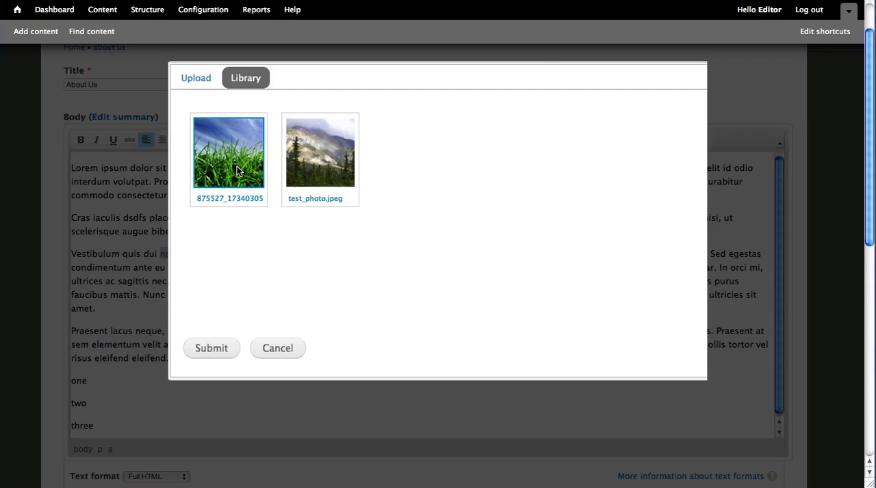
{"action": "left_click", "coordinate": [277, 349]}
{"action": "type", "text": "G"}
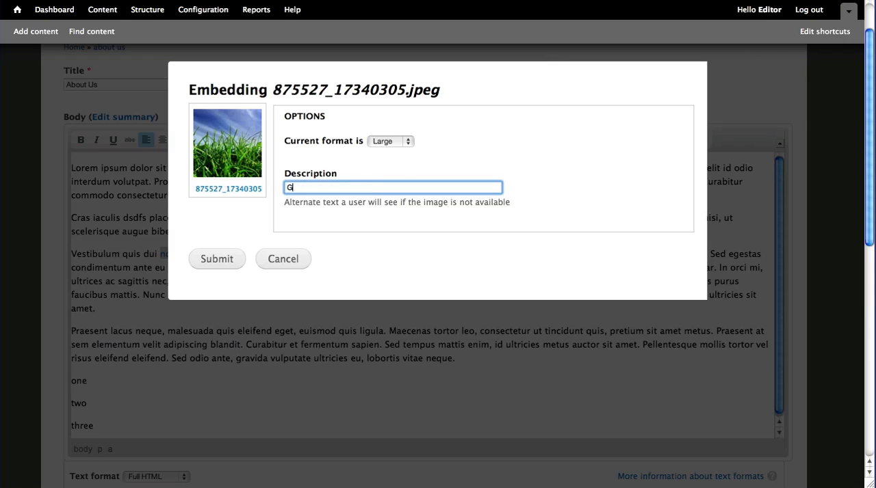
Step: Finish the grass image description and keep its display size at Large
{"action": "type", "text": "rass"}
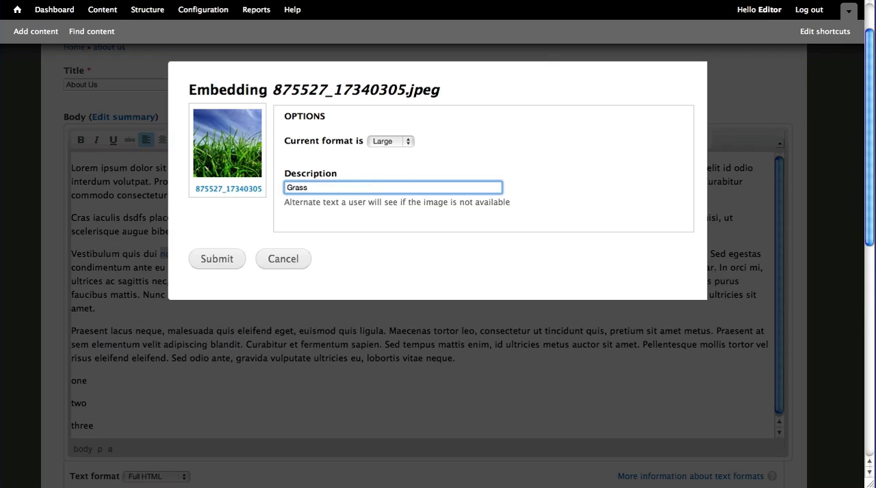
{"action": "mouse_move", "coordinate": [240, 180]}
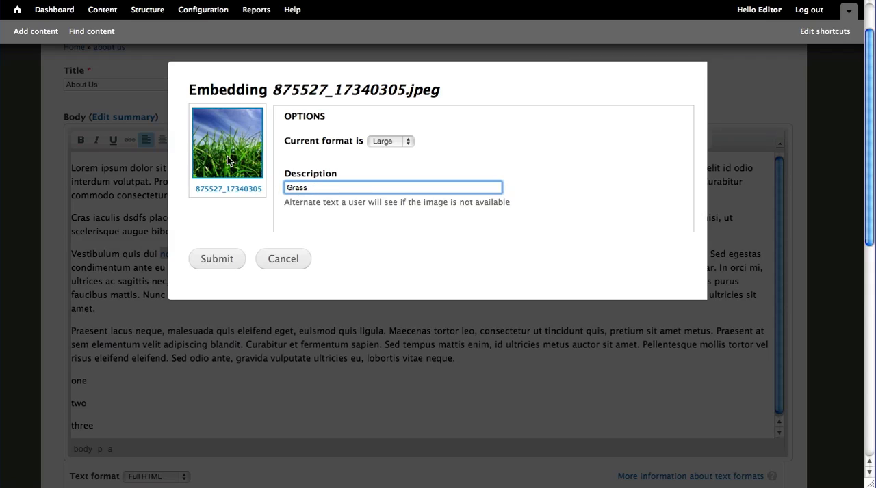
{"action": "mouse_move", "coordinate": [237, 135]}
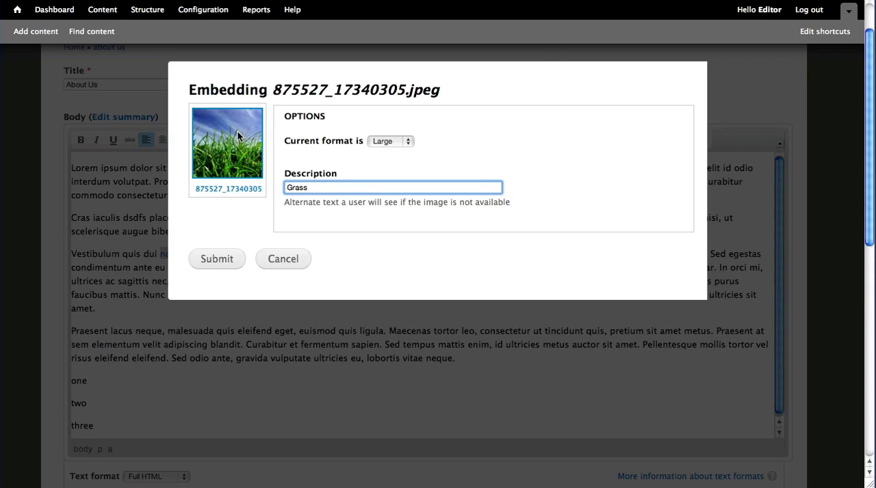
{"action": "mouse_move", "coordinate": [241, 141]}
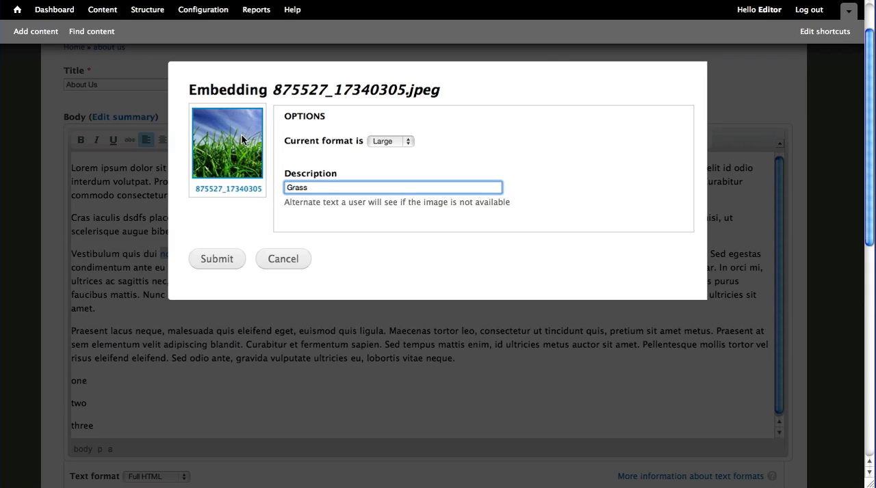
{"action": "mouse_move", "coordinate": [419, 141]}
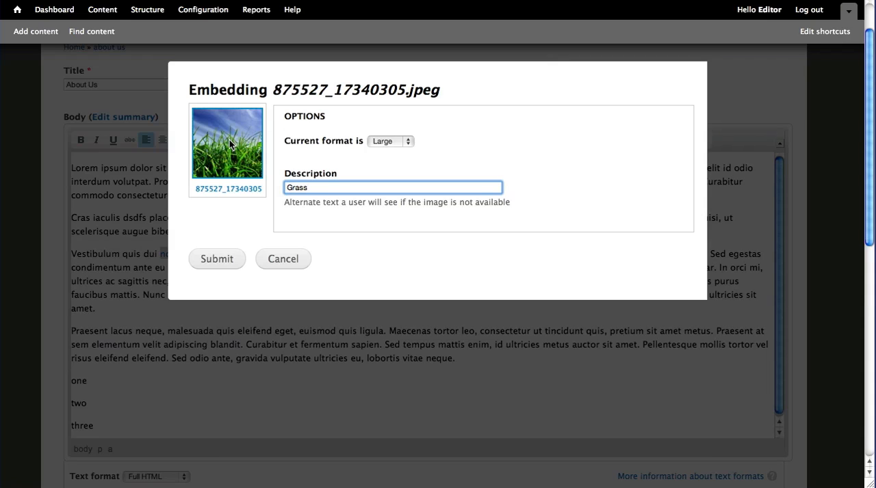
{"action": "mouse_move", "coordinate": [392, 144]}
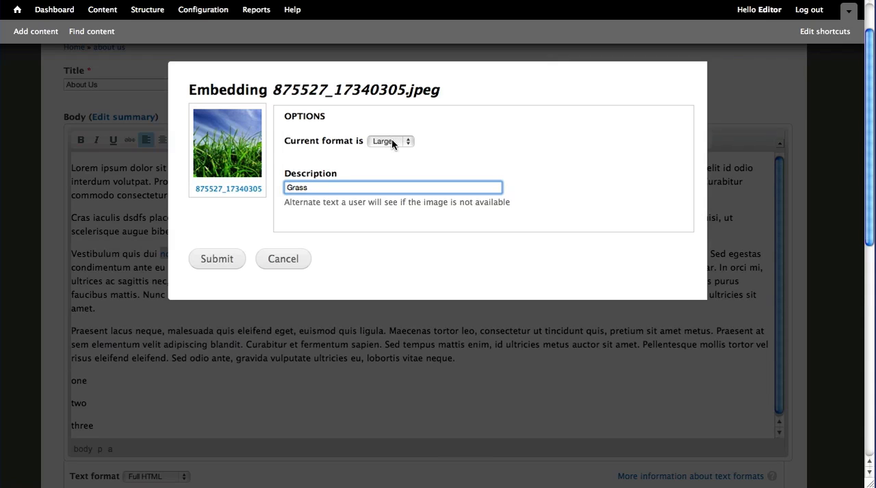
{"action": "left_click", "coordinate": [389, 141]}
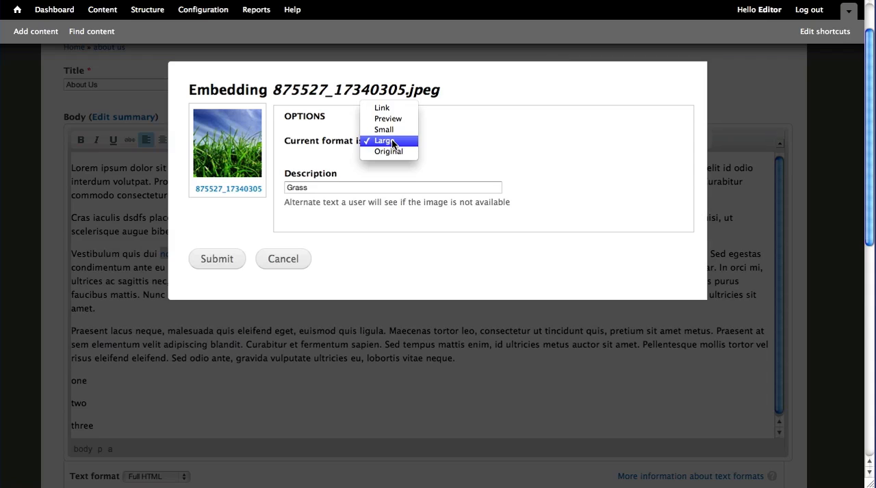
{"action": "mouse_move", "coordinate": [381, 107]}
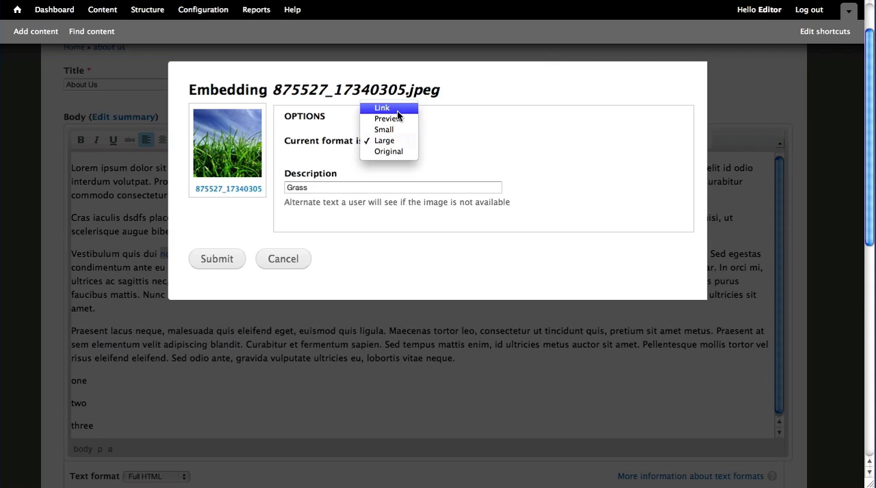
{"action": "mouse_move", "coordinate": [388, 151]}
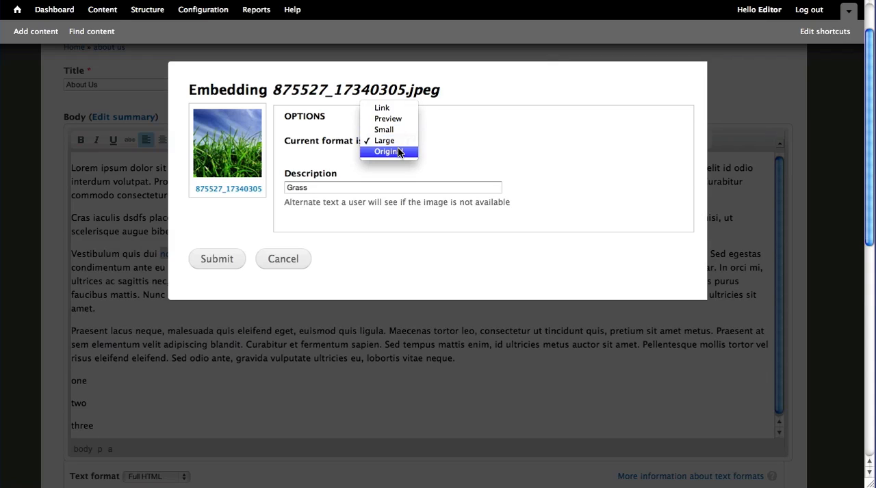
{"action": "mouse_move", "coordinate": [388, 118]}
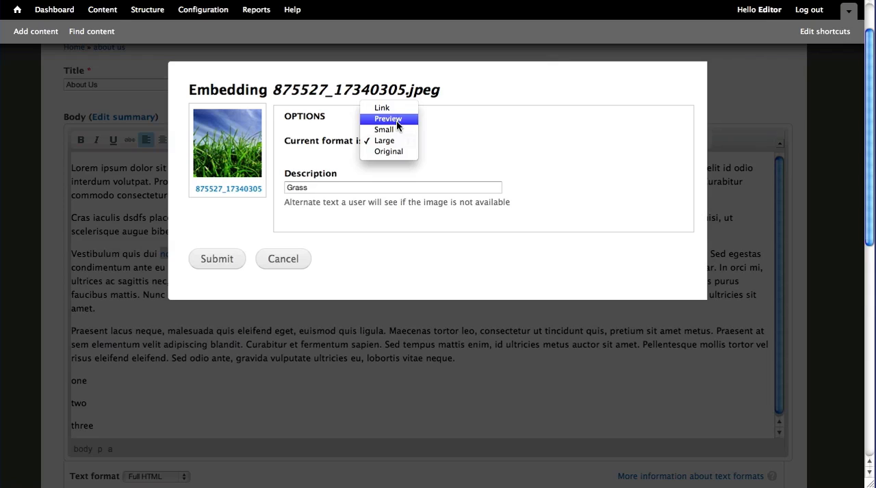
{"action": "mouse_move", "coordinate": [457, 146]}
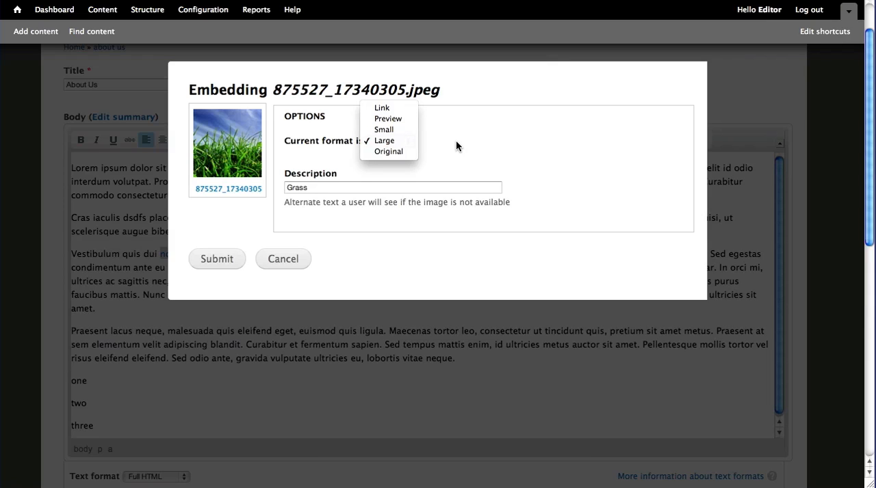
{"action": "mouse_move", "coordinate": [384, 140]}
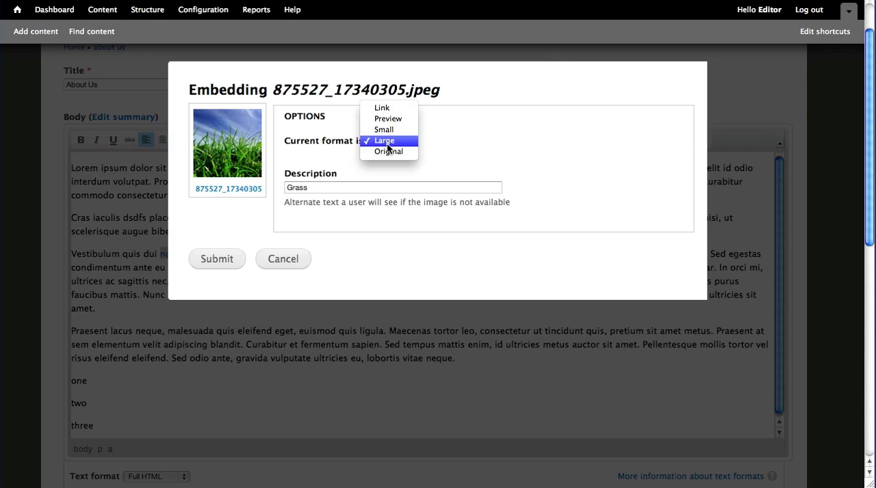
{"action": "left_click", "coordinate": [283, 259]}
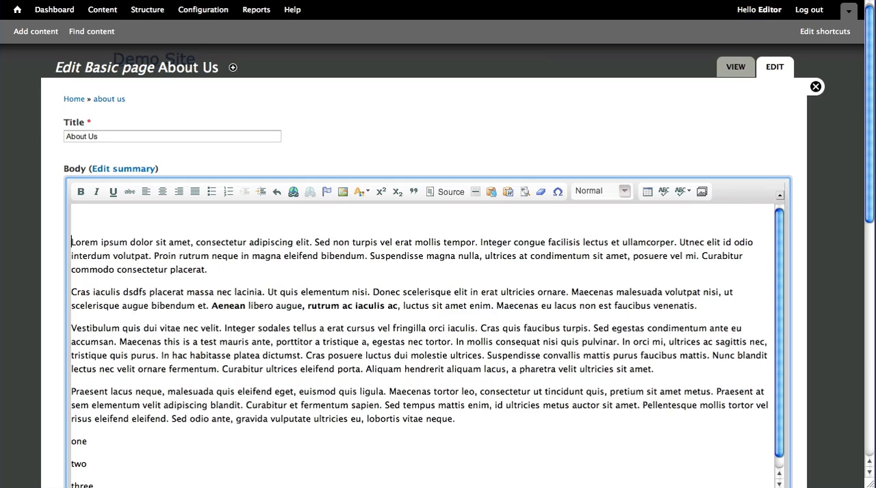
Step: Type 'Heading' on the top line, colour it red, and format it as Heading 3
{"action": "left_click", "coordinate": [72, 218]}
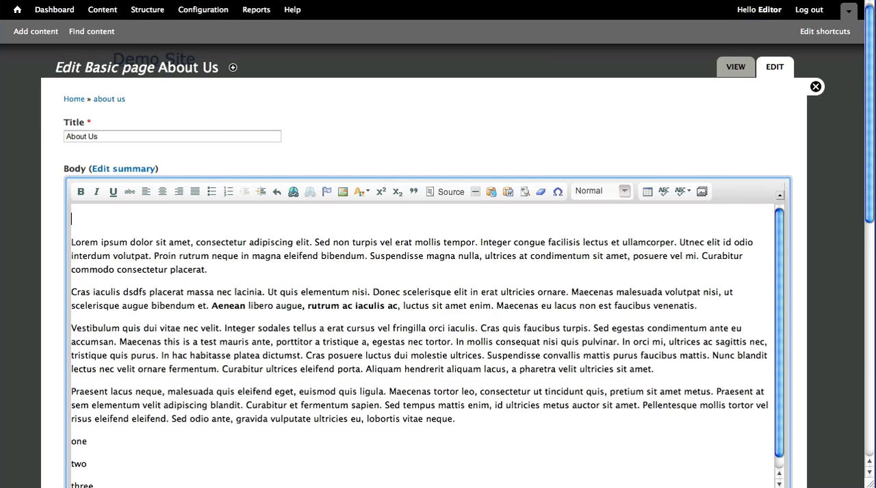
{"action": "type", "text": "Heading"}
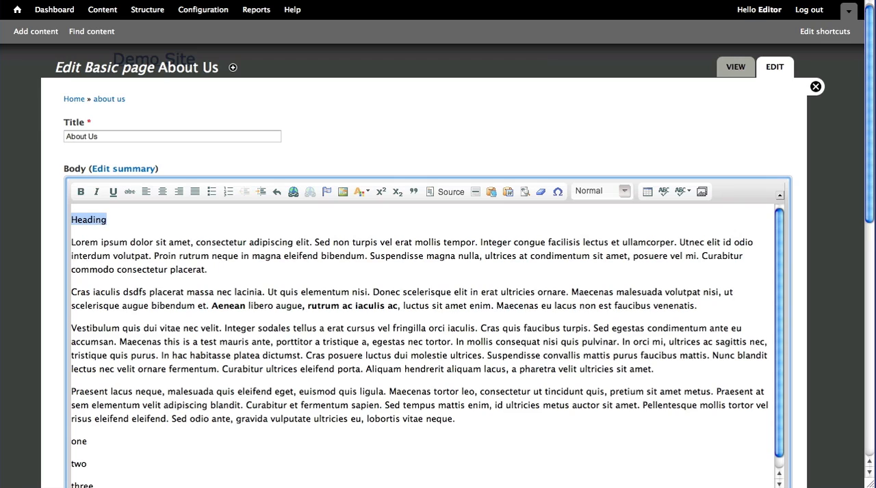
{"action": "mouse_move", "coordinate": [352, 199]}
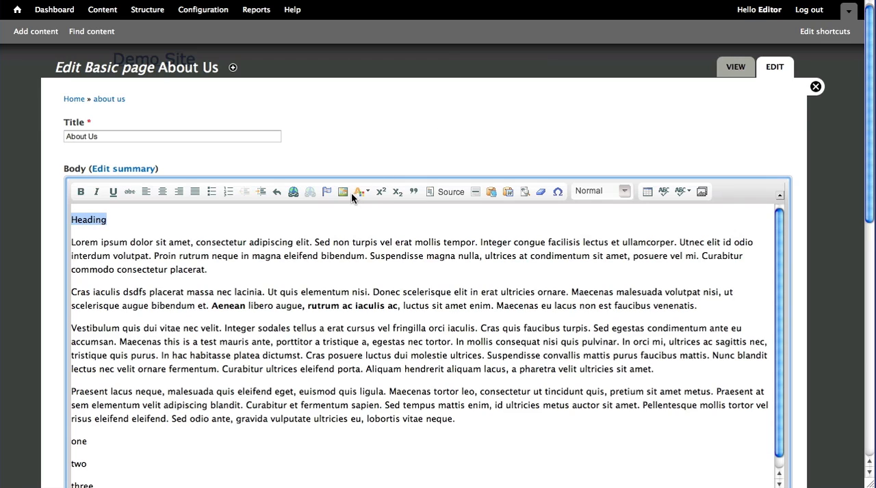
{"action": "left_click", "coordinate": [359, 191]}
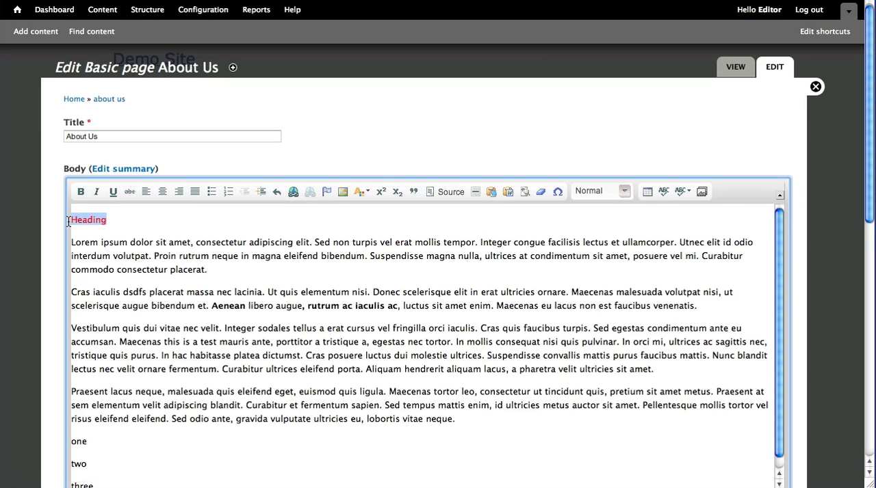
{"action": "mouse_move", "coordinate": [624, 190]}
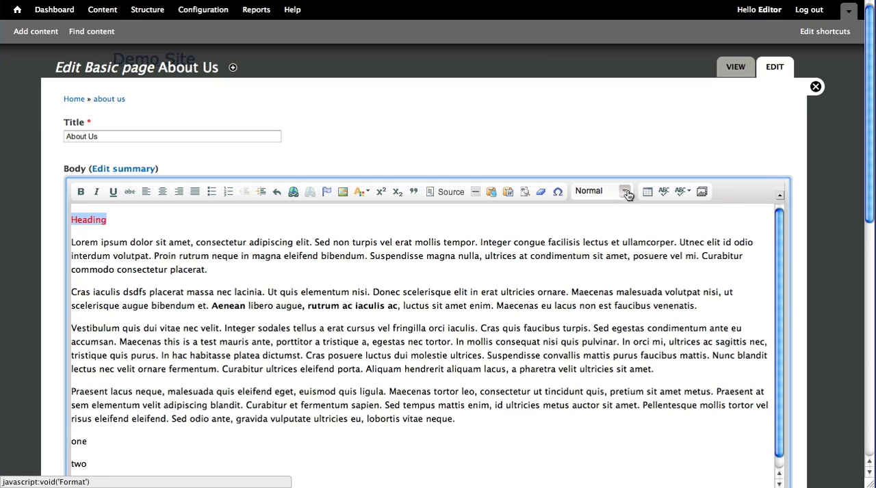
{"action": "left_click", "coordinate": [601, 191]}
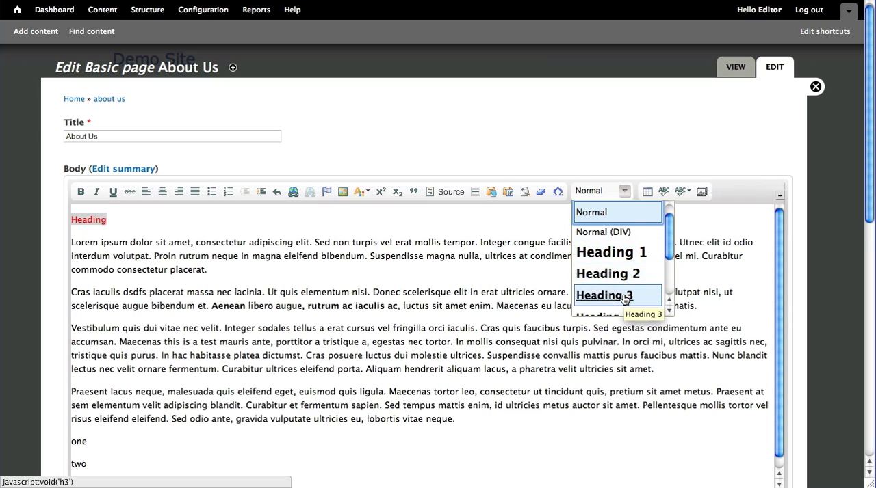
{"action": "scroll", "scroll_direction": "down", "scroll_amount": 3}
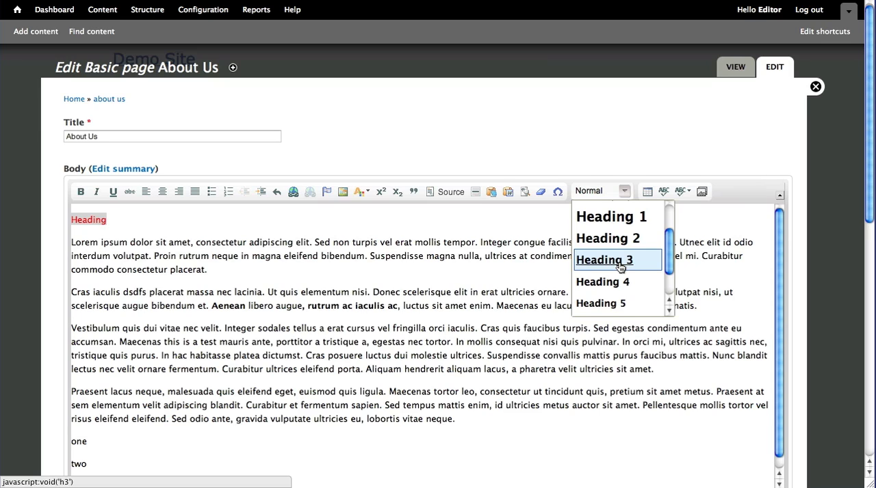
{"action": "left_click", "coordinate": [604, 260]}
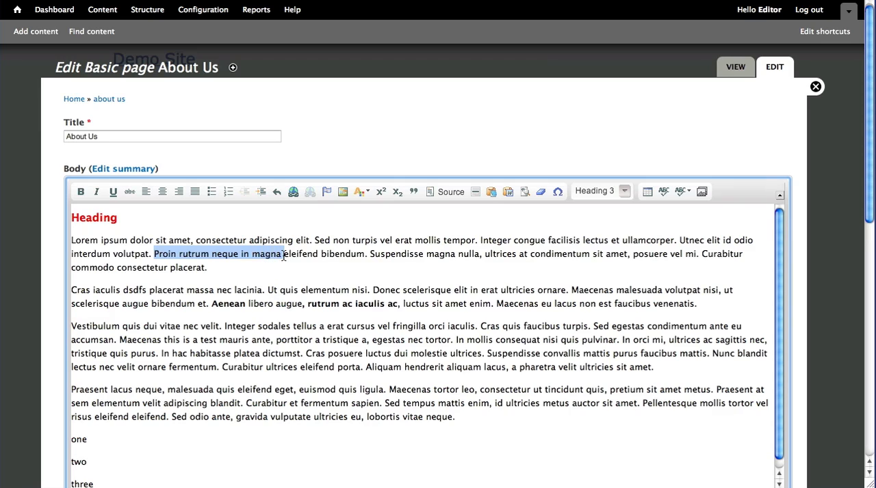
Step: Try a heading format on the first paragraph, then return it to normal text
{"action": "left_click", "coordinate": [601, 191]}
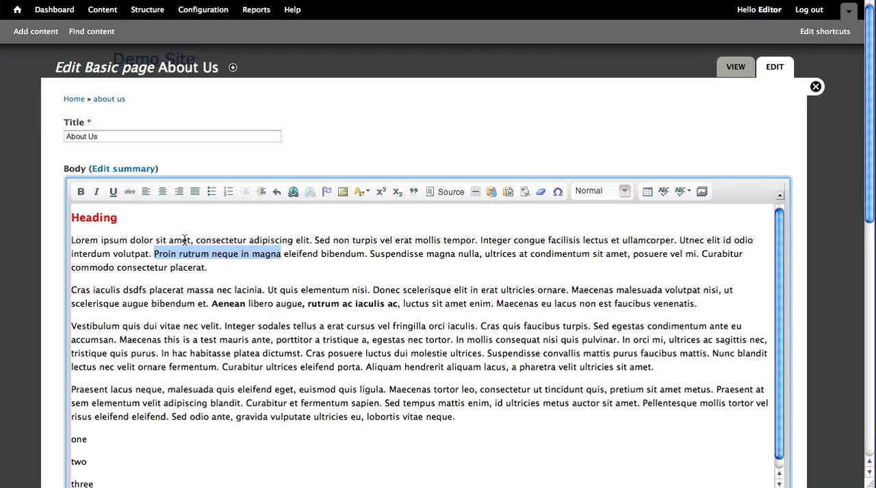
{"action": "mouse_move", "coordinate": [236, 265]}
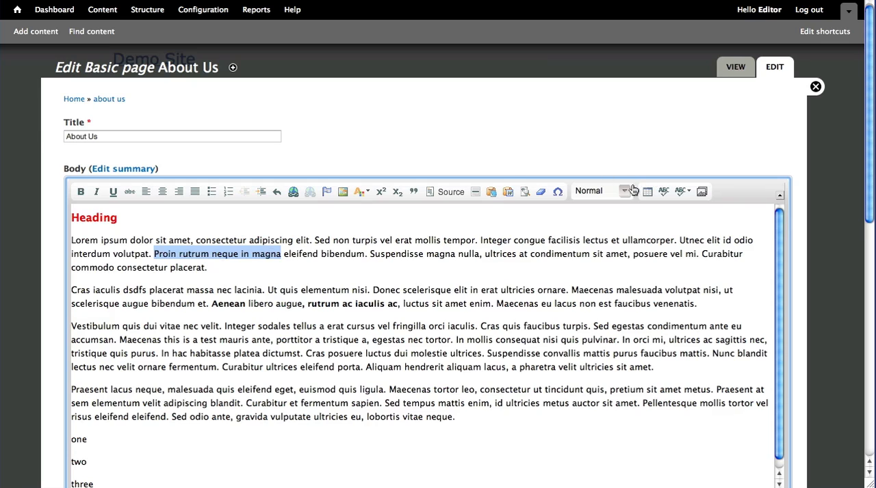
{"action": "left_click", "coordinate": [600, 191]}
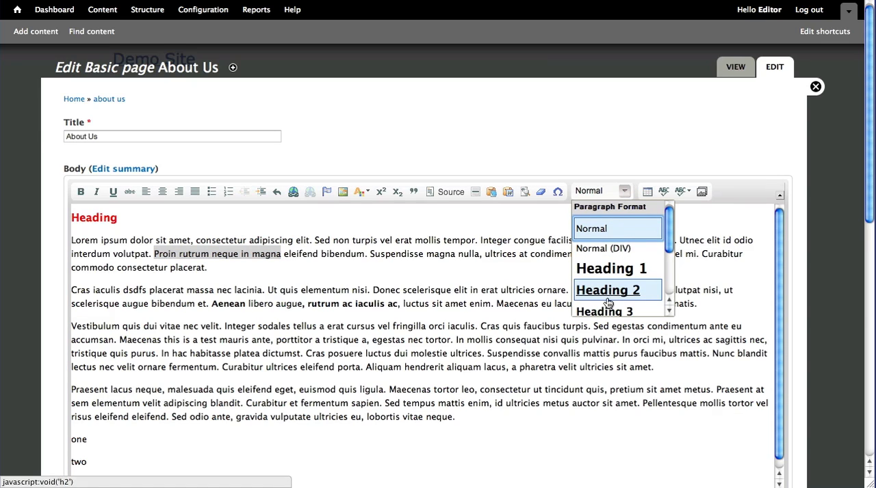
{"action": "left_click", "coordinate": [599, 311]}
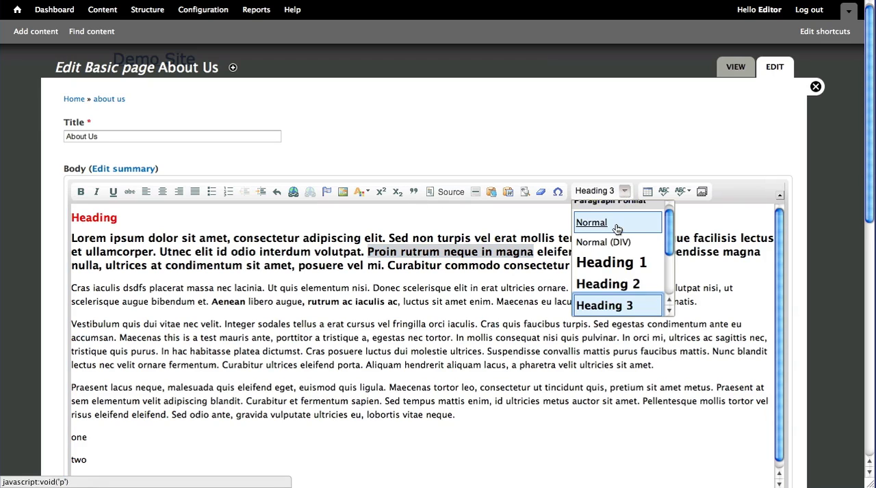
{"action": "left_click", "coordinate": [590, 223]}
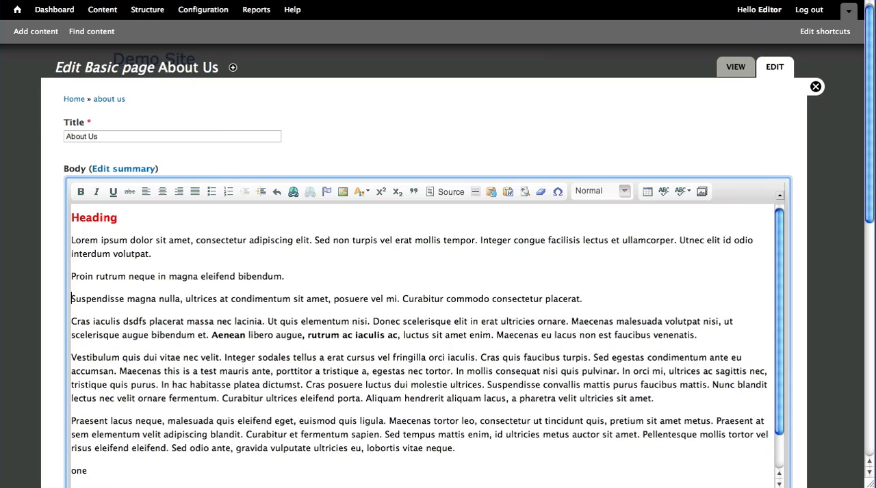
Step: Format the sentence 'Proin rutrum neque in magna eleifend bibendum.' as a subheading
{"action": "triple_click", "coordinate": [177, 276]}
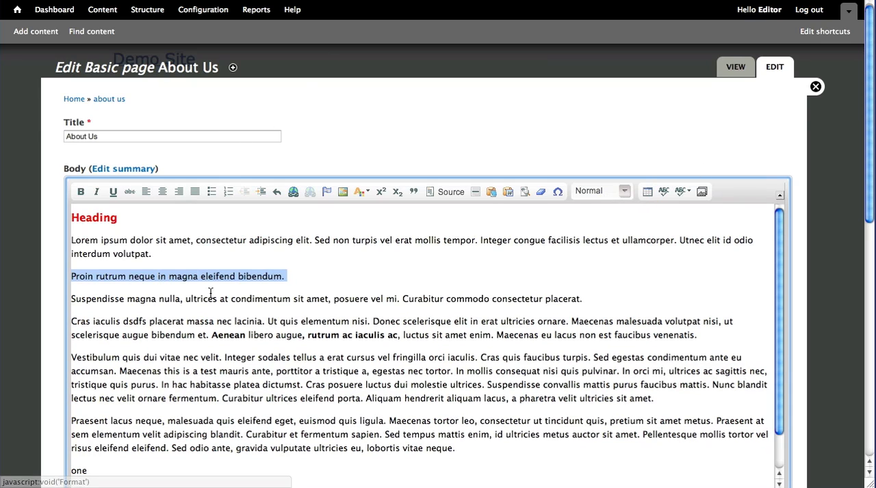
{"action": "left_click", "coordinate": [600, 191]}
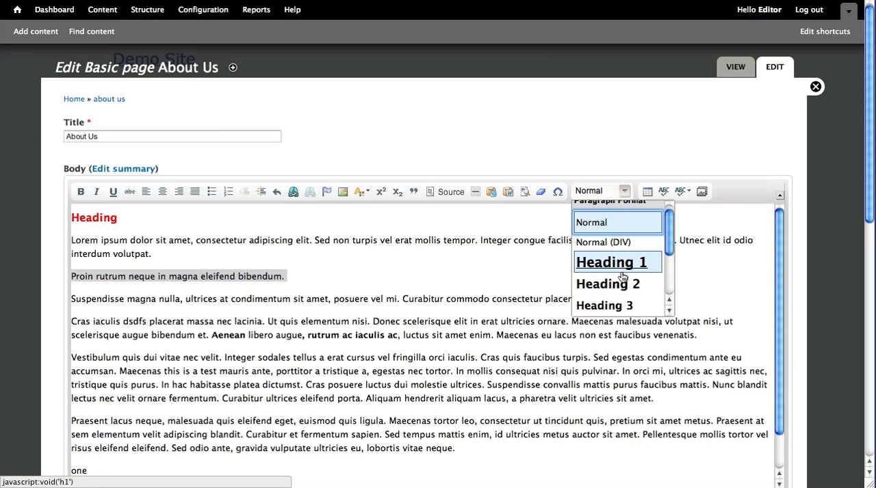
{"action": "left_click", "coordinate": [603, 305]}
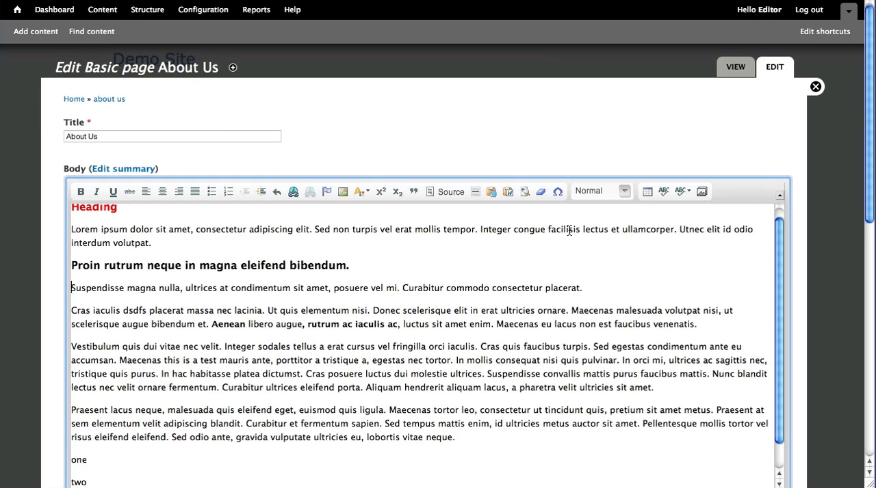
{"action": "scroll", "scroll_direction": "down", "scroll_amount": 3}
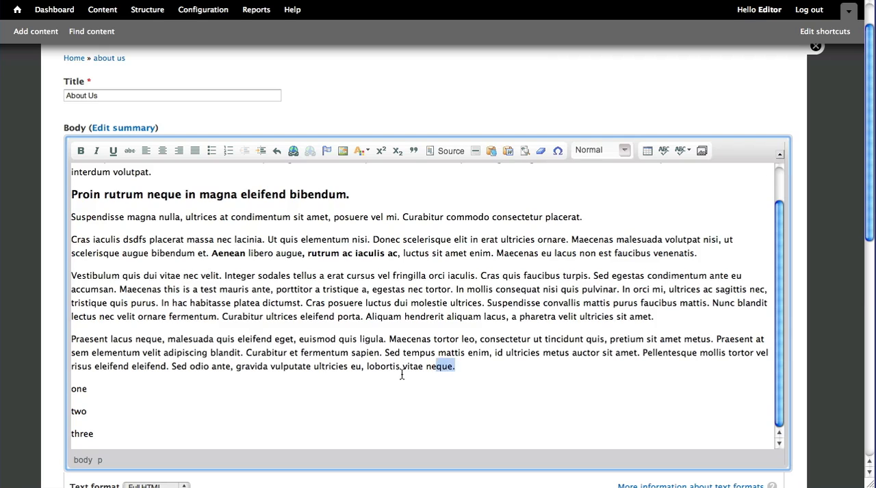
Step: Format the selected Vestibulum and Praesent paragraphs as Normal (DIV)
{"action": "left_click_drag", "start_coordinate": [71, 276], "coordinate": [453, 366]}
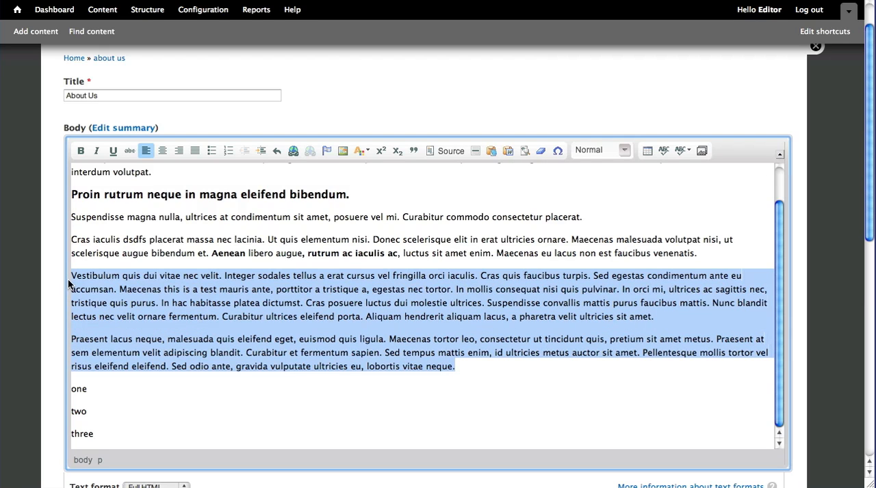
{"action": "mouse_move", "coordinate": [527, 146]}
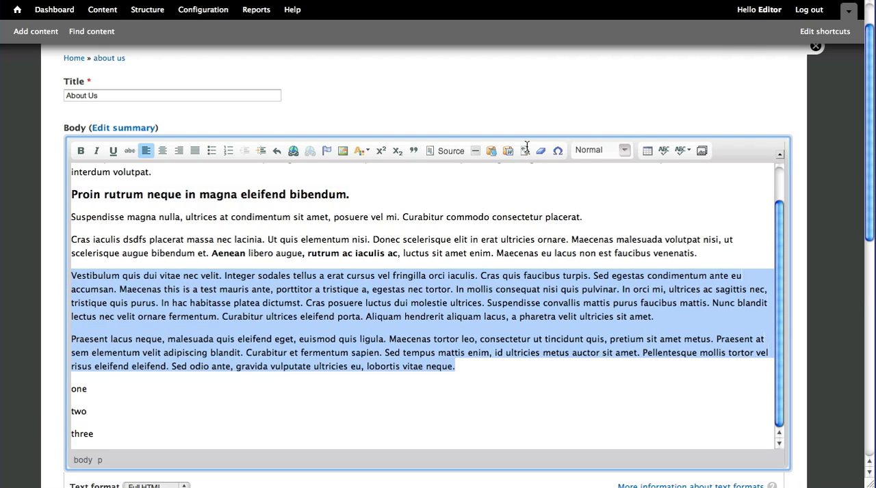
{"action": "left_click", "coordinate": [600, 149]}
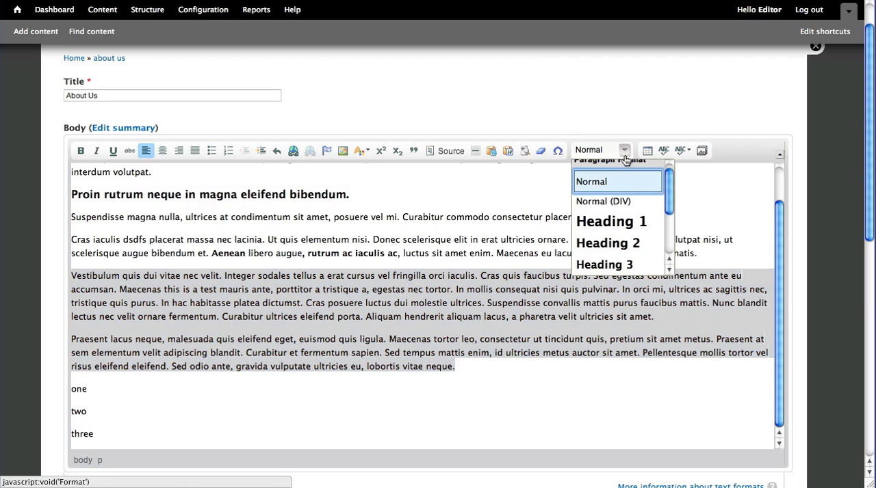
{"action": "mouse_move", "coordinate": [603, 201]}
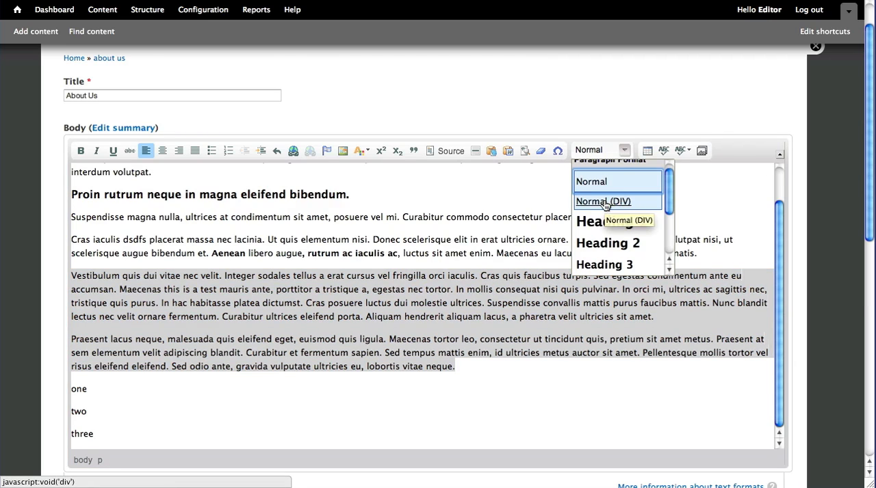
{"action": "left_click", "coordinate": [602, 201]}
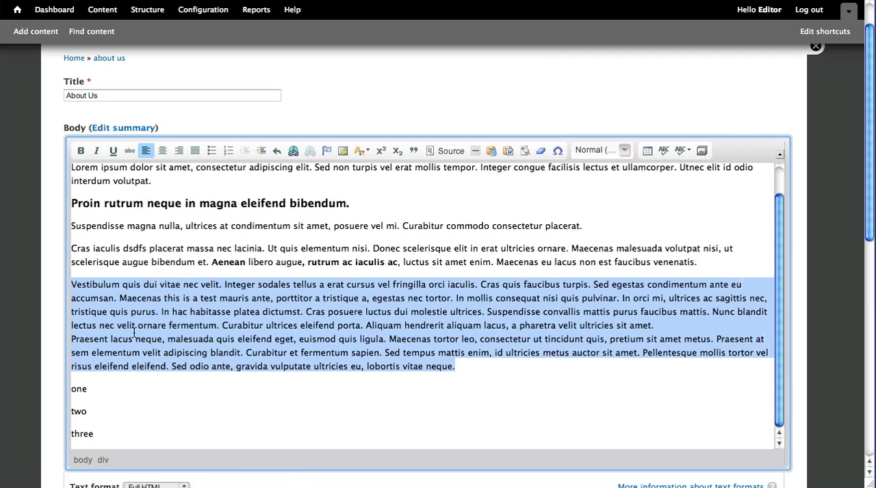
{"action": "left_click", "coordinate": [655, 326]}
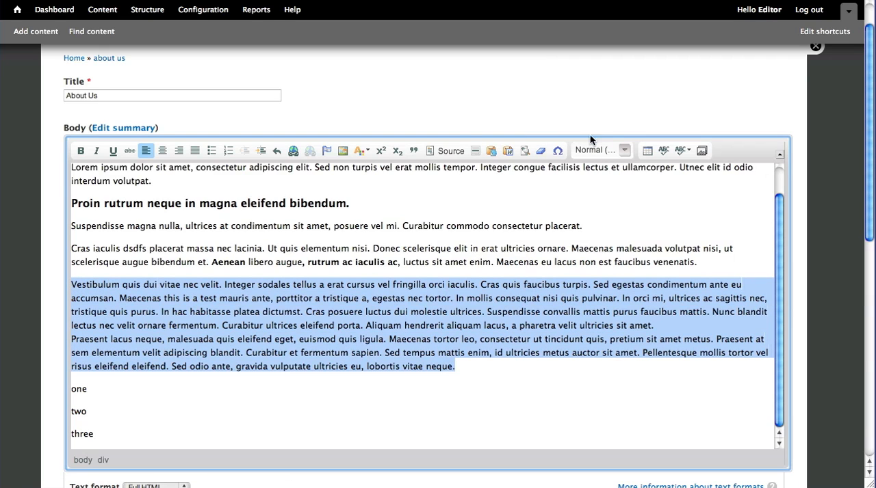
{"action": "left_click", "coordinate": [600, 149]}
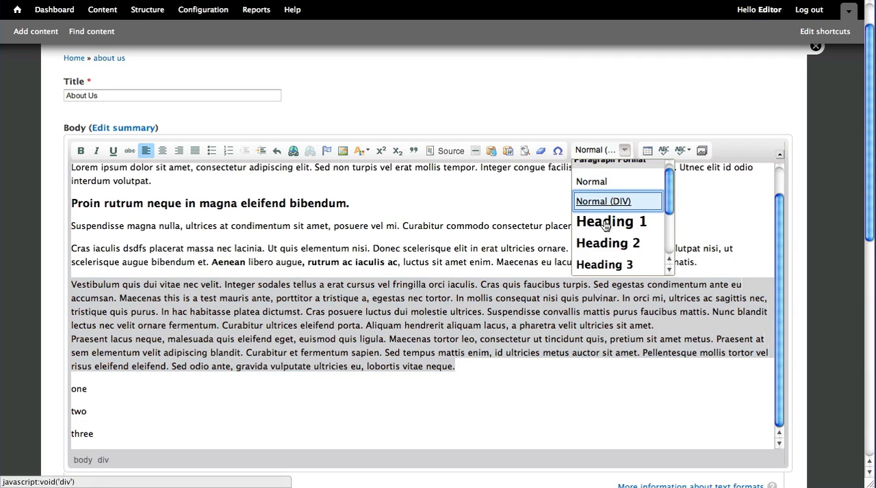
{"action": "left_click", "coordinate": [590, 182]}
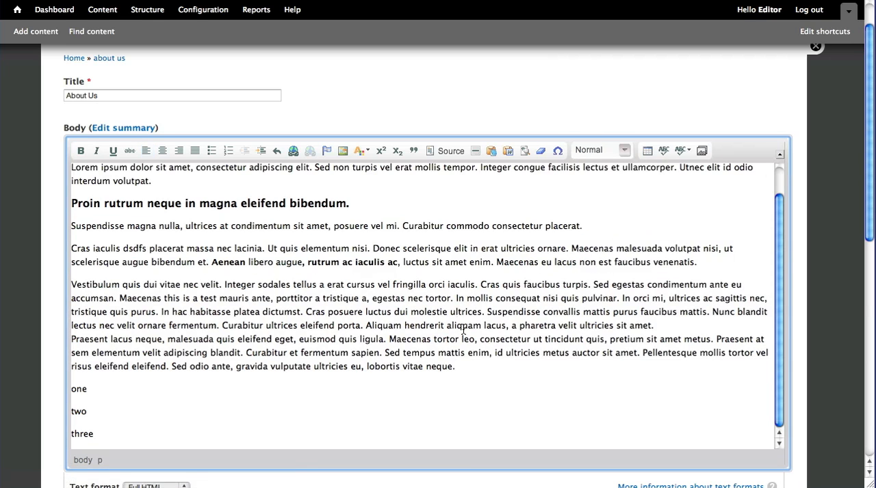
{"action": "mouse_move", "coordinate": [575, 213]}
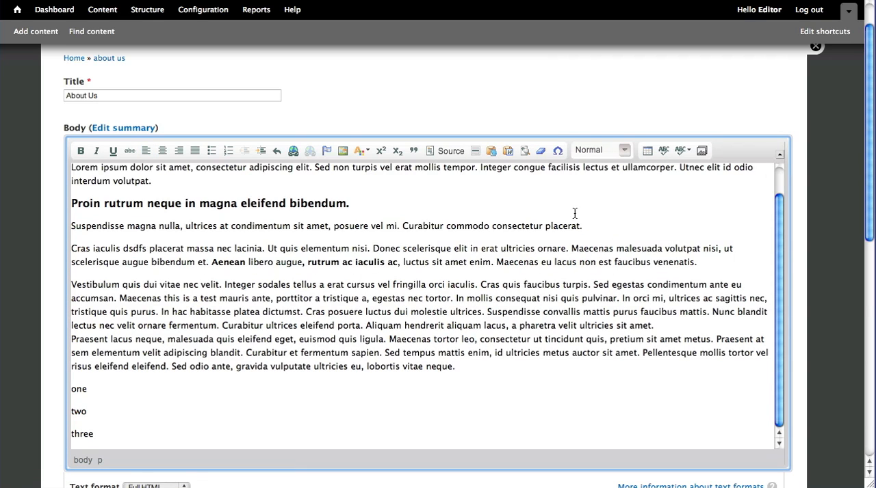
{"action": "mouse_move", "coordinate": [441, 170]}
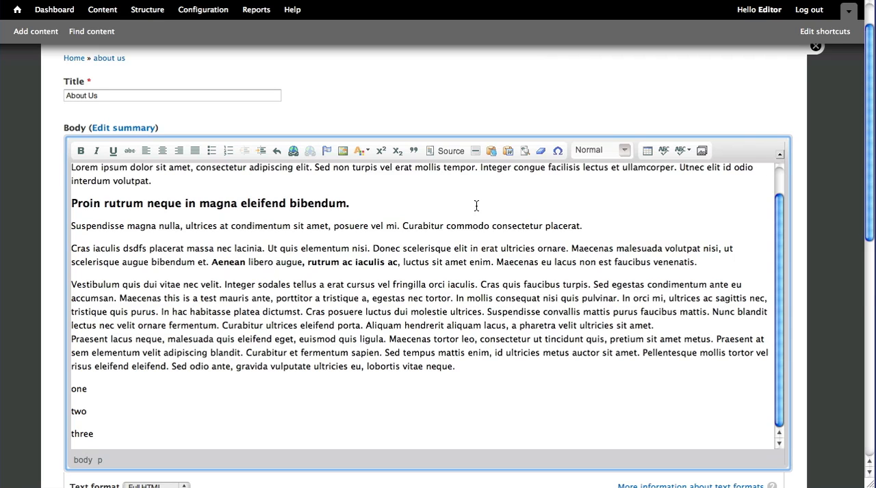
Step: With Show Blocks on, set the Praesent paragraph's format back to Normal
{"action": "left_click", "coordinate": [524, 150]}
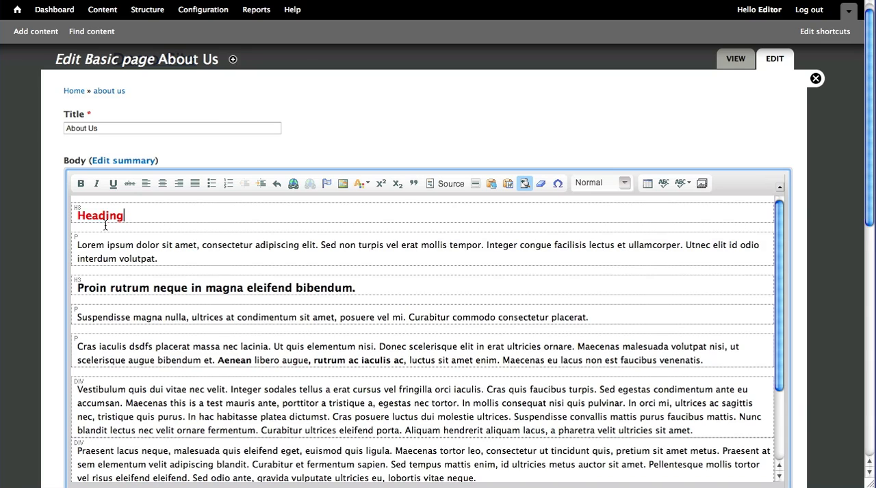
{"action": "left_click", "coordinate": [89, 215]}
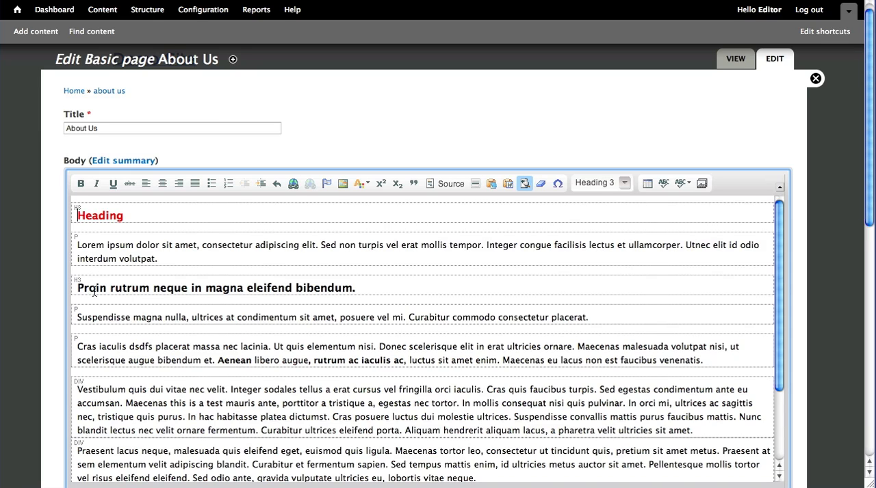
{"action": "scroll", "scroll_direction": "down", "scroll_amount": 3}
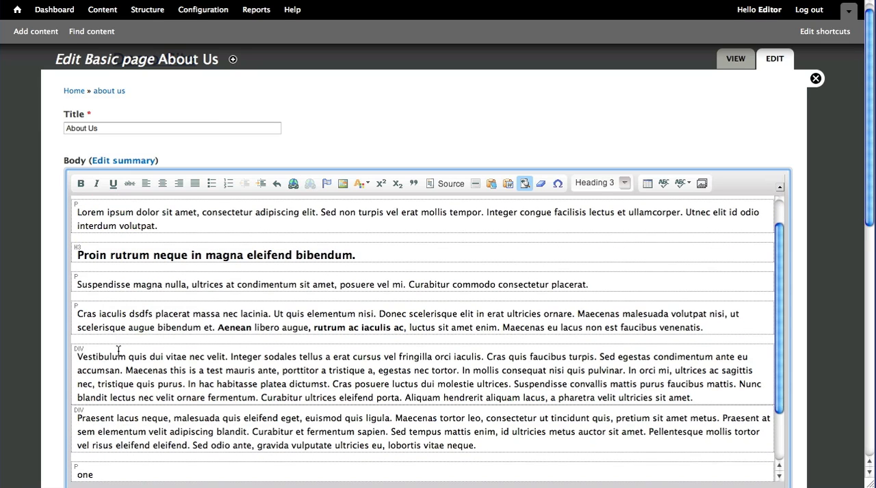
{"action": "left_click", "coordinate": [595, 182]}
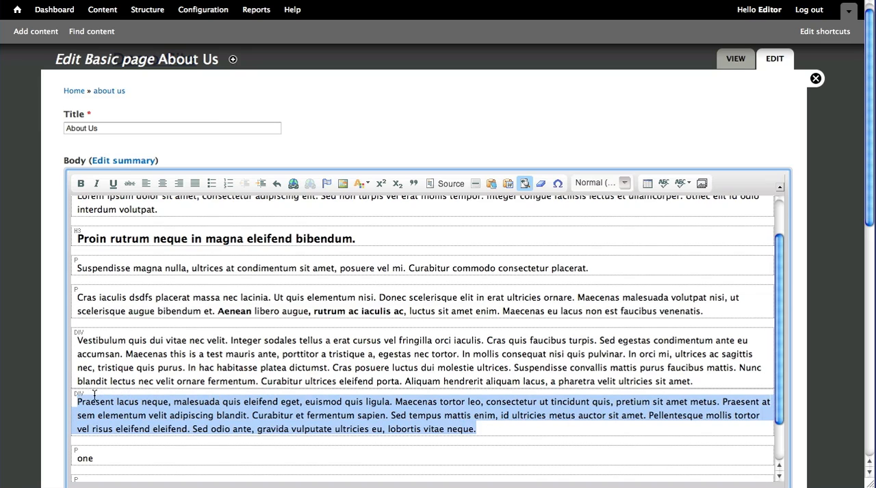
{"action": "mouse_move", "coordinate": [495, 179]}
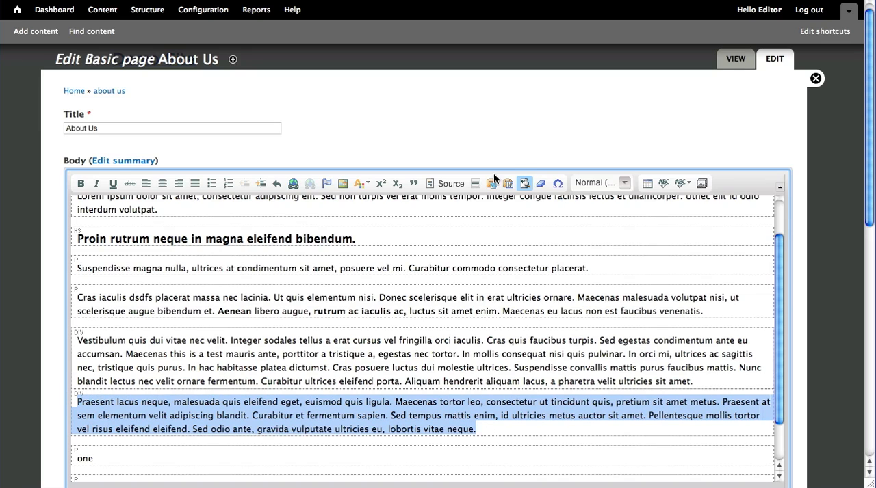
{"action": "left_click", "coordinate": [600, 183]}
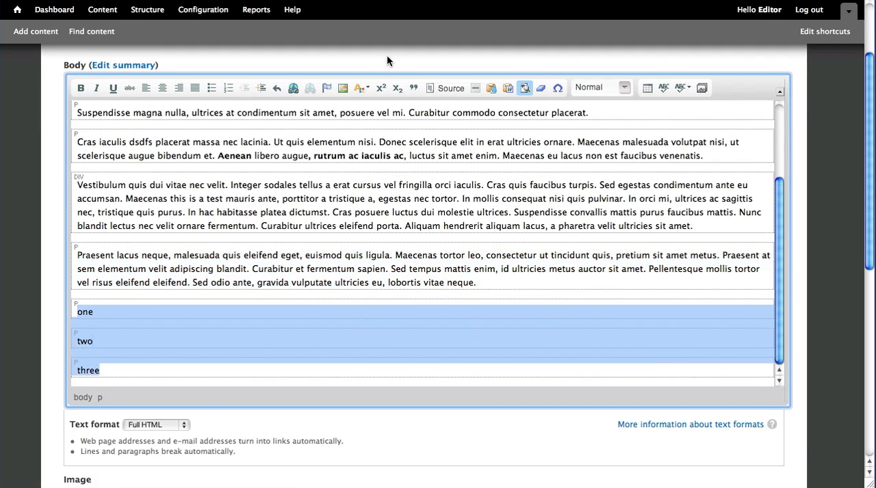
Step: Make one, two, three a numbered list and turn Show Blocks off
{"action": "left_click", "coordinate": [228, 88]}
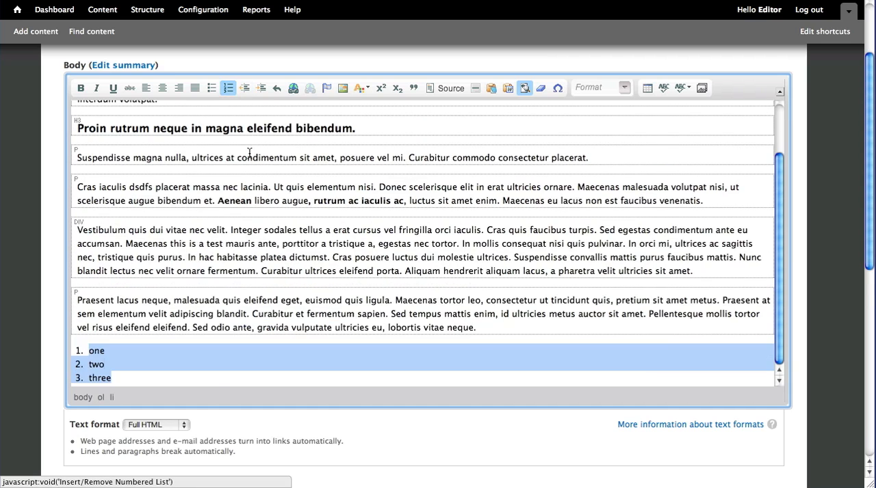
{"action": "scroll", "scroll_direction": "down", "scroll_amount": 3}
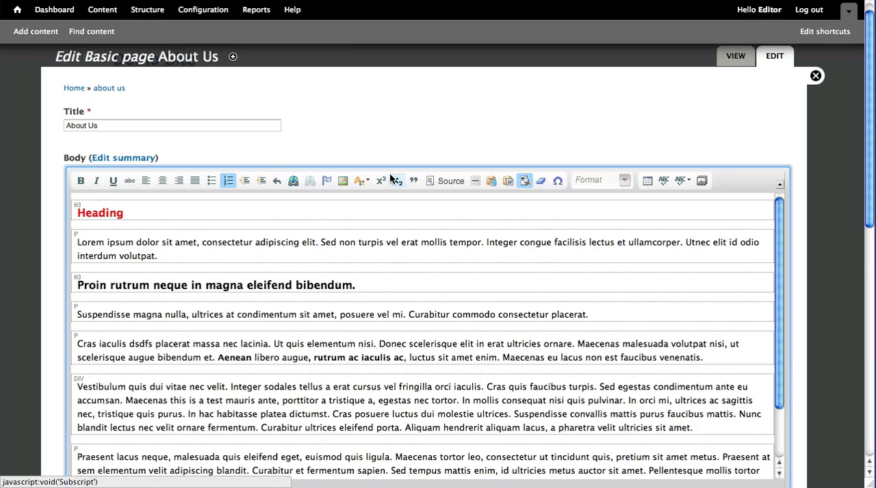
{"action": "mouse_move", "coordinate": [396, 194]}
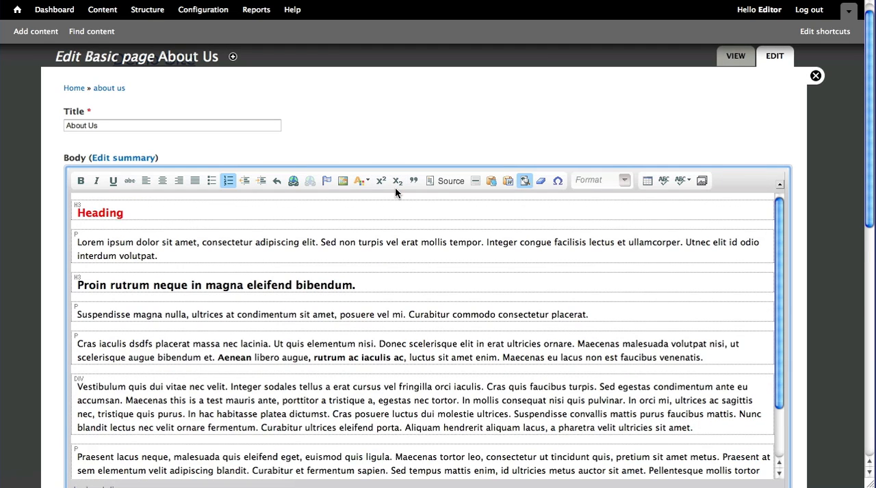
{"action": "mouse_move", "coordinate": [540, 181]}
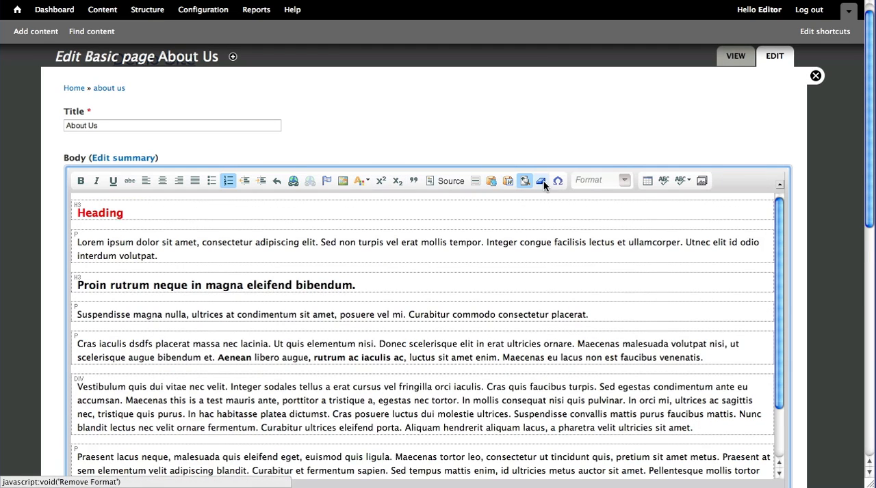
{"action": "left_click", "coordinate": [541, 180]}
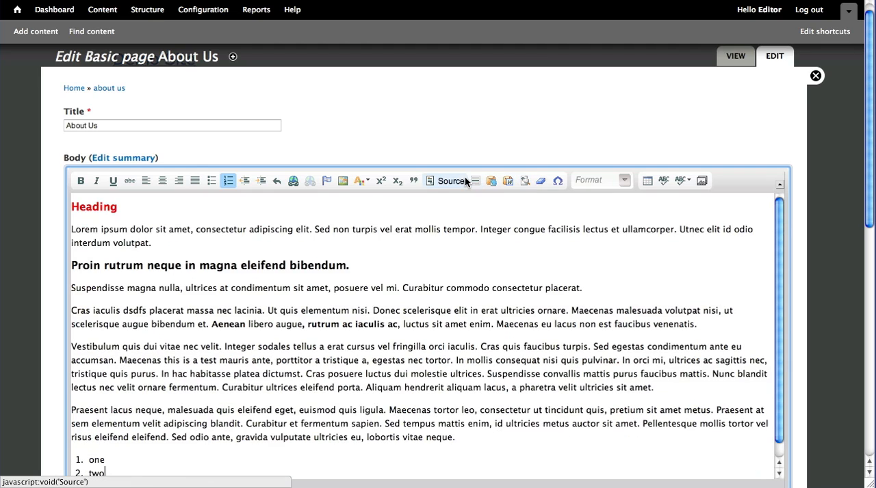
{"action": "mouse_move", "coordinate": [448, 181]}
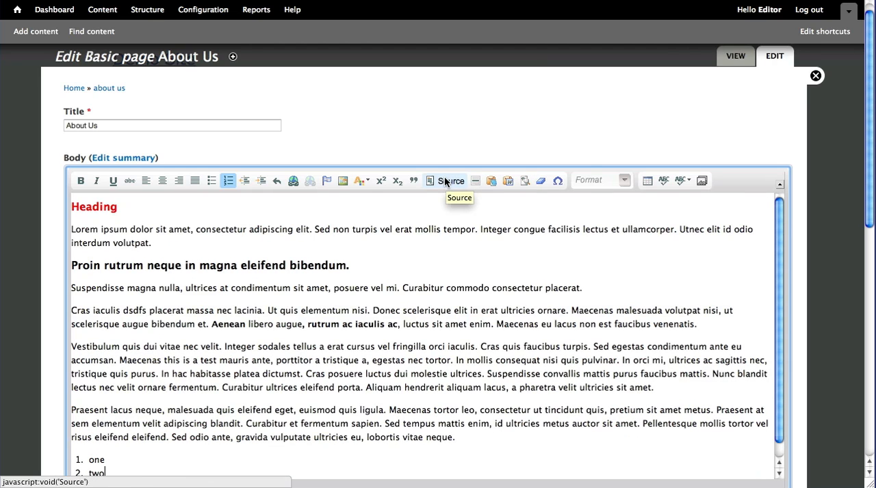
{"action": "left_click", "coordinate": [445, 180]}
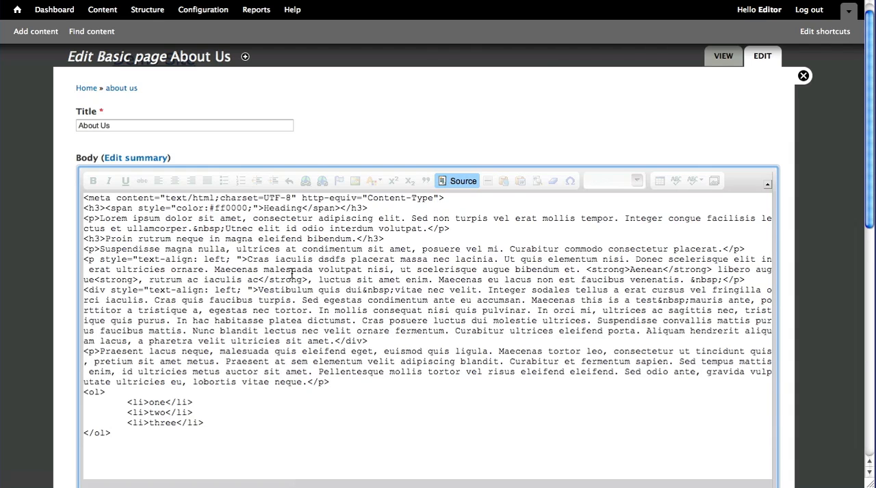
{"action": "scroll", "scroll_direction": "down", "scroll_amount": 3}
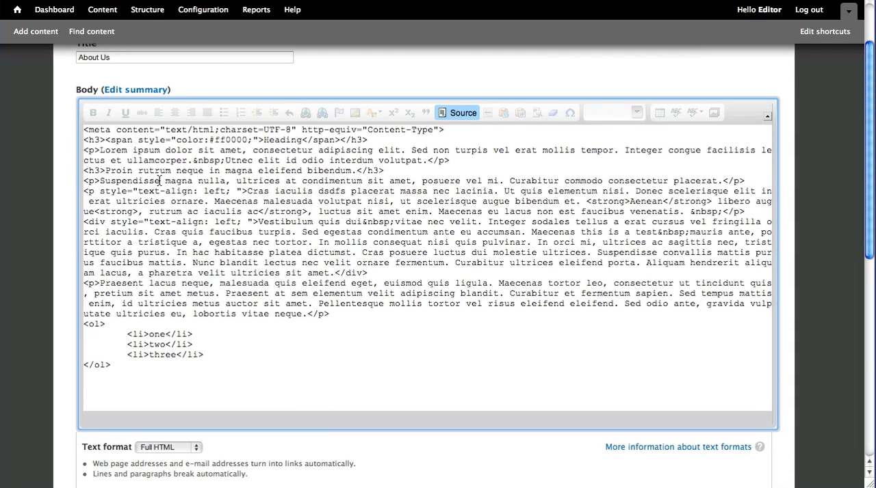
{"action": "mouse_move", "coordinate": [385, 181]}
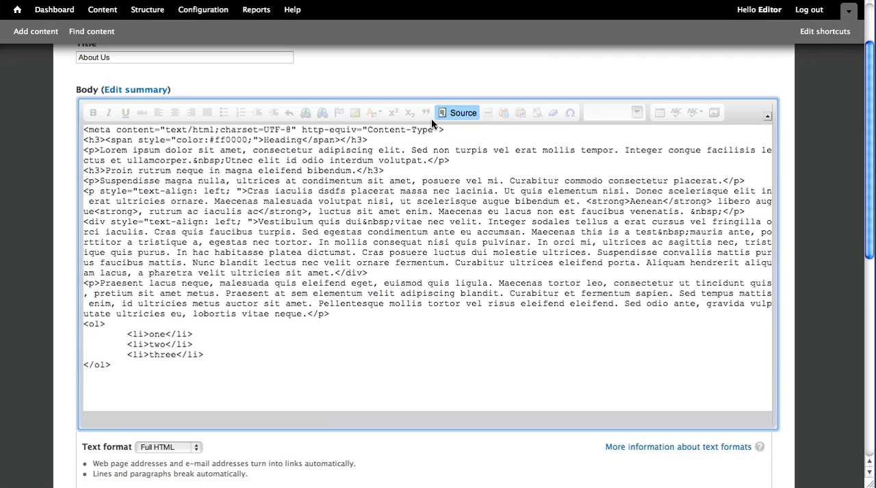
{"action": "left_click", "coordinate": [457, 112]}
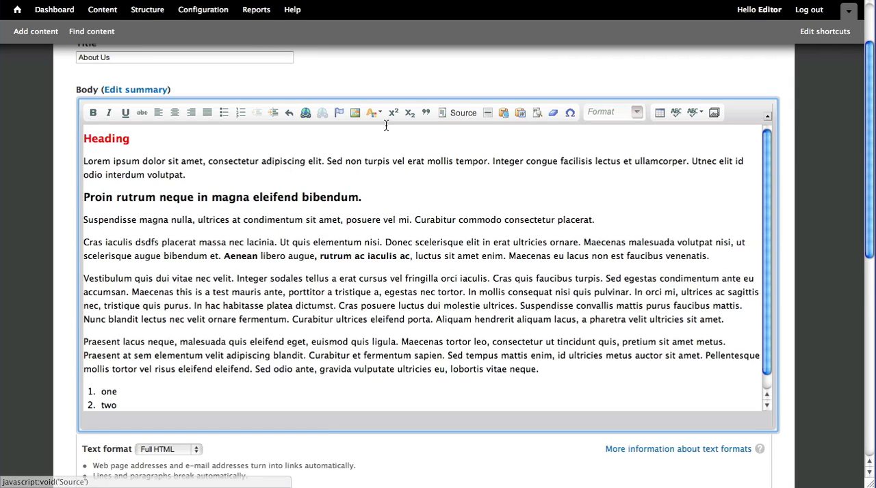
{"action": "mouse_move", "coordinate": [459, 113]}
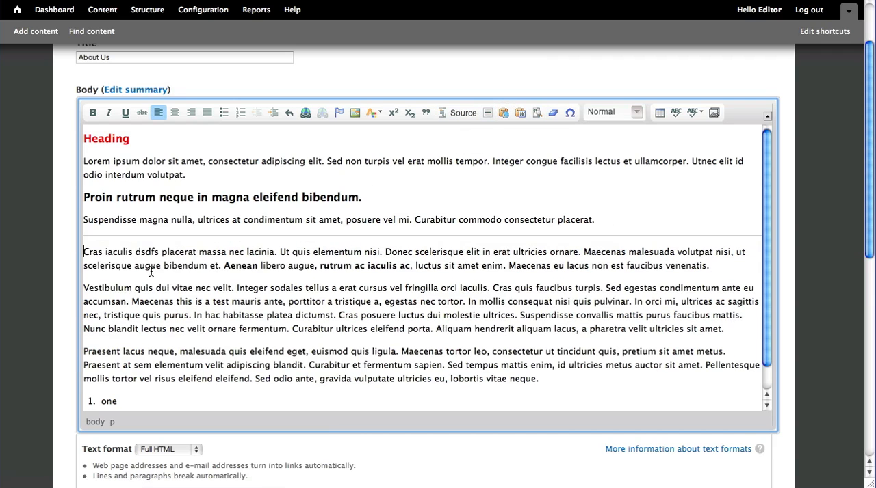
Step: Place the caret at the end of the Suspendisse paragraph for the horizontal rule
{"action": "left_click", "coordinate": [597, 219]}
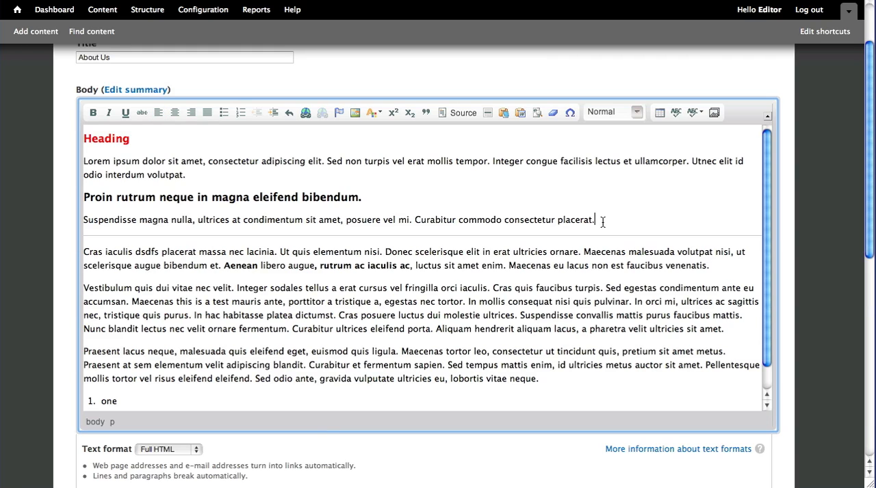
{"action": "mouse_move", "coordinate": [145, 240]}
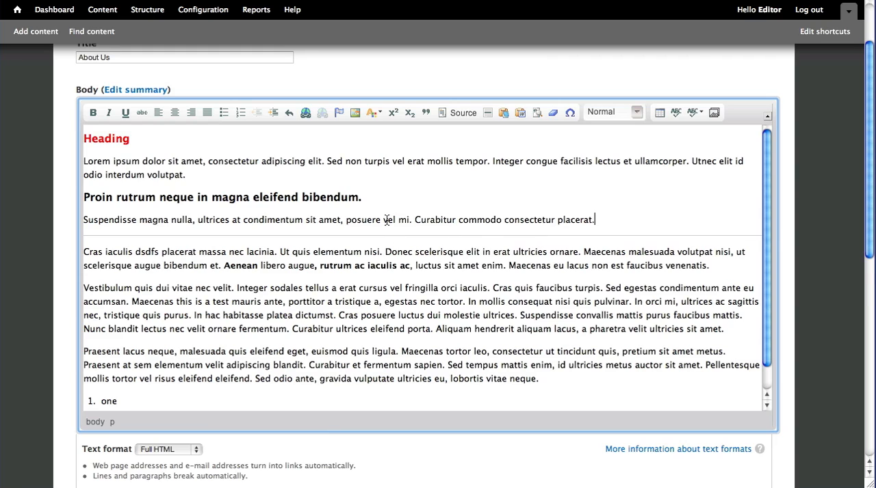
{"action": "mouse_move", "coordinate": [349, 257]}
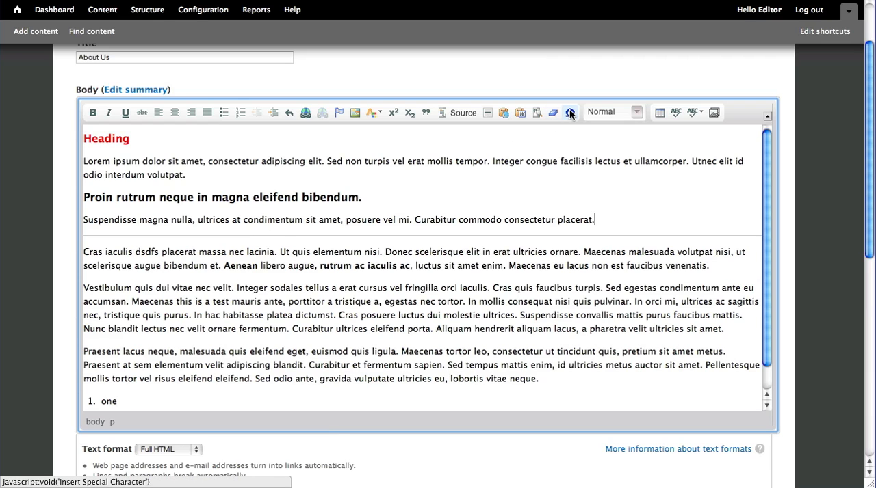
Step: Open the Select Special Character dialog and close it without inserting anything
{"action": "left_click", "coordinate": [570, 112]}
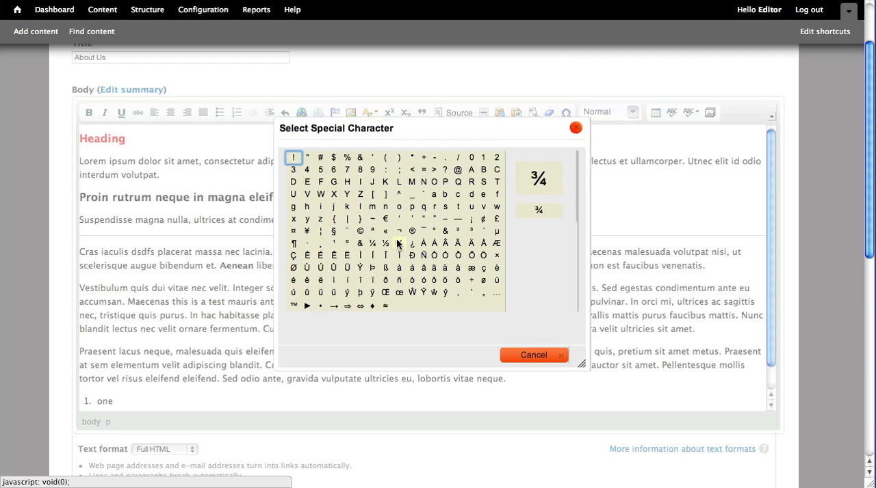
{"action": "mouse_move", "coordinate": [359, 231]}
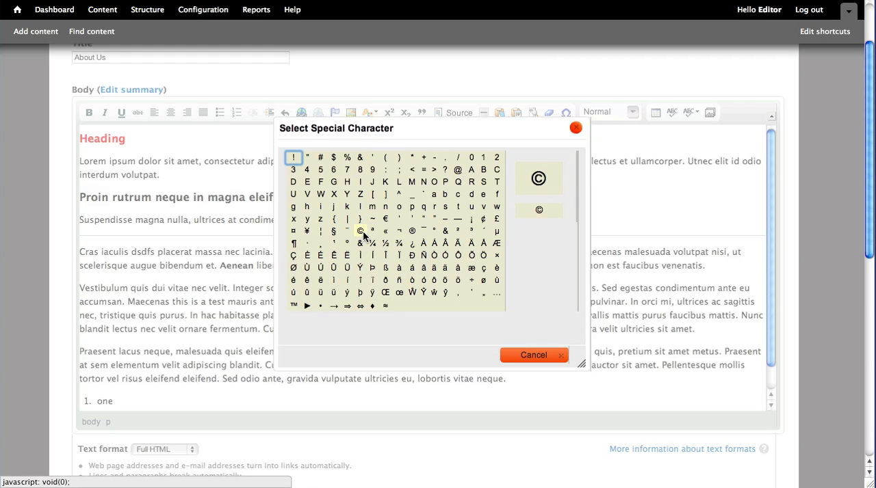
{"action": "mouse_move", "coordinate": [465, 167]}
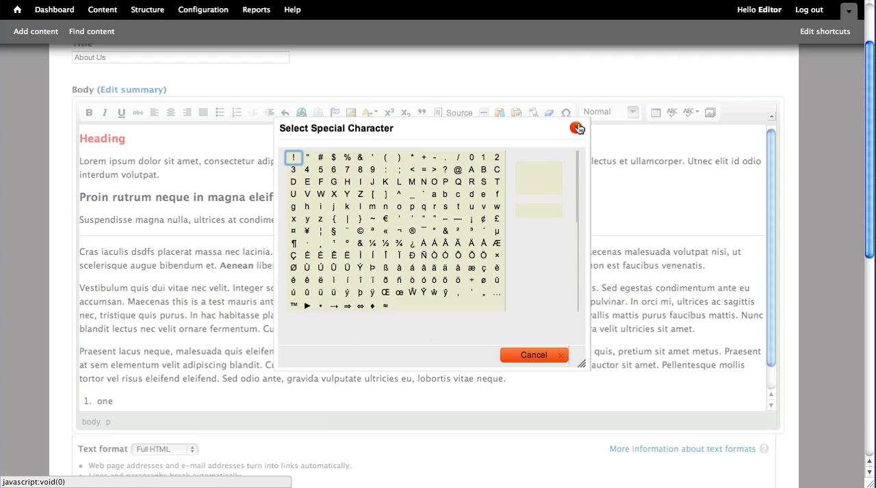
{"action": "mouse_move", "coordinate": [577, 129]}
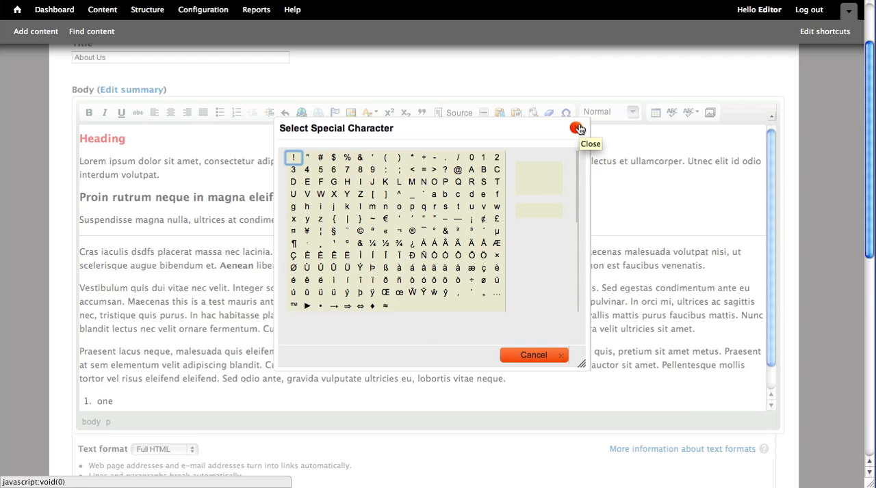
{"action": "left_click", "coordinate": [575, 128]}
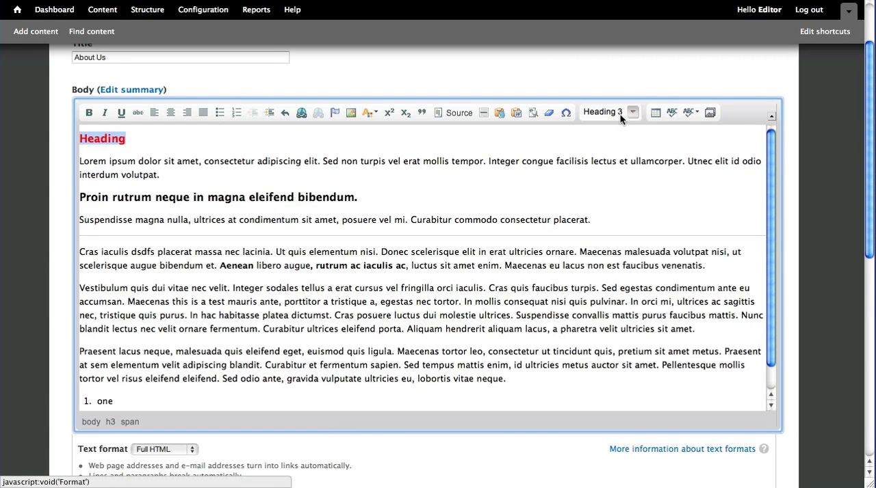
{"action": "mouse_move", "coordinate": [566, 113]}
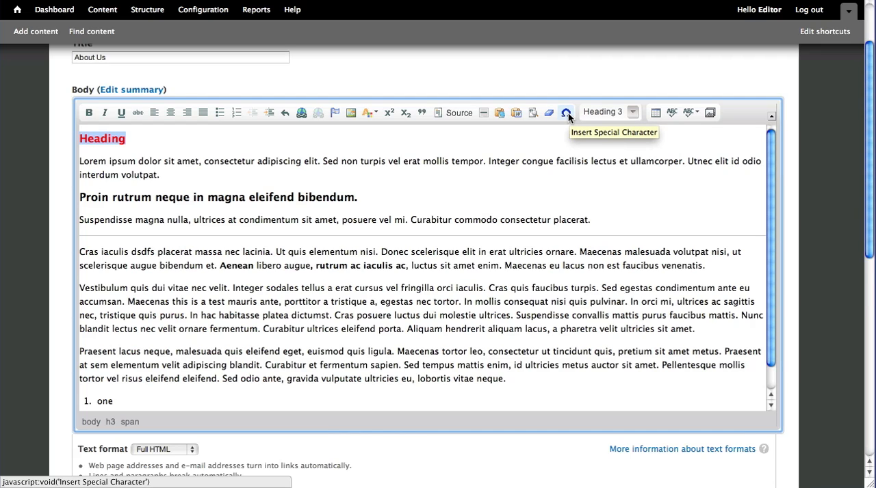
{"action": "mouse_move", "coordinate": [570, 127]}
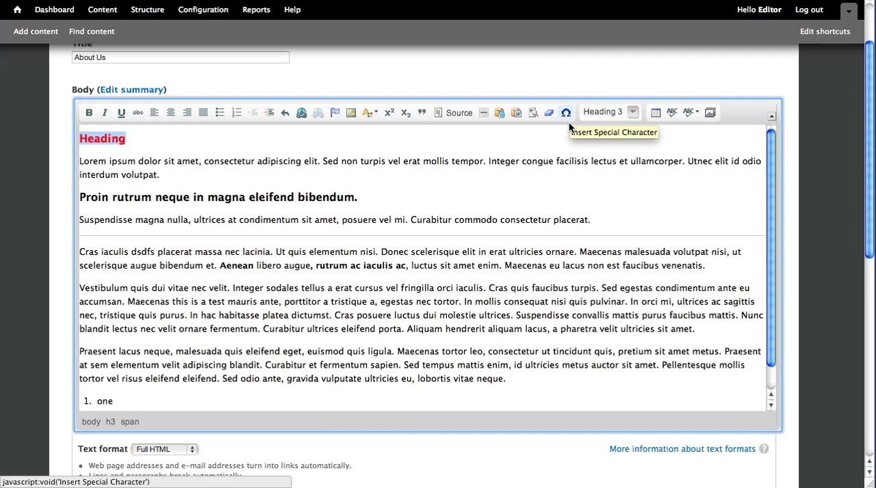
{"action": "mouse_move", "coordinate": [649, 114]}
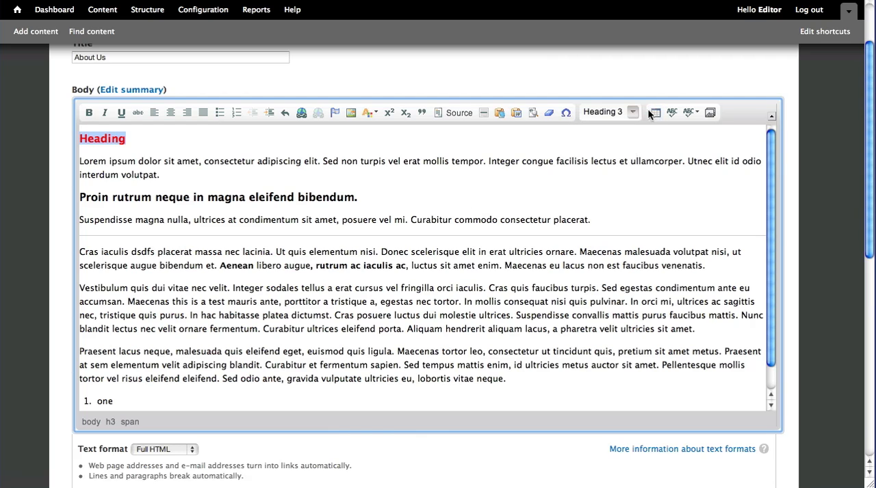
{"action": "mouse_move", "coordinate": [655, 112]}
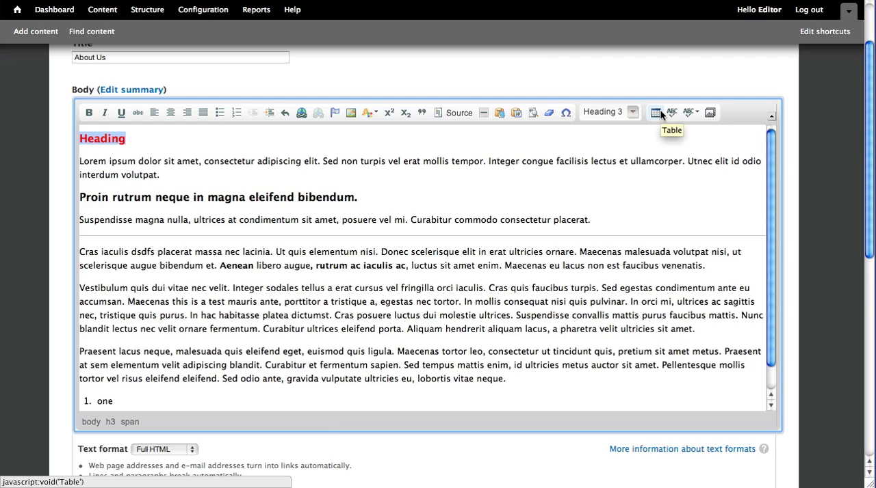
{"action": "mouse_move", "coordinate": [488, 270]}
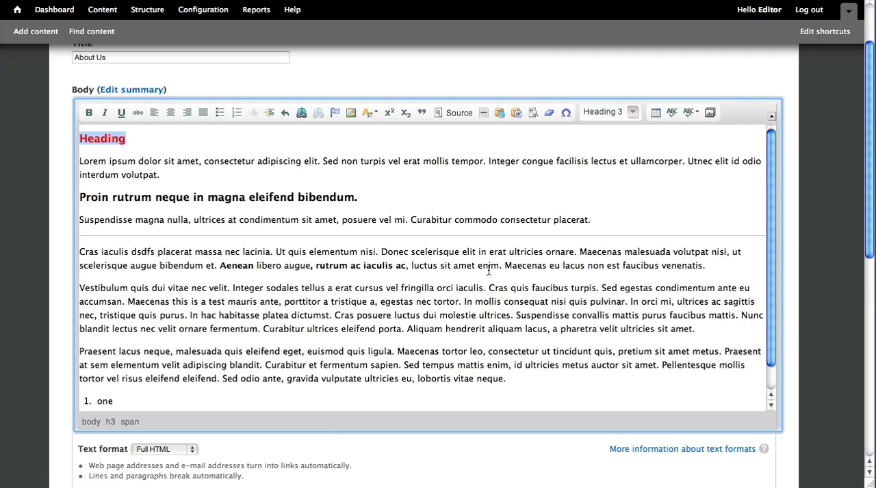
{"action": "mouse_move", "coordinate": [588, 238]}
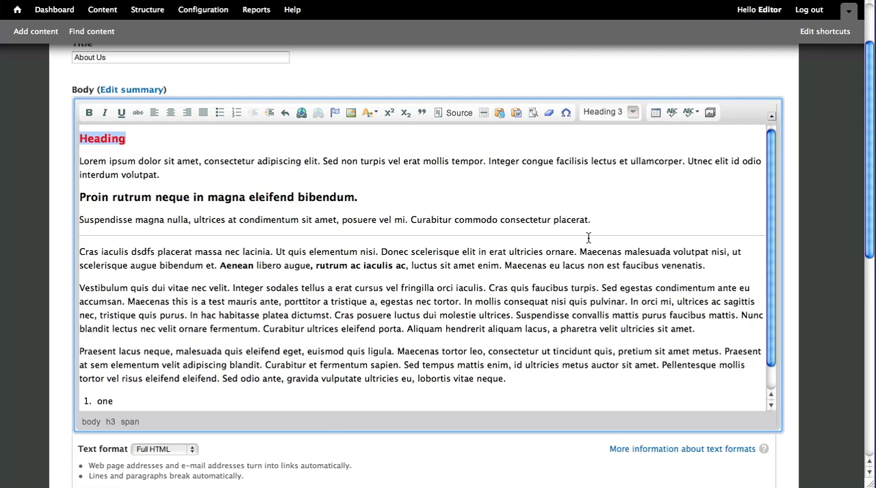
{"action": "left_click", "coordinate": [672, 112]}
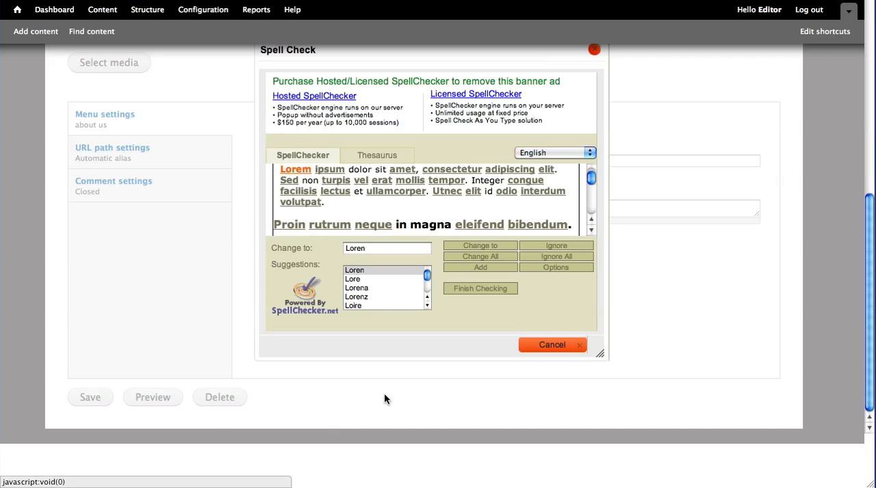
{"action": "mouse_move", "coordinate": [592, 50]}
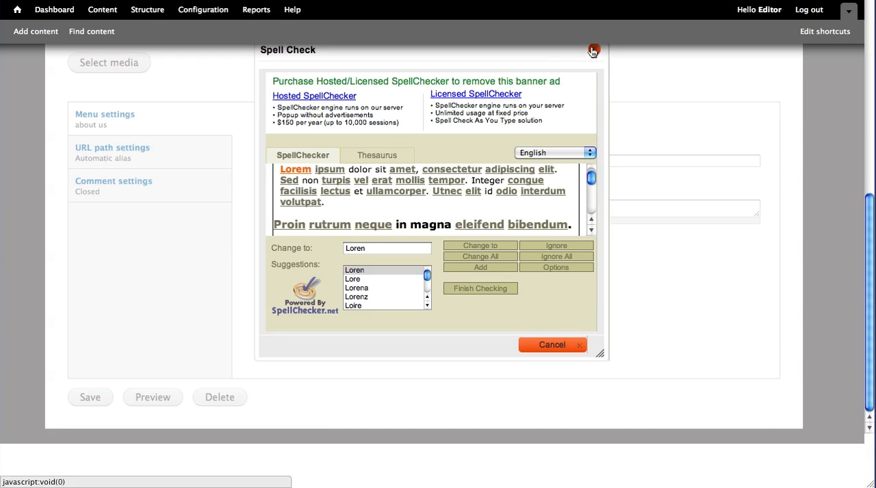
{"action": "left_click", "coordinate": [593, 51]}
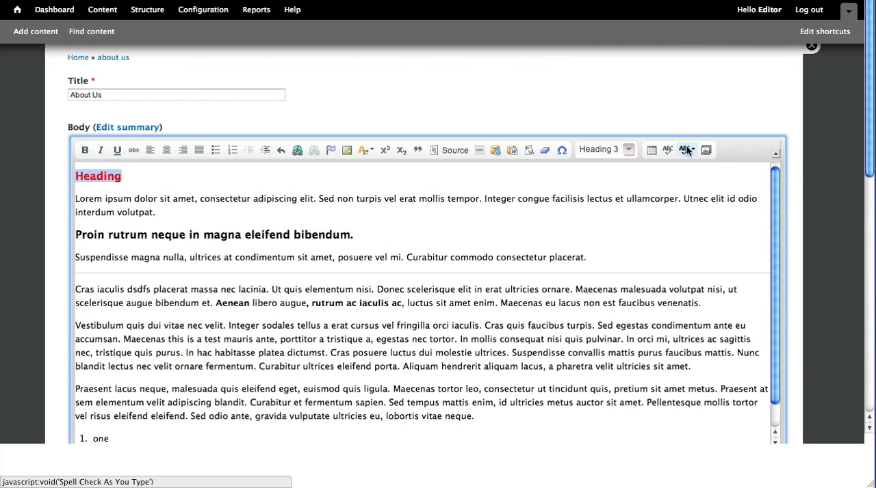
Step: Enable SCAYT spell checking and replace 'congue' with 'congruent' in the first paragraph
{"action": "left_click", "coordinate": [686, 150]}
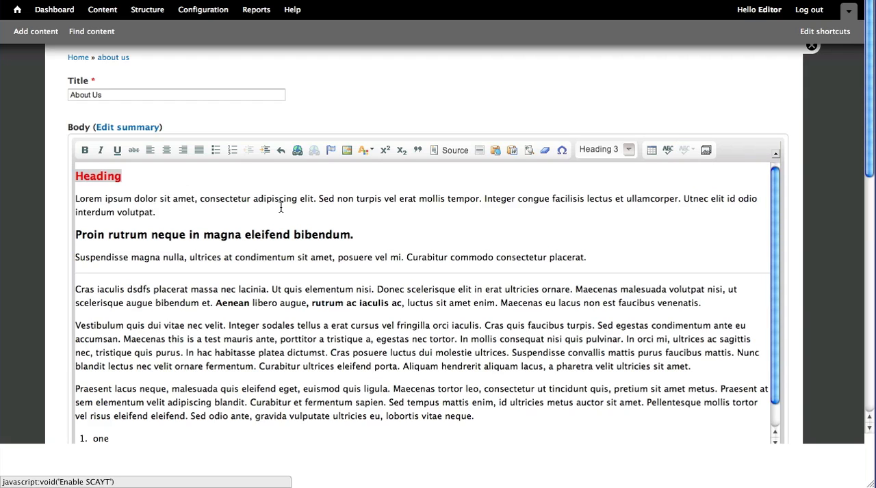
{"action": "left_click", "coordinate": [682, 149]}
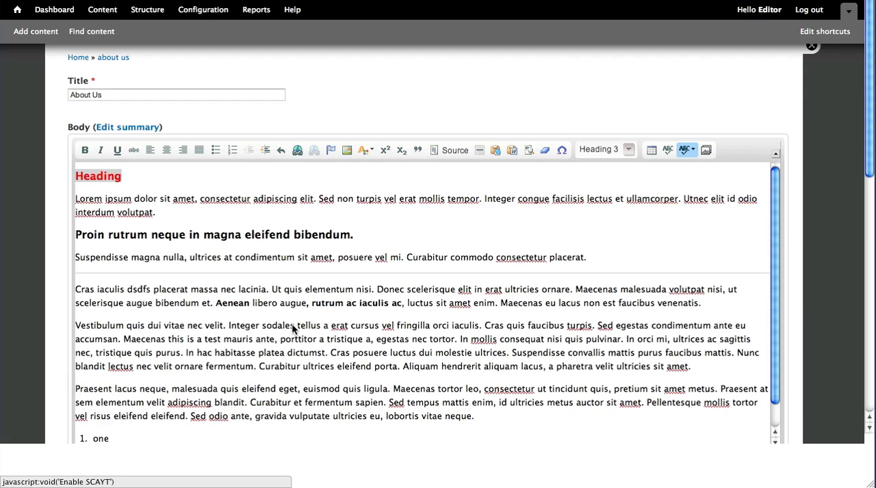
{"action": "mouse_move", "coordinate": [456, 222]}
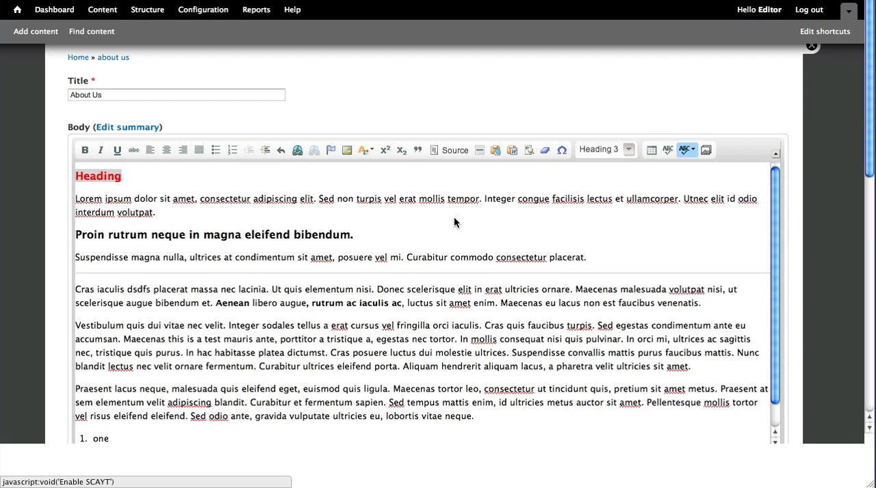
{"action": "left_click", "coordinate": [686, 150]}
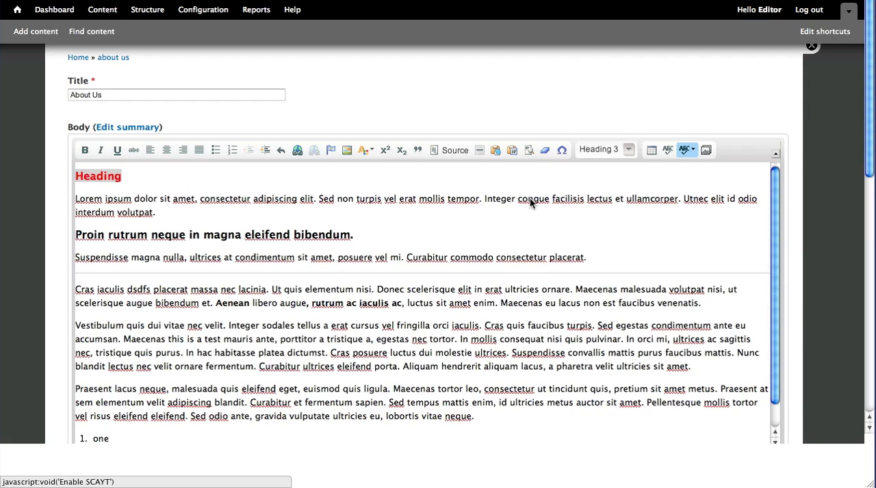
{"action": "right_click", "coordinate": [533, 198]}
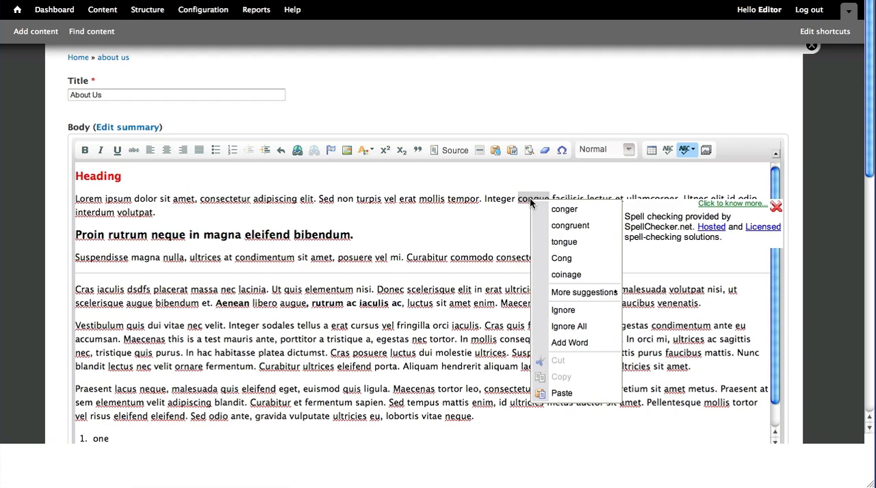
{"action": "mouse_move", "coordinate": [563, 209]}
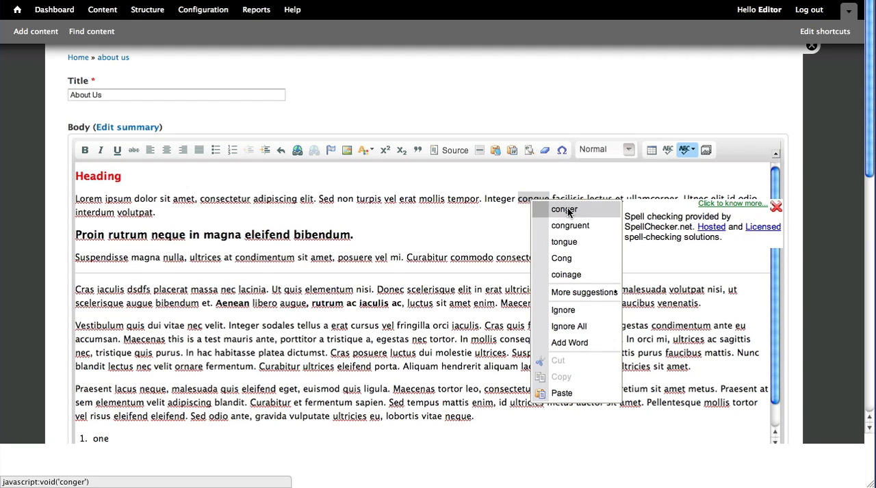
{"action": "mouse_move", "coordinate": [570, 226]}
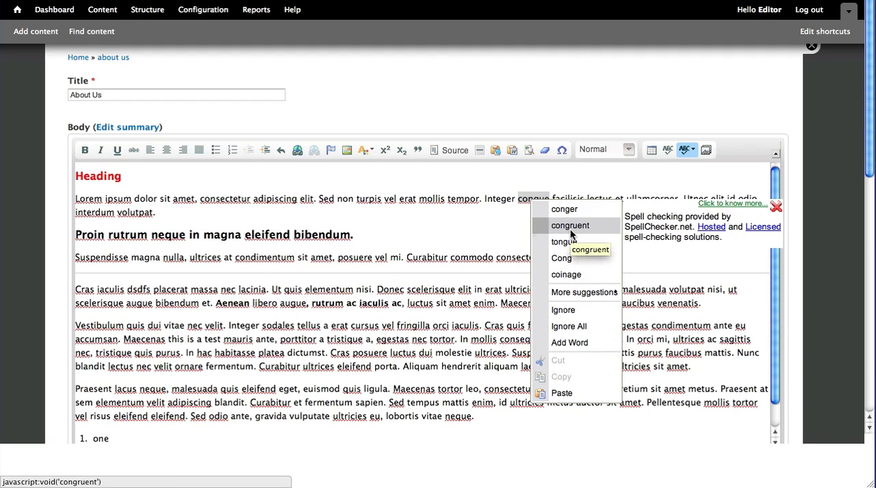
{"action": "left_click", "coordinate": [570, 225]}
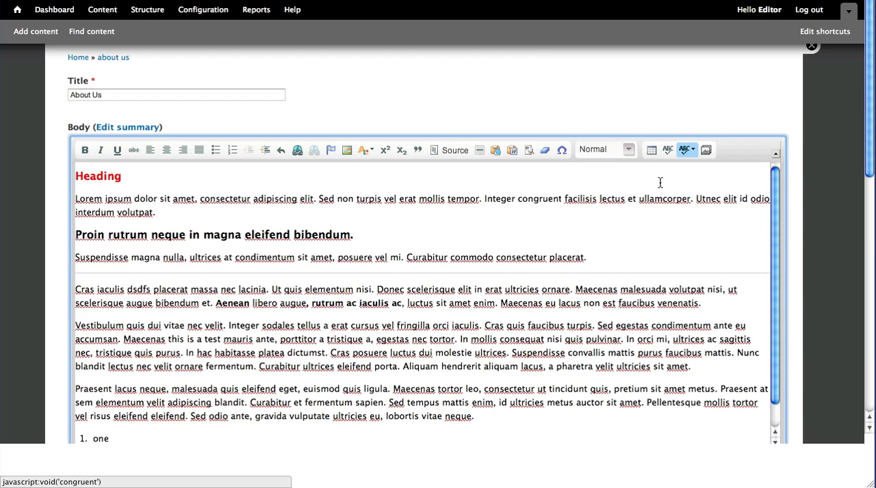
{"action": "mouse_move", "coordinate": [365, 226]}
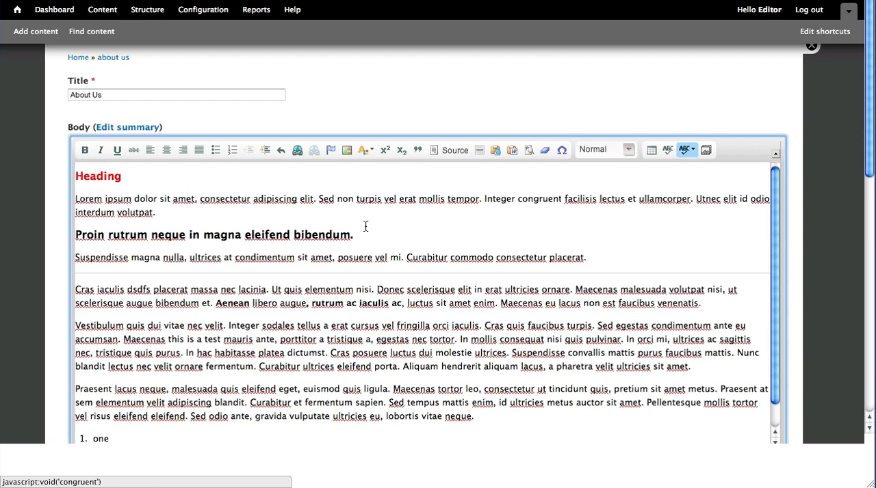
Step: Scroll to the bottom of the About Us edit form and click Save
{"action": "scroll", "scroll_direction": "down", "scroll_amount": 3}
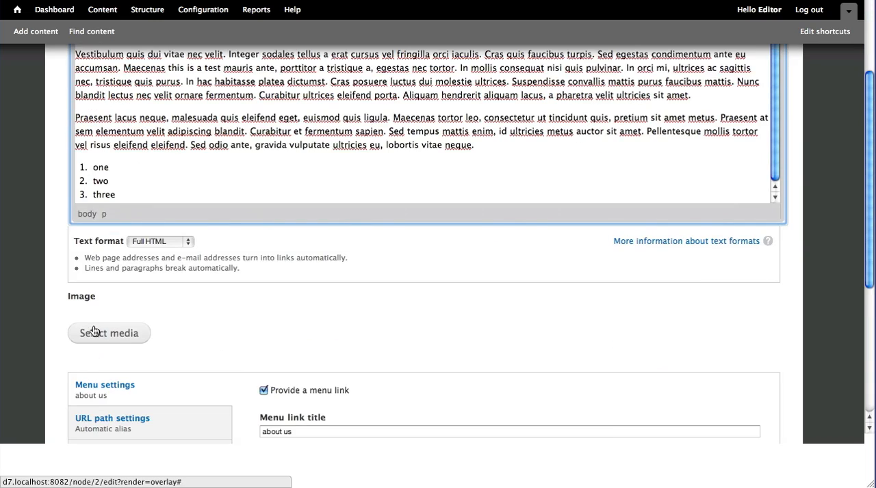
{"action": "scroll", "scroll_direction": "down", "scroll_amount": 3}
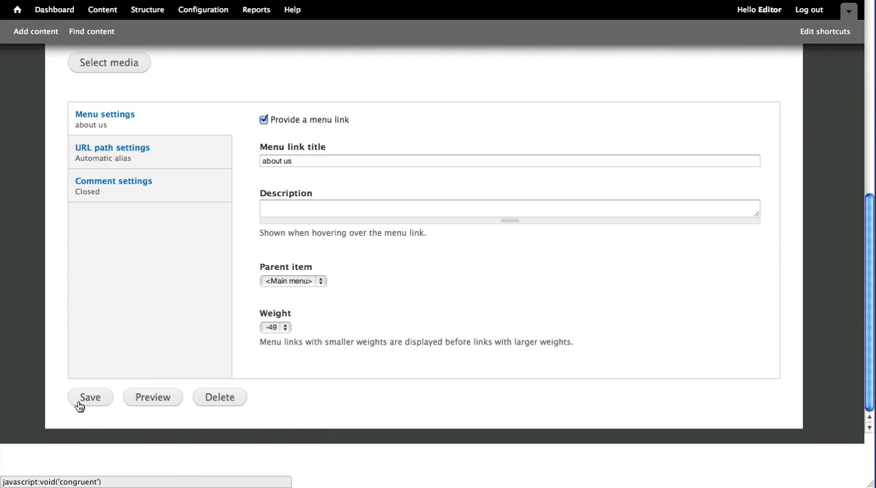
{"action": "left_click", "coordinate": [90, 397]}
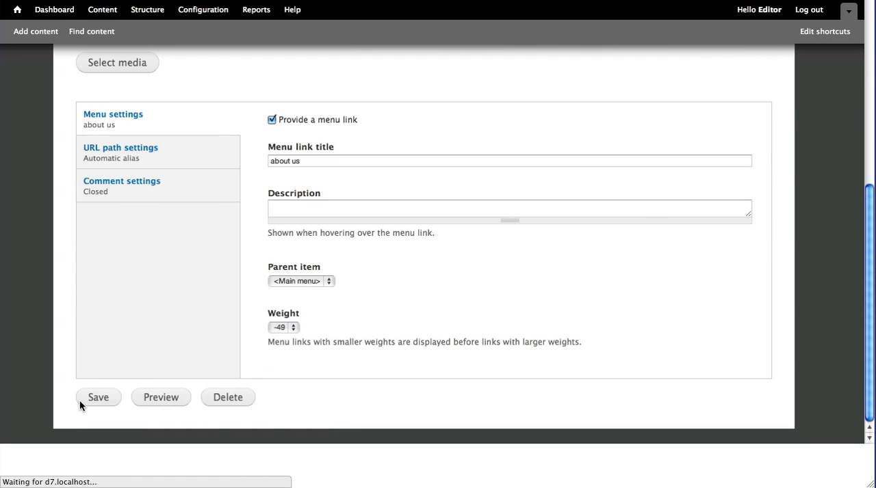
{"action": "left_click", "coordinate": [98, 398]}
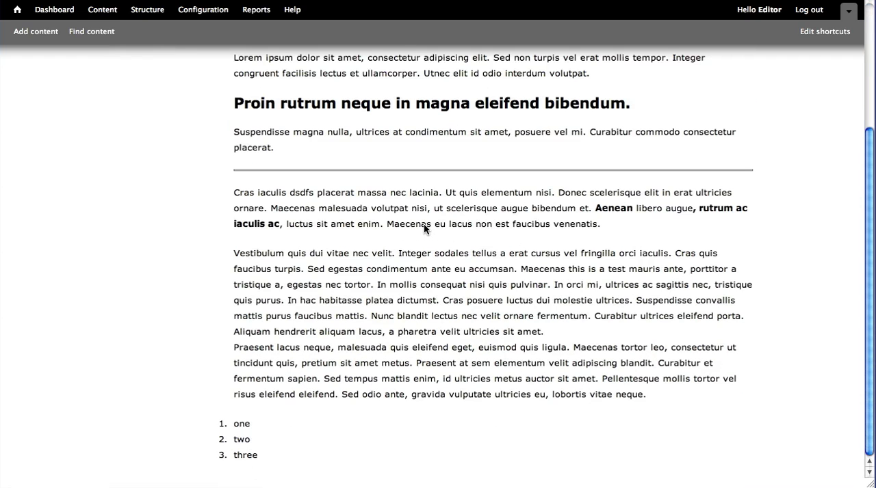